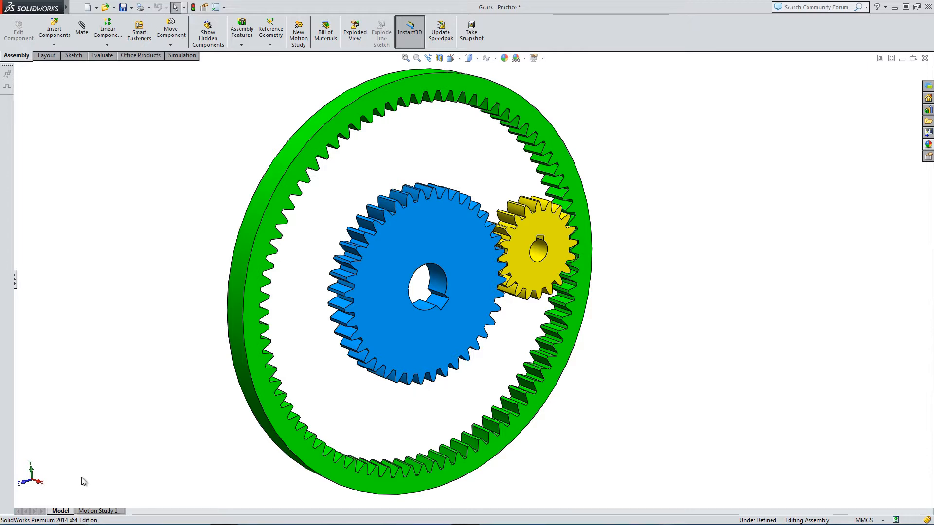
mouse_move(115, 372)
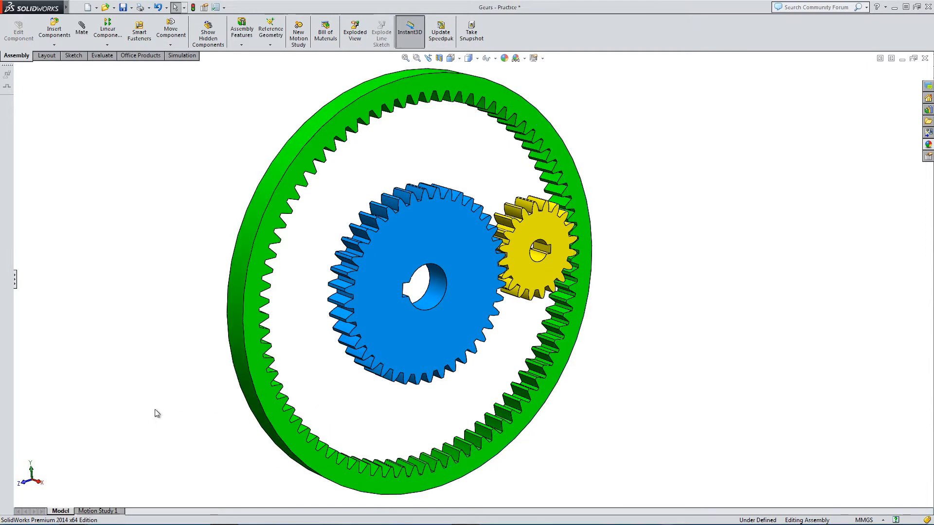
Play Motion Study 1 so the sun, planet and ring gears rotate on the timeline
click(98, 511)
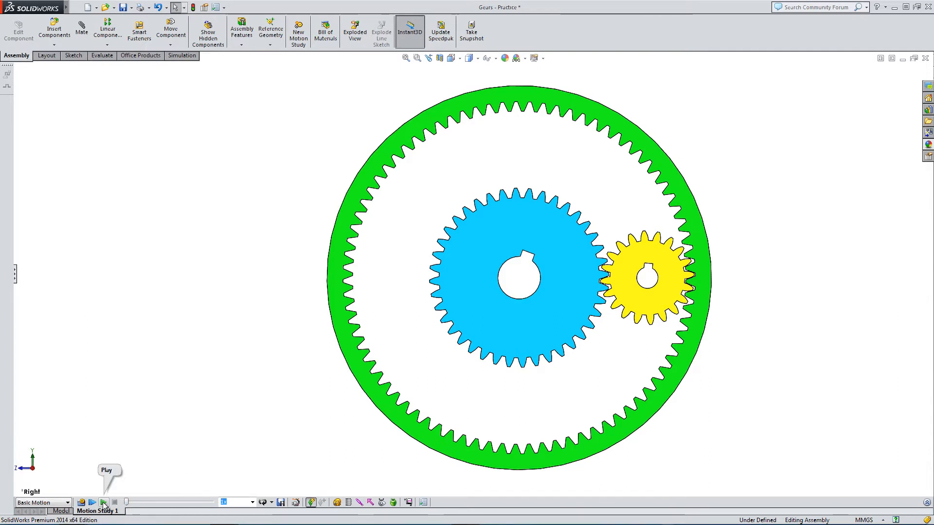
click(104, 501)
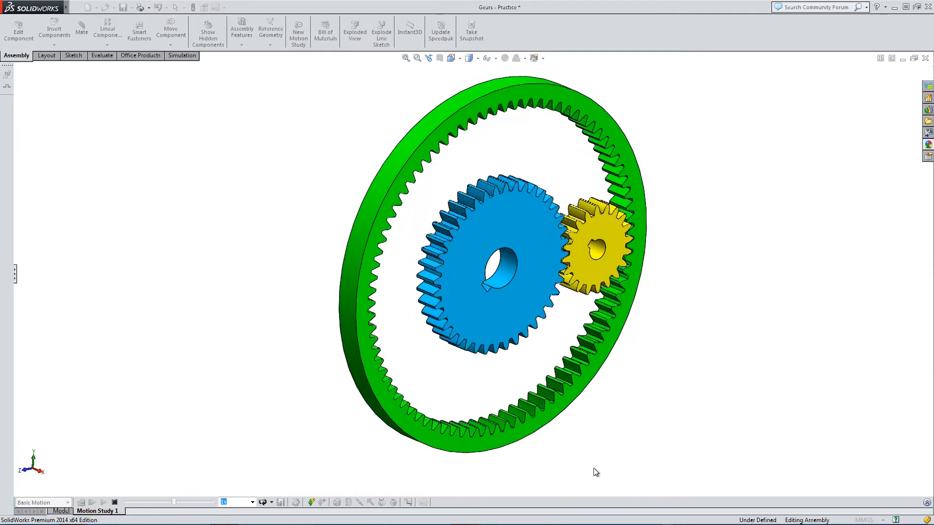
click(117, 502)
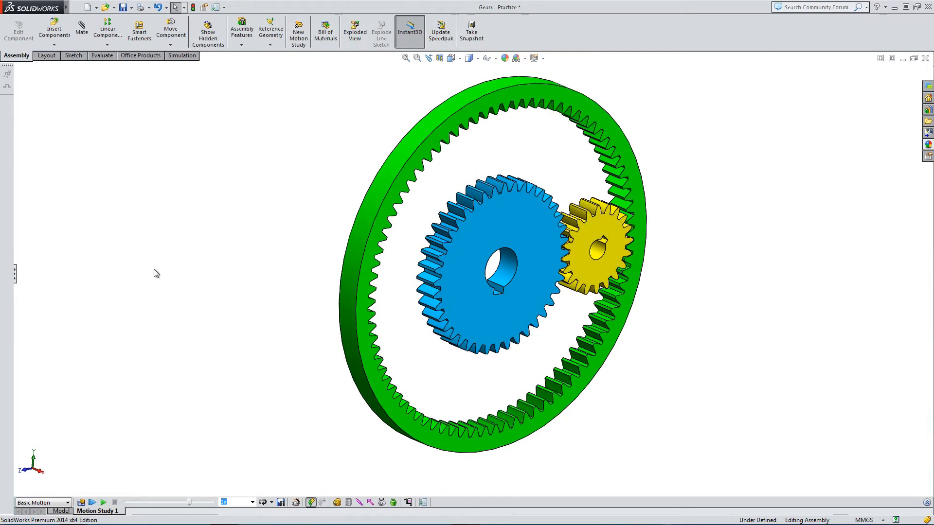
Create a new document from the Assembly template (Assem2)
click(77, 8)
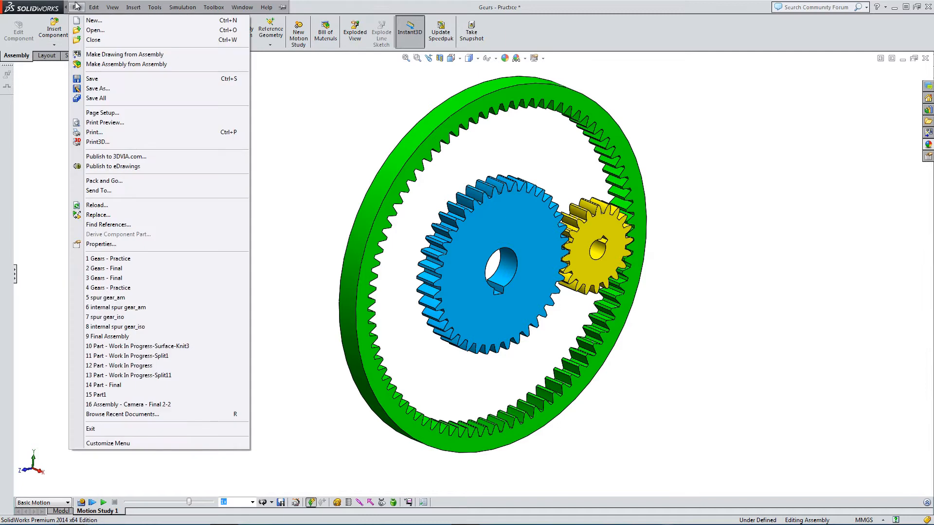
click(95, 20)
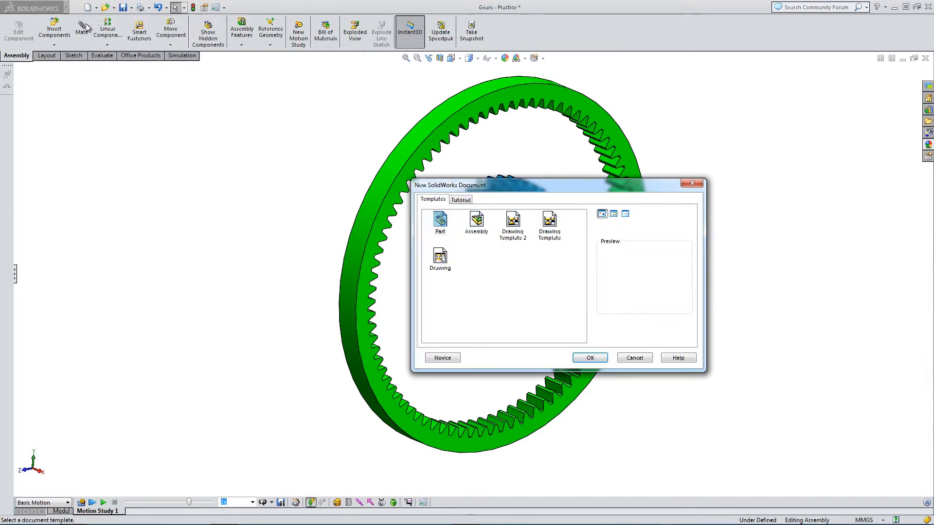
click(476, 222)
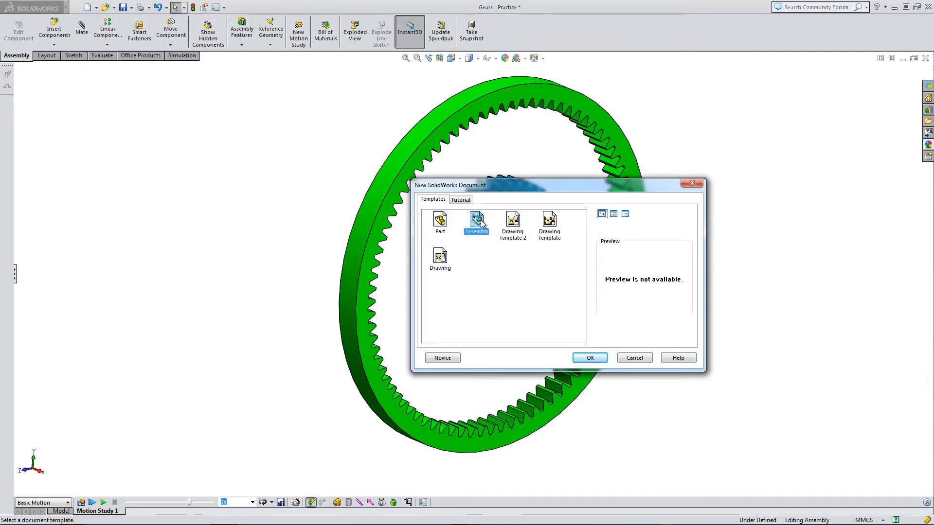
click(590, 357)
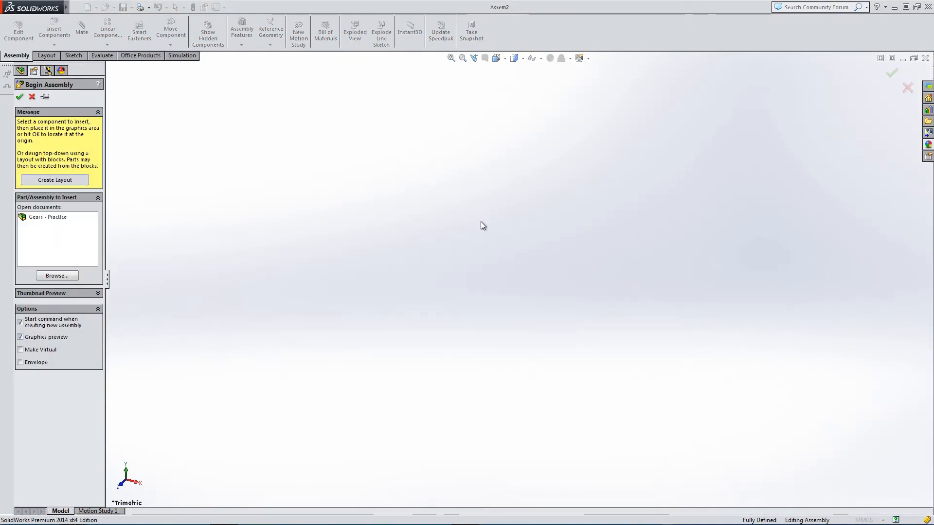
mouse_move(477, 226)
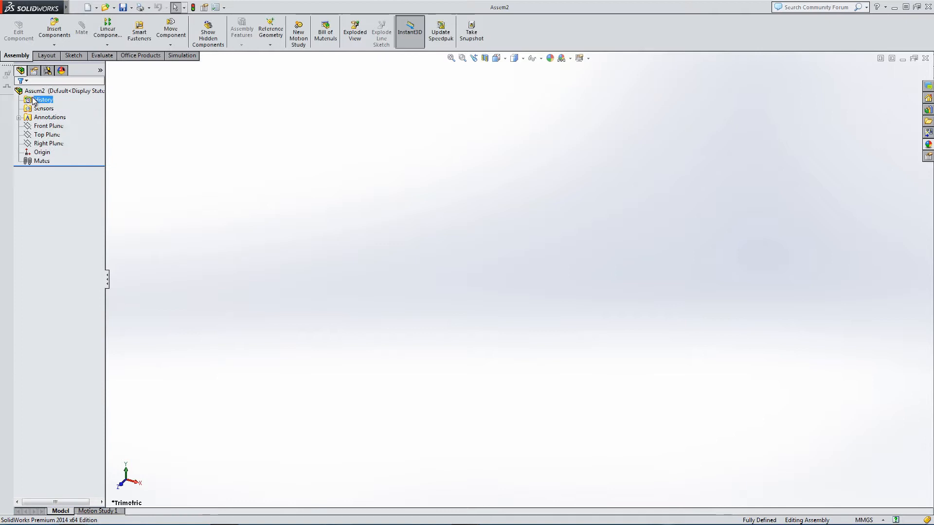
Close the Begin Assembly panel and show the Front Plane
click(201, 187)
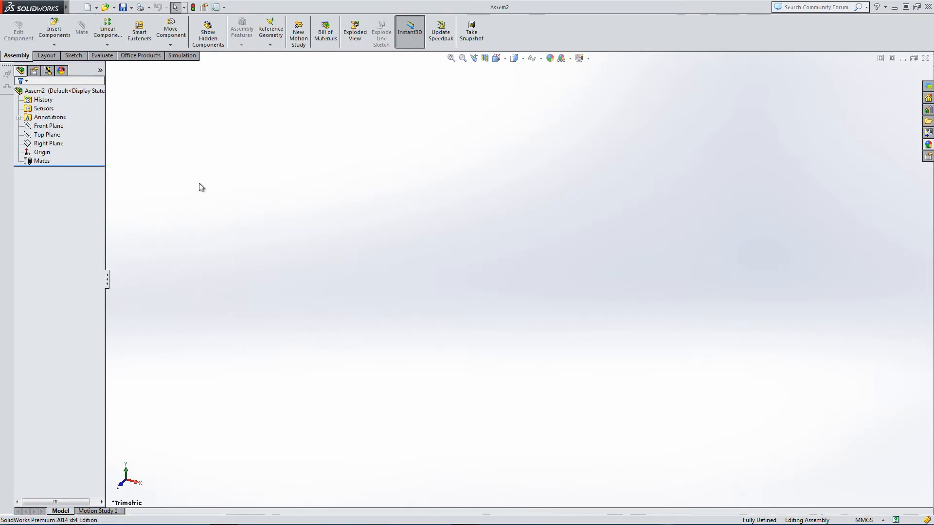
click(48, 125)
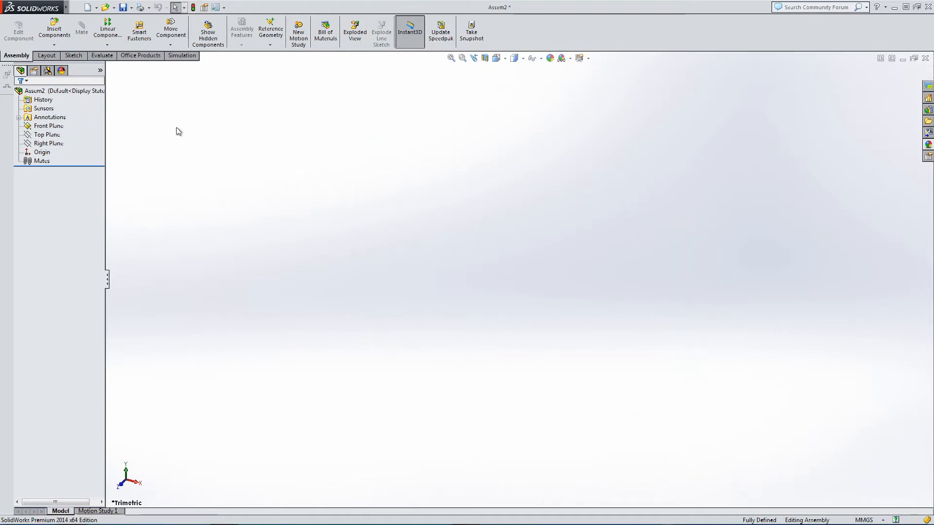
click(539, 58)
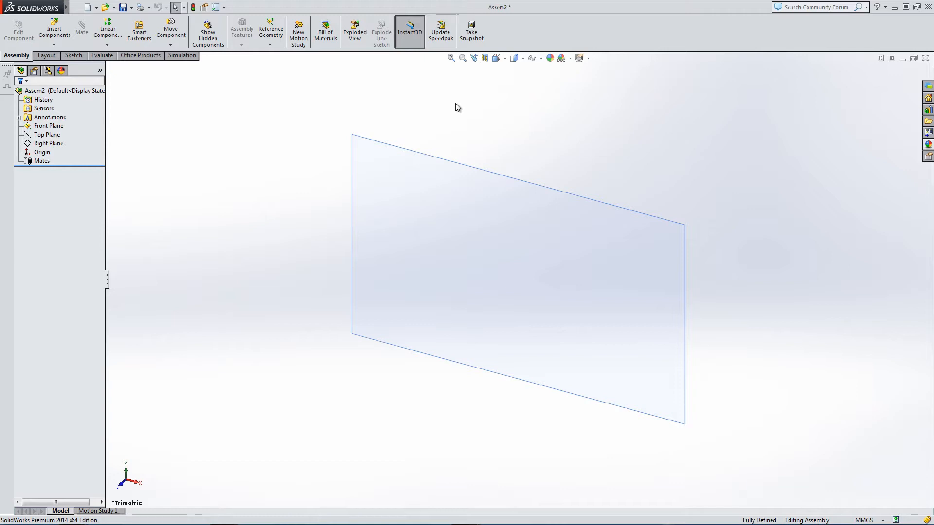
click(224, 8)
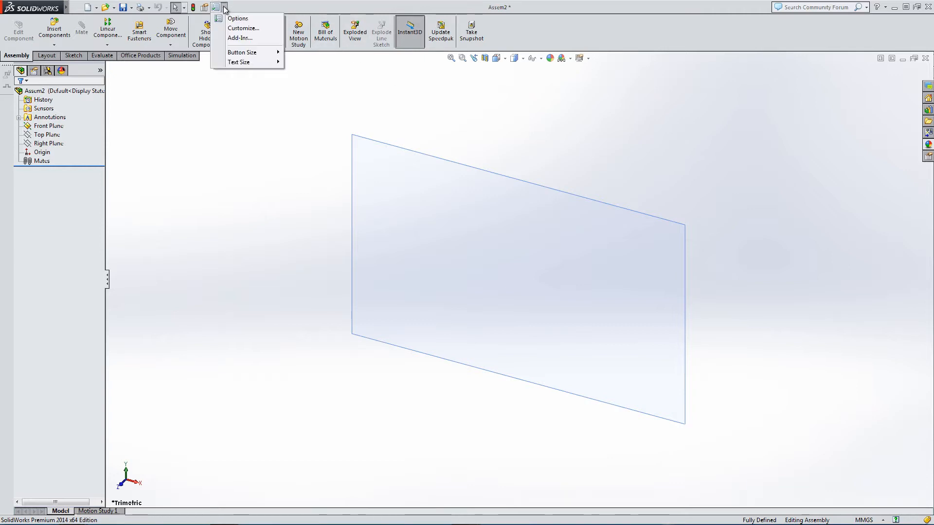
click(731, 145)
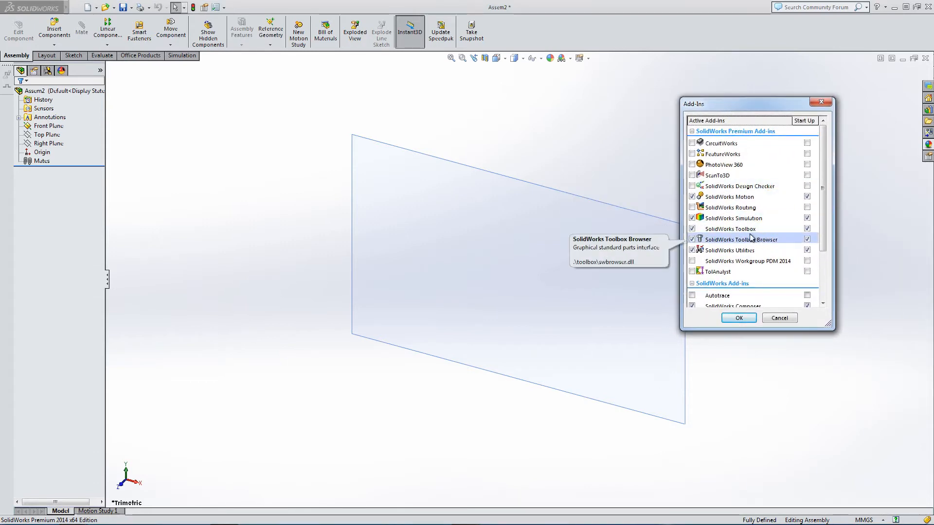
mouse_move(744, 233)
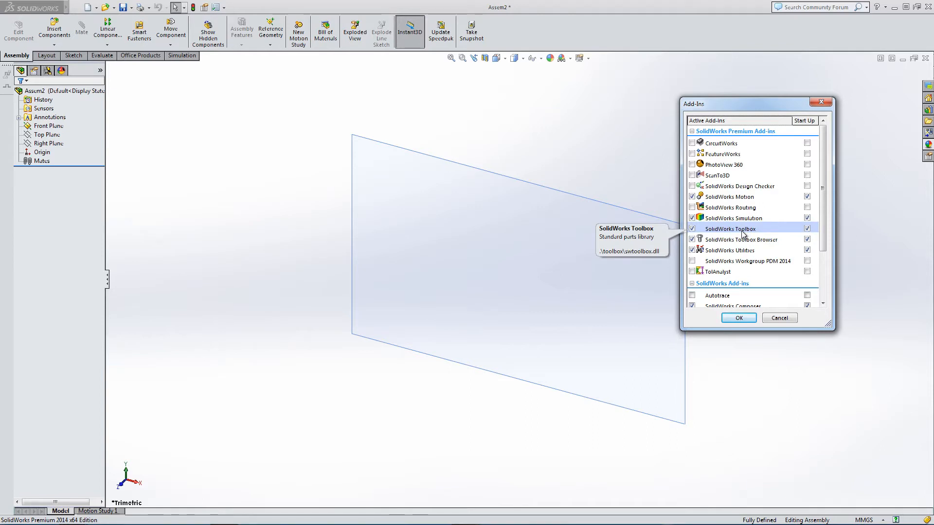
mouse_move(740, 245)
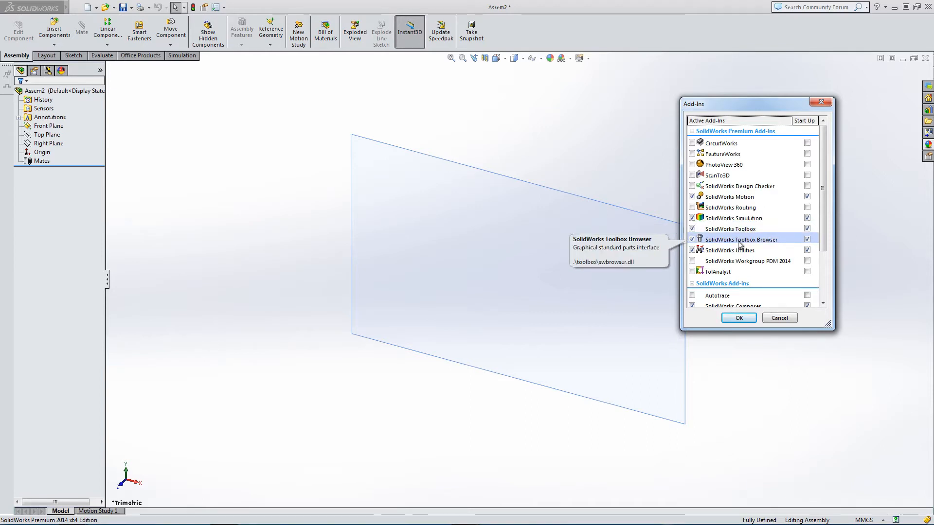
mouse_move(736, 239)
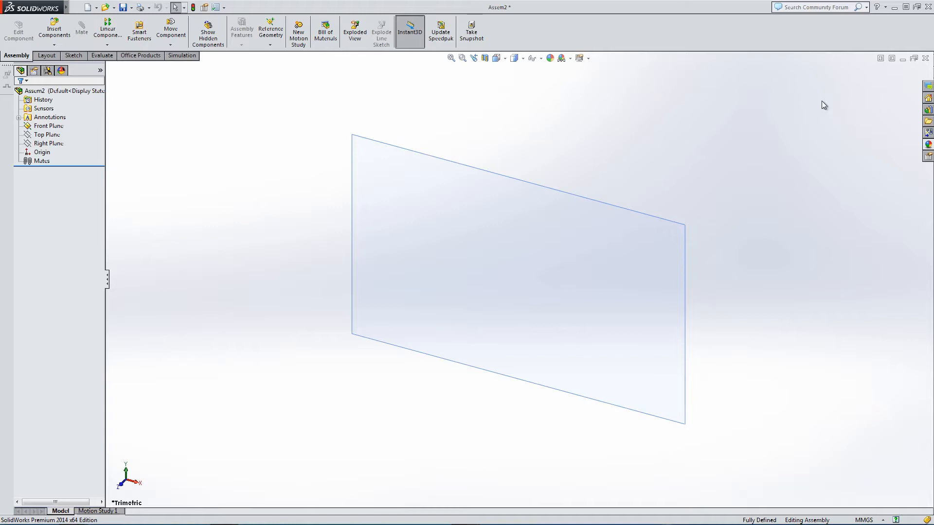
mouse_move(241, 114)
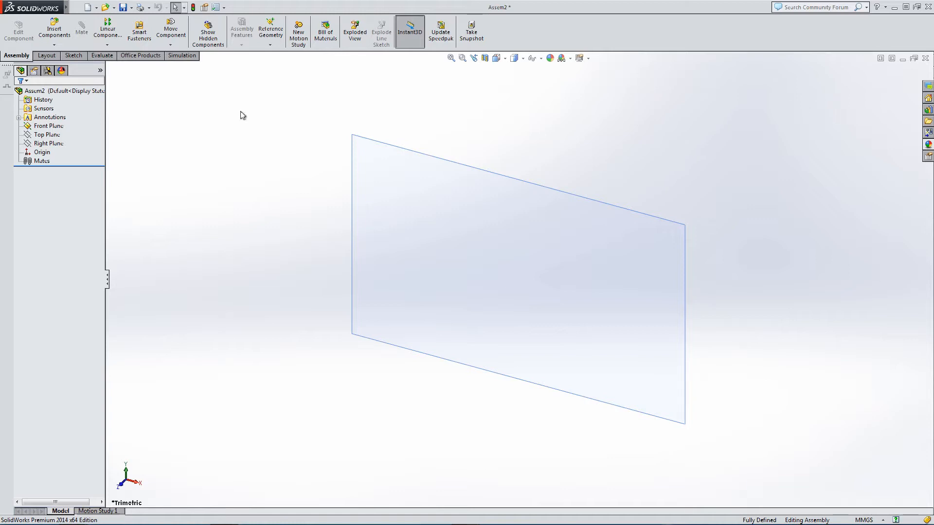
mouse_move(362, 148)
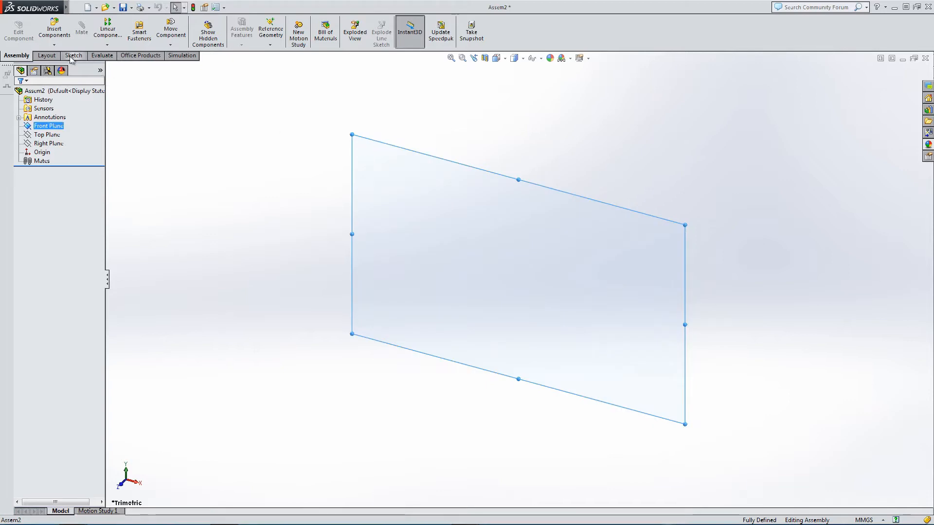
Sketch on the Front Plane a circle at the origin and a smaller tangent circle beside it
click(74, 56)
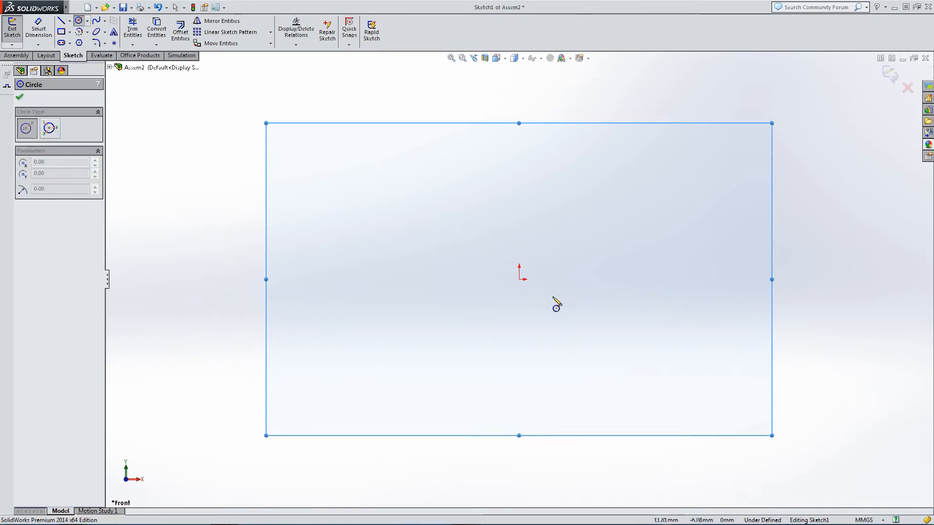
drag(519, 279, 477, 325)
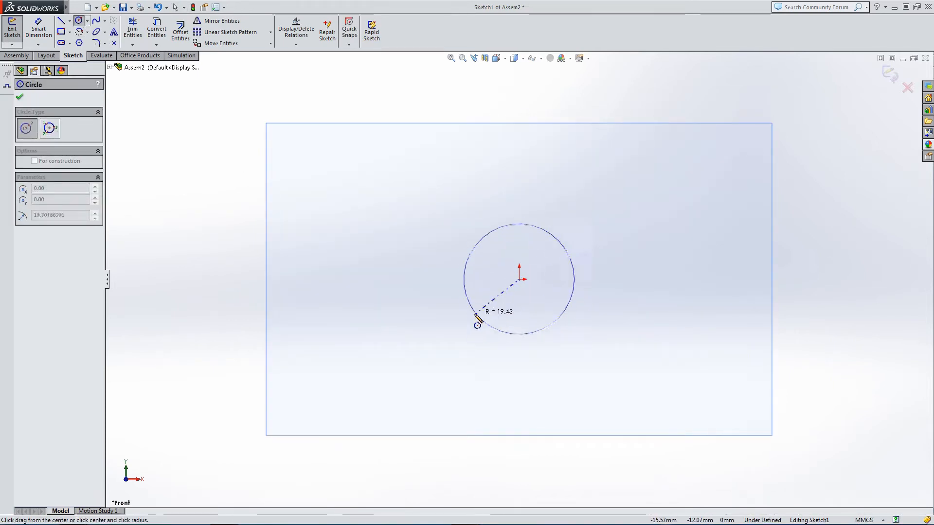
click(453, 345)
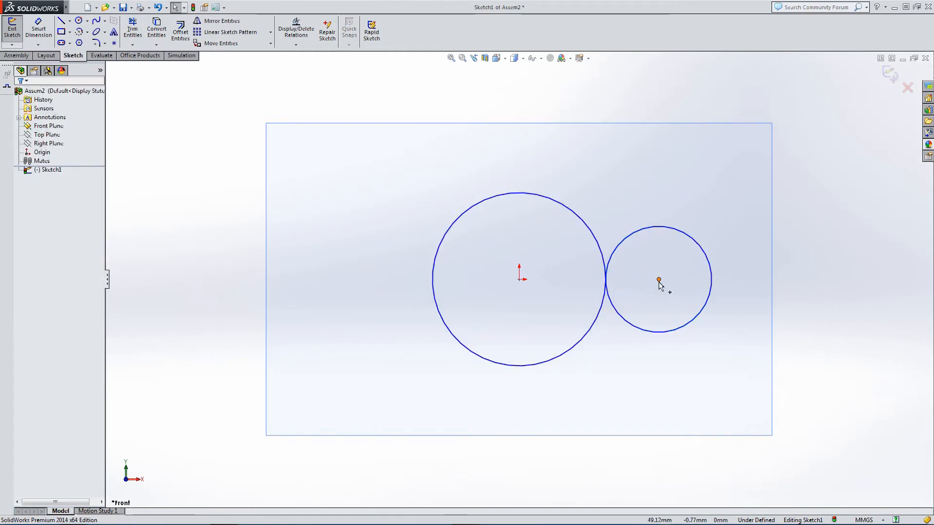
click(658, 280)
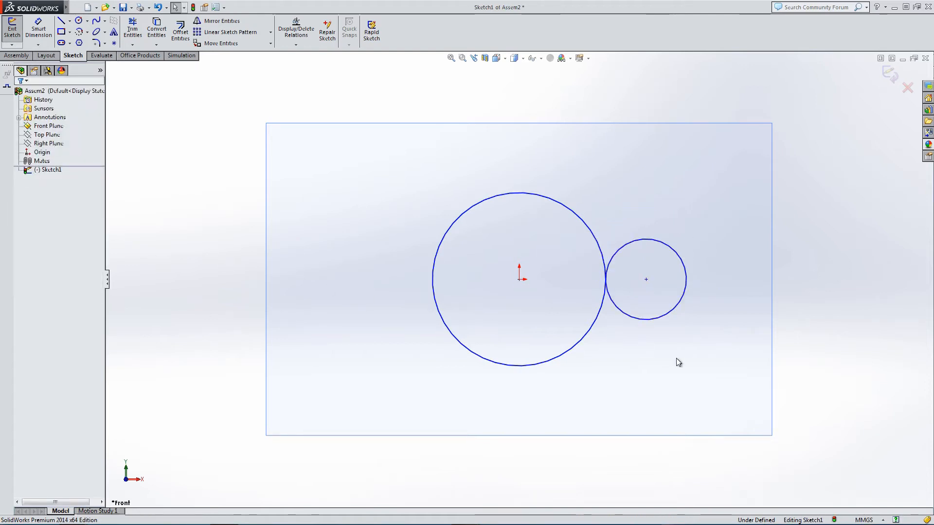
Draw a large outer circle enclosing both circles
click(75, 22)
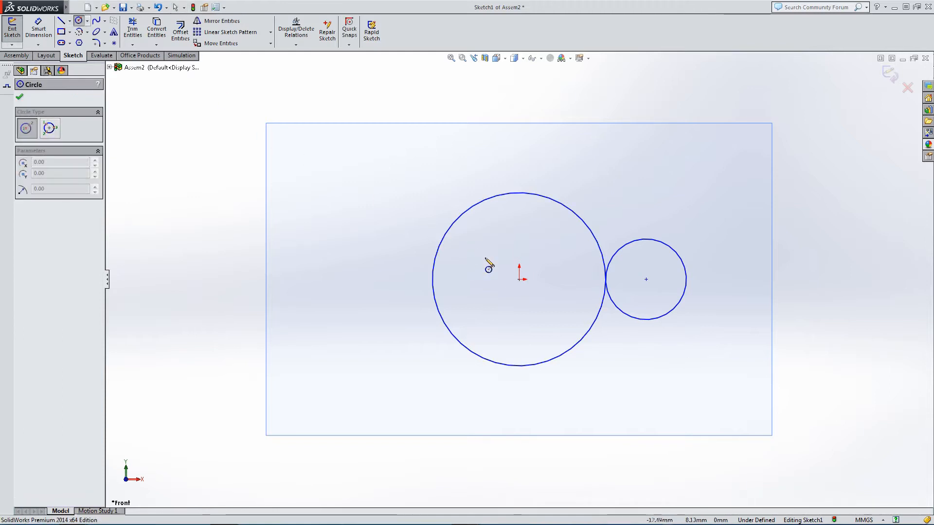
drag(519, 279, 688, 292)
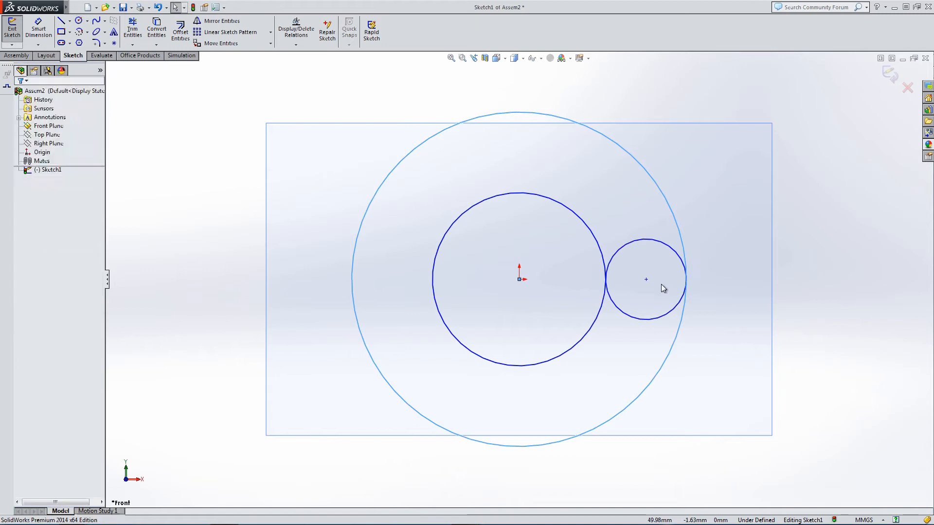
mouse_move(551, 340)
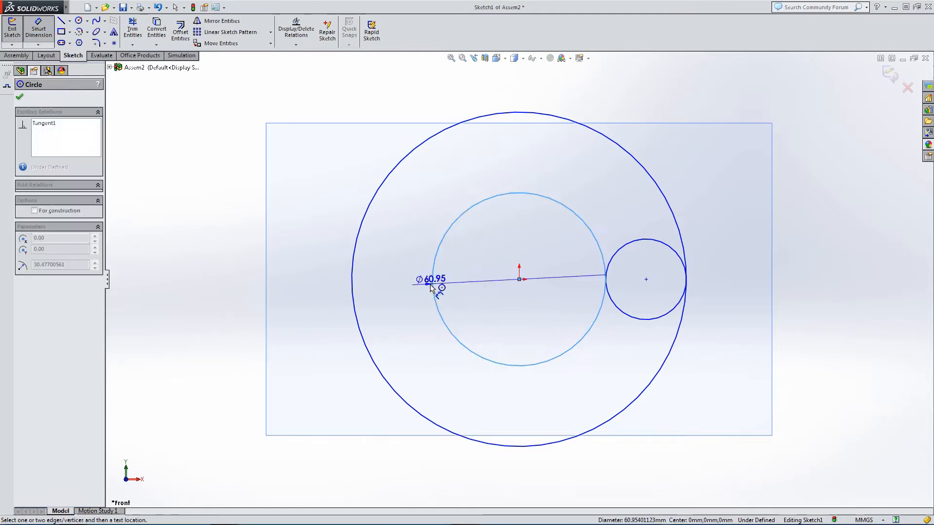
Dimension the circles Ø80 and Ø40, keeping the outer Ø160 as a driven dimension
double_click(430, 280)
text(80)
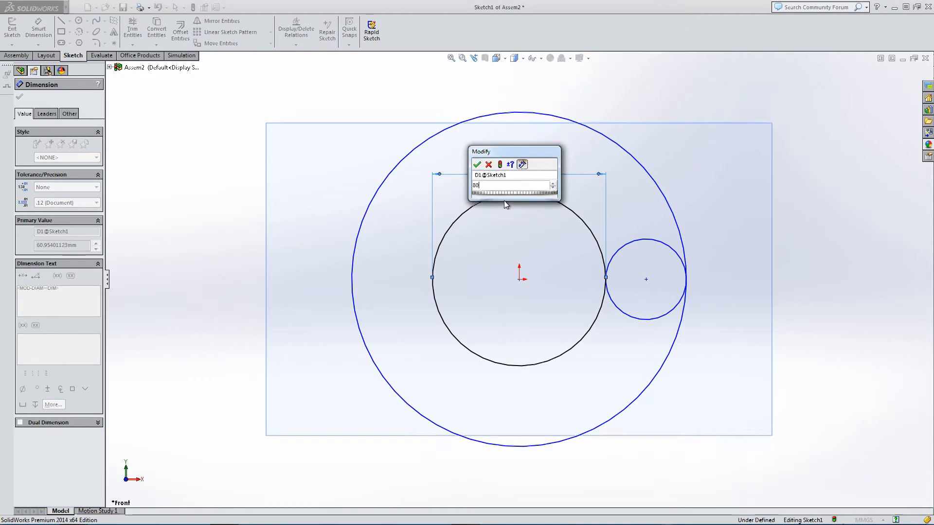
click(481, 165)
text(40)
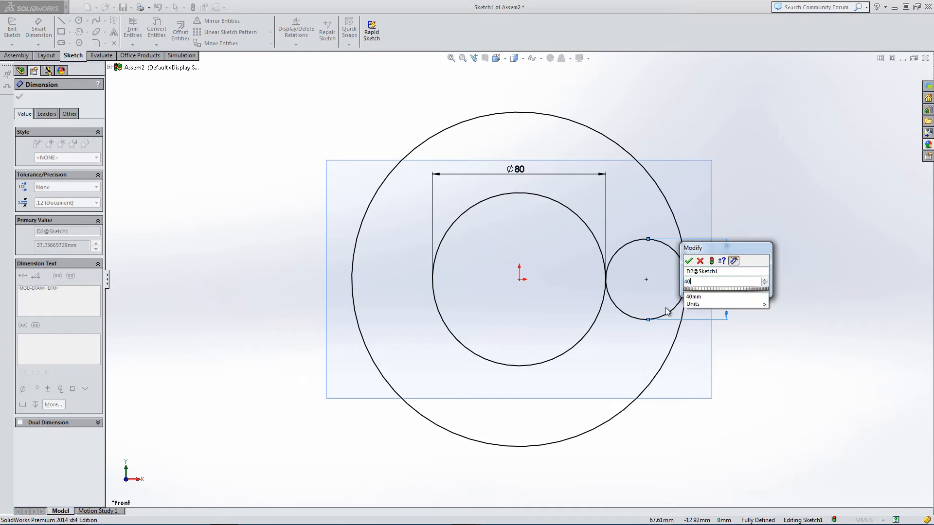
click(690, 261)
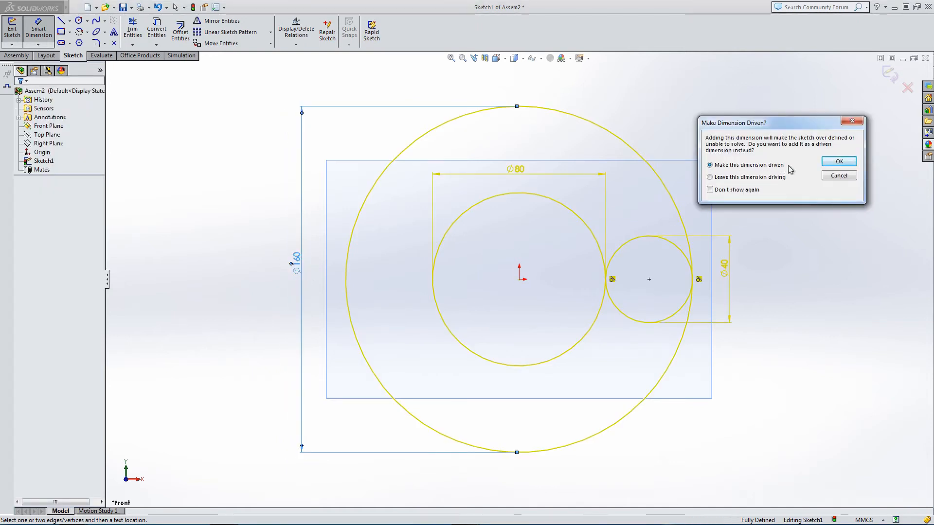
click(838, 161)
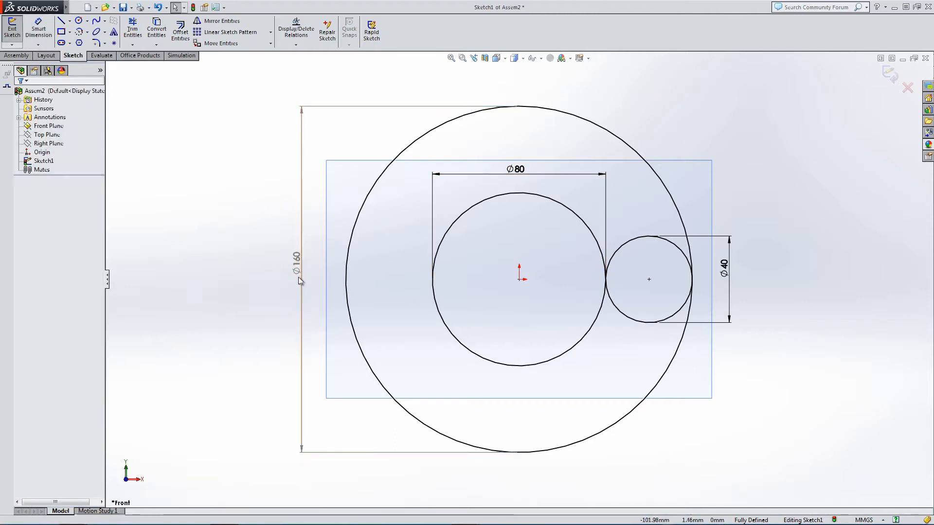
mouse_move(258, 290)
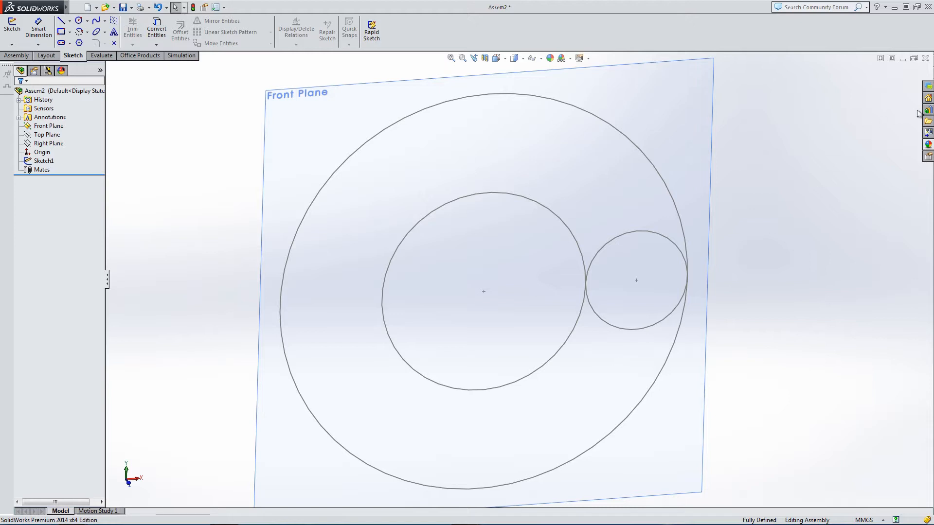
click(926, 103)
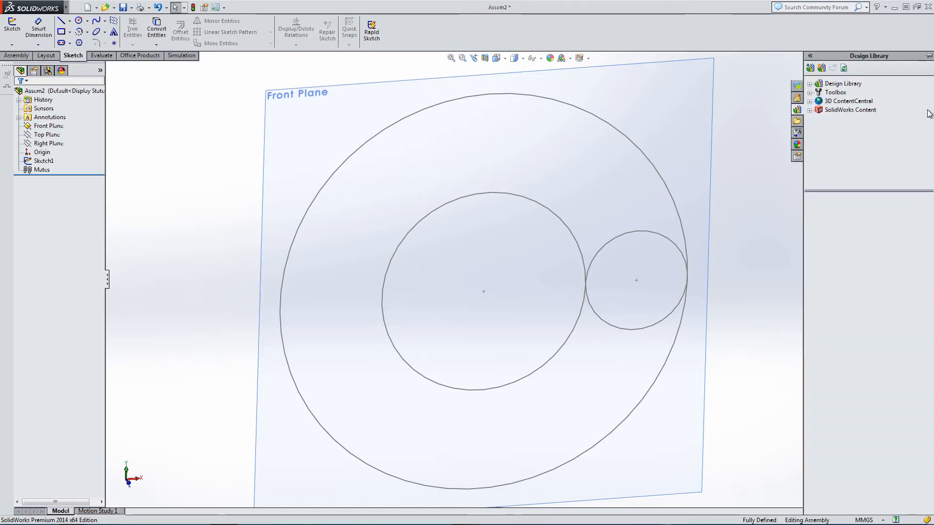
click(834, 91)
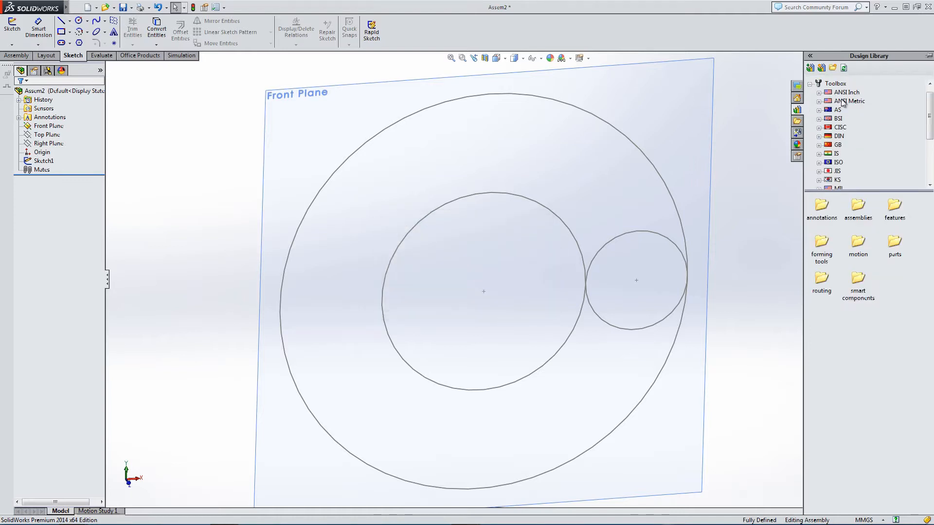
click(848, 101)
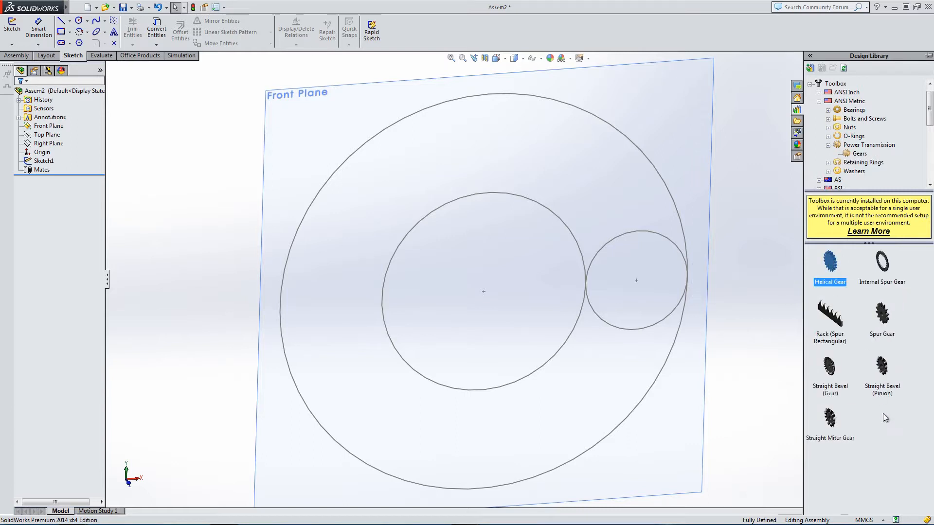
mouse_move(892, 422)
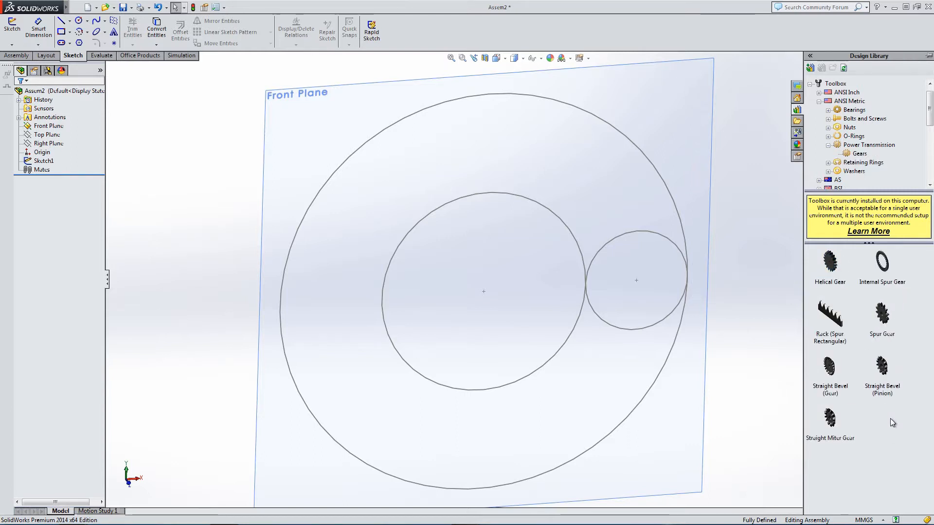
mouse_move(881, 314)
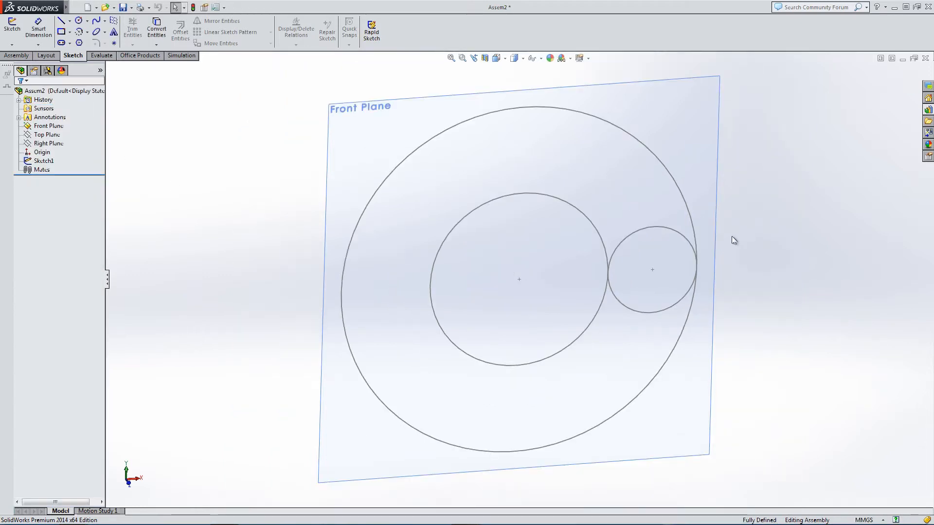
mouse_move(928, 134)
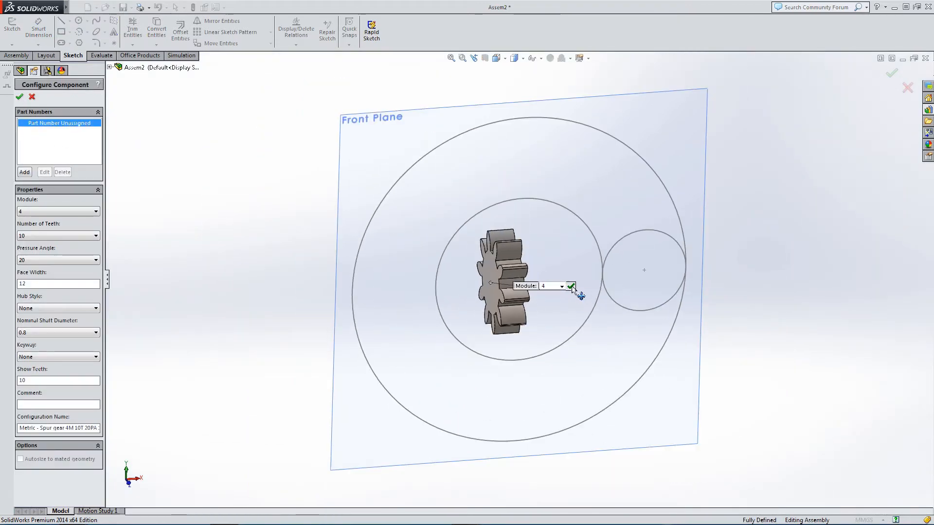
Insert one metric spur gear, module 4 with 10 teeth, without extra copies
click(574, 286)
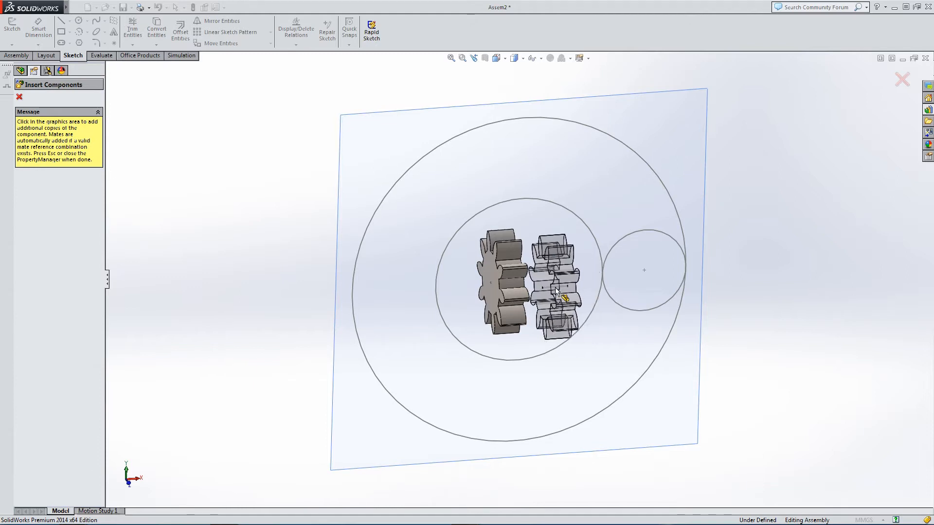
click(496, 284)
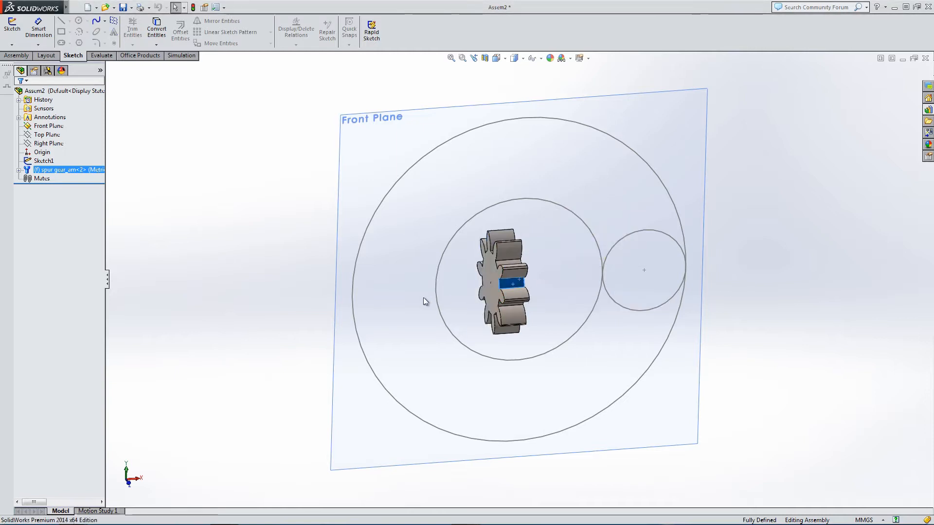
Expand the spur gear's tree and select its Plane3 as the positioning reference
right_click(63, 169)
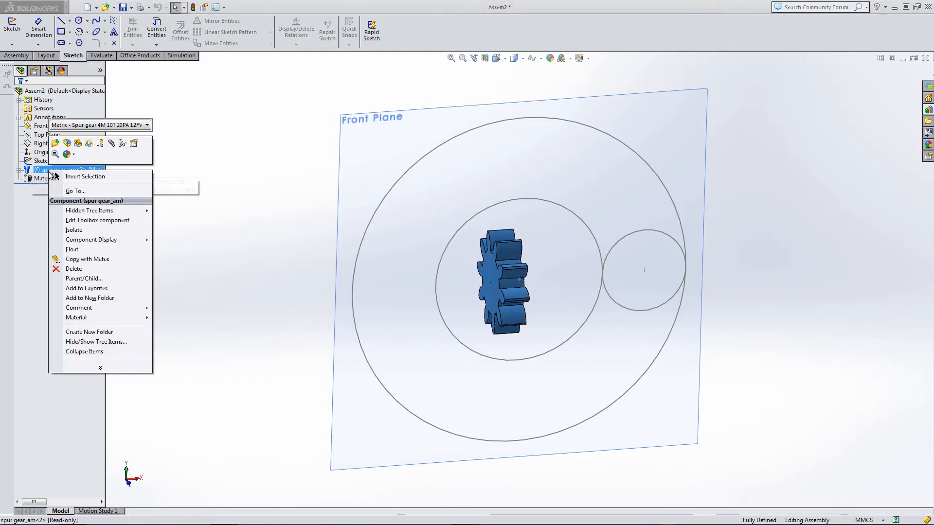
mouse_move(74, 229)
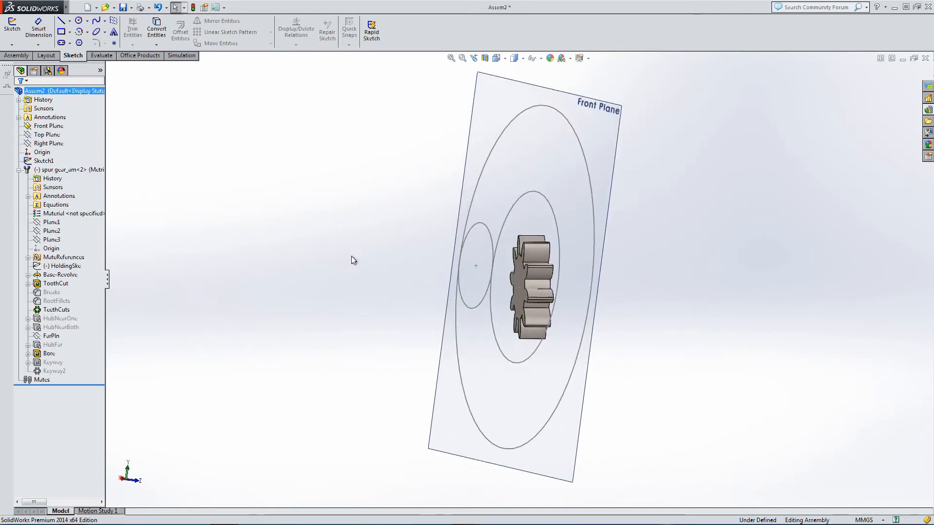
click(52, 231)
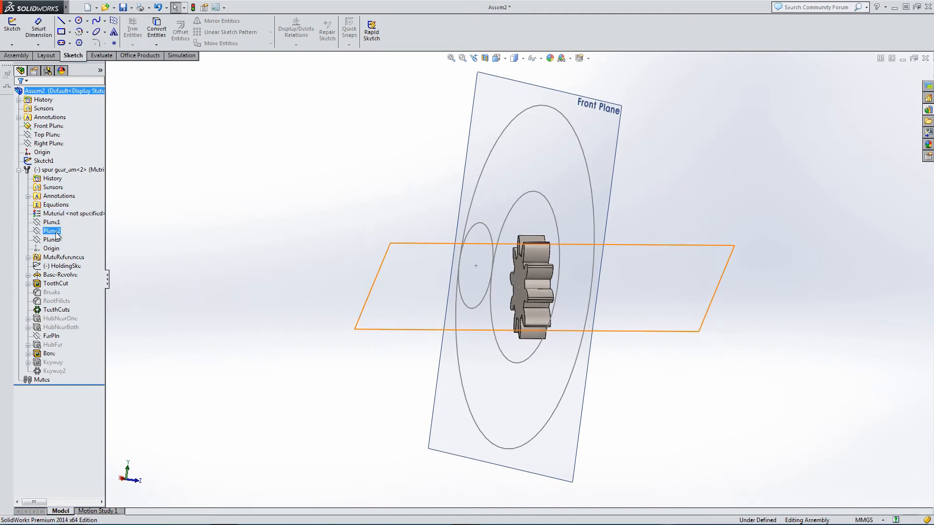
click(51, 240)
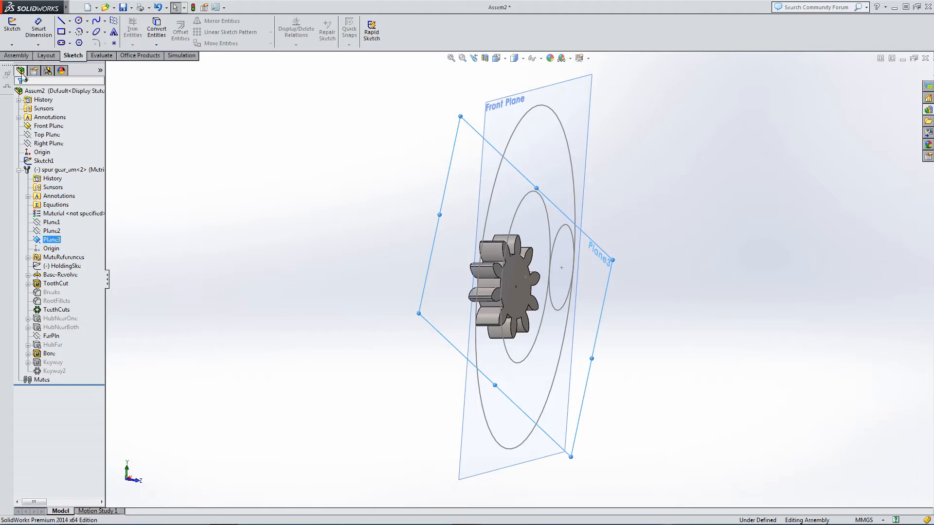
click(15, 55)
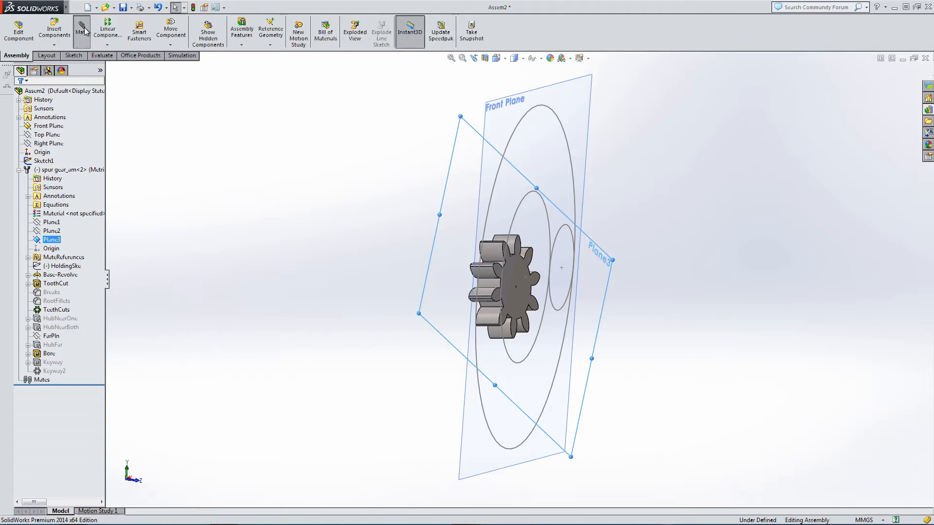
Mate Plane3 coincident to the Front Plane and centre the gear face in the inner circle
click(78, 28)
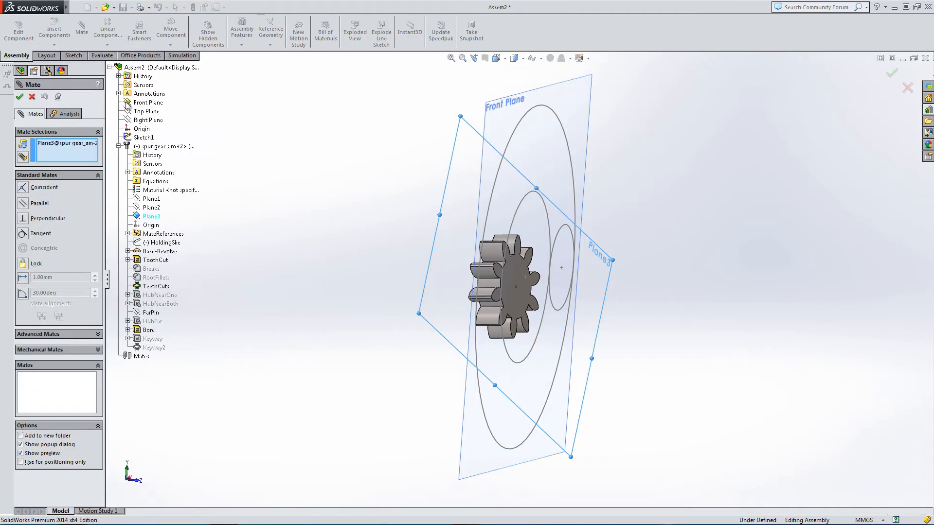
click(147, 103)
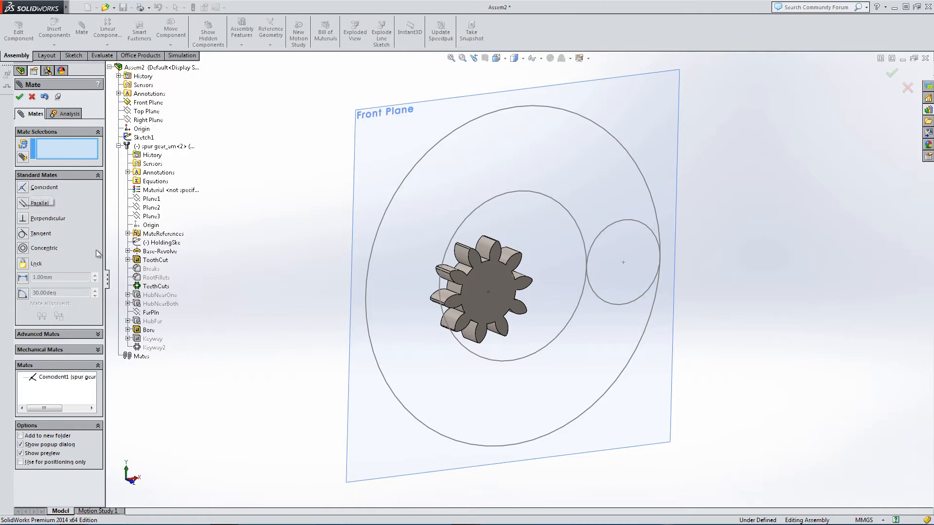
click(474, 299)
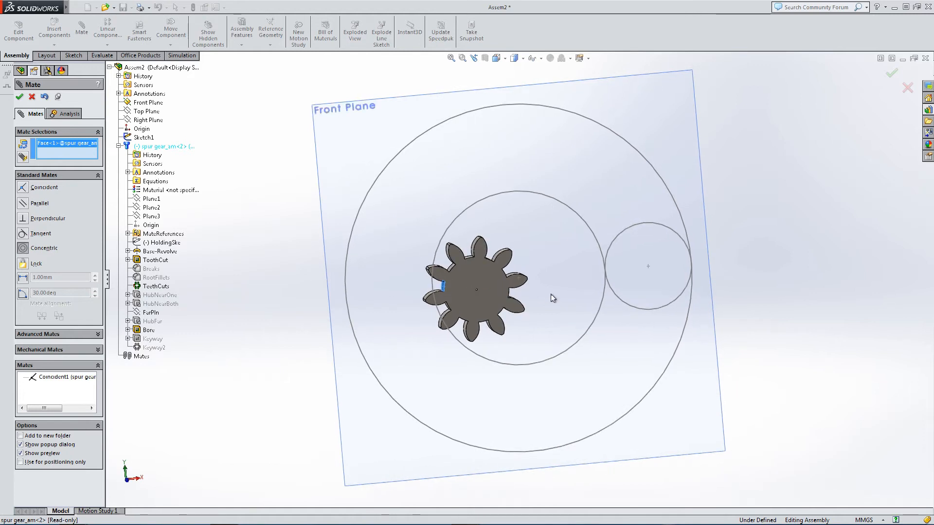
scroll(down, 3)
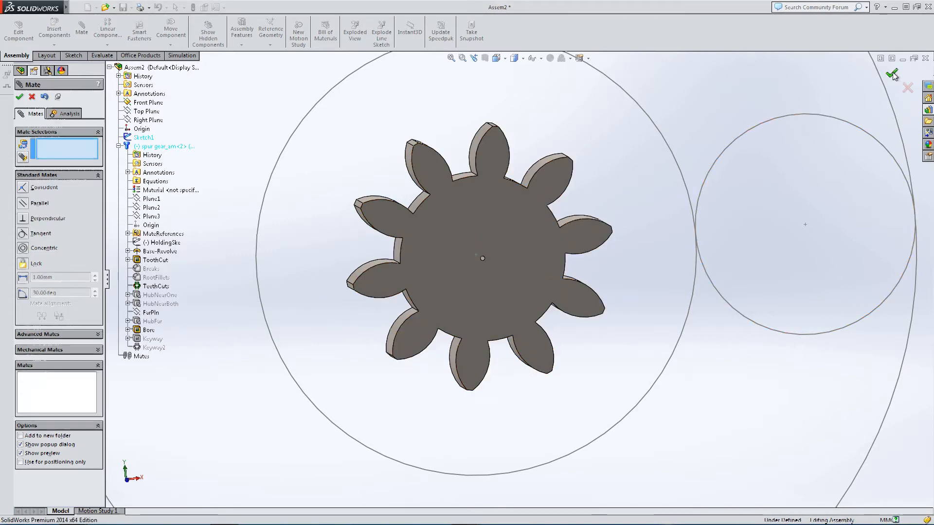
click(504, 58)
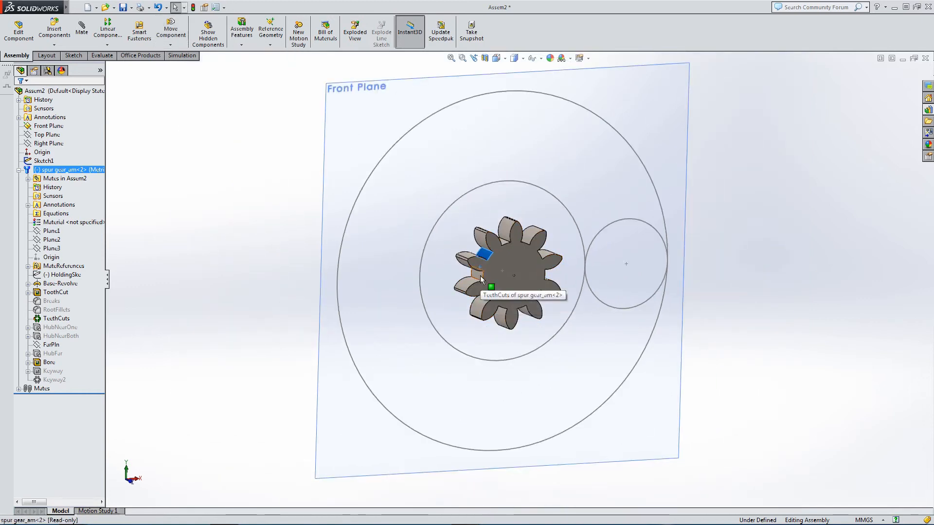
right_click(476, 286)
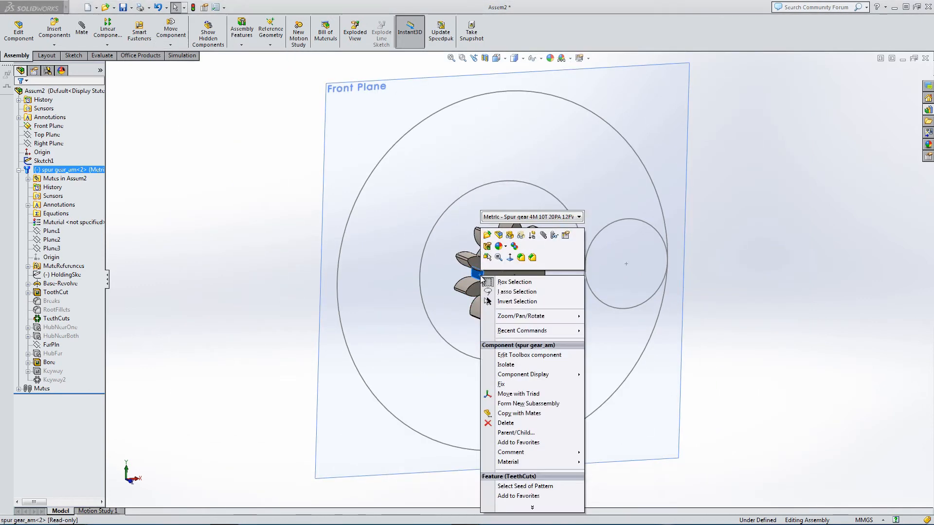
mouse_move(505, 355)
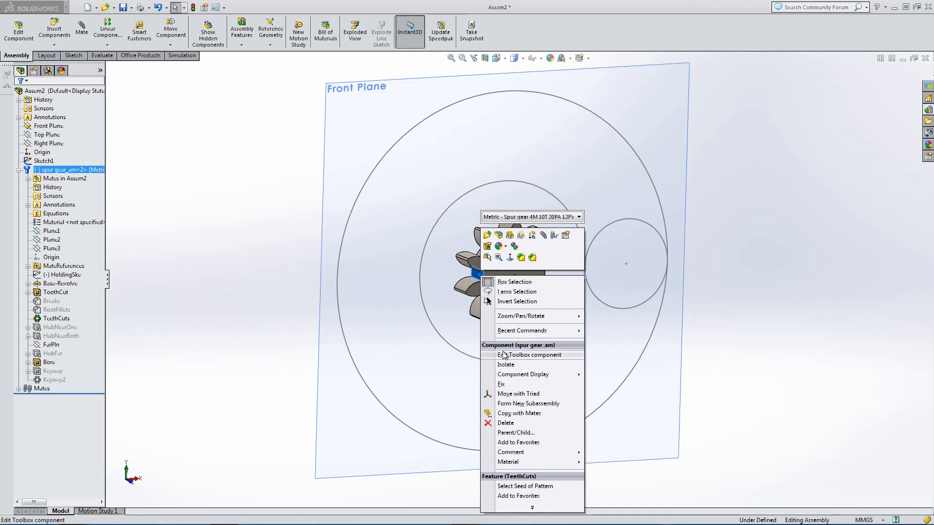
mouse_move(503, 356)
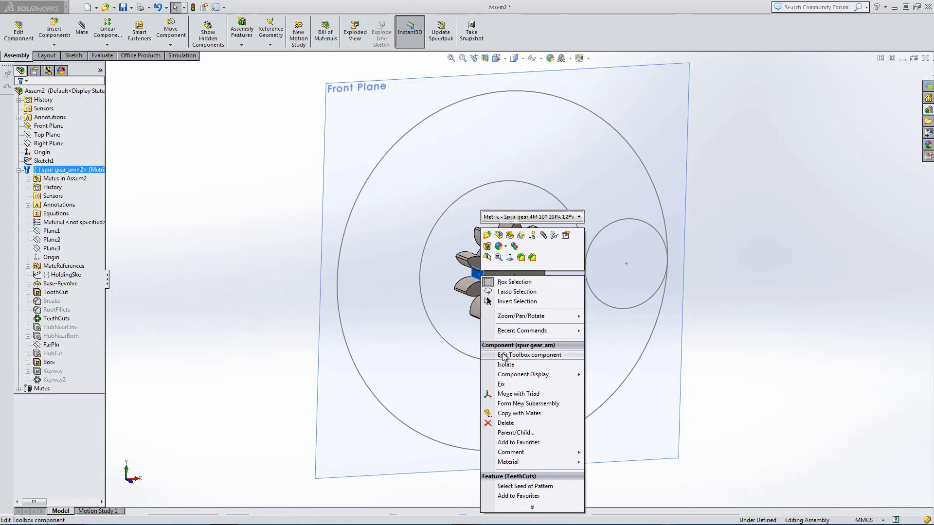
Reconfigure the spur gear to module 2 with 40 teeth
click(529, 355)
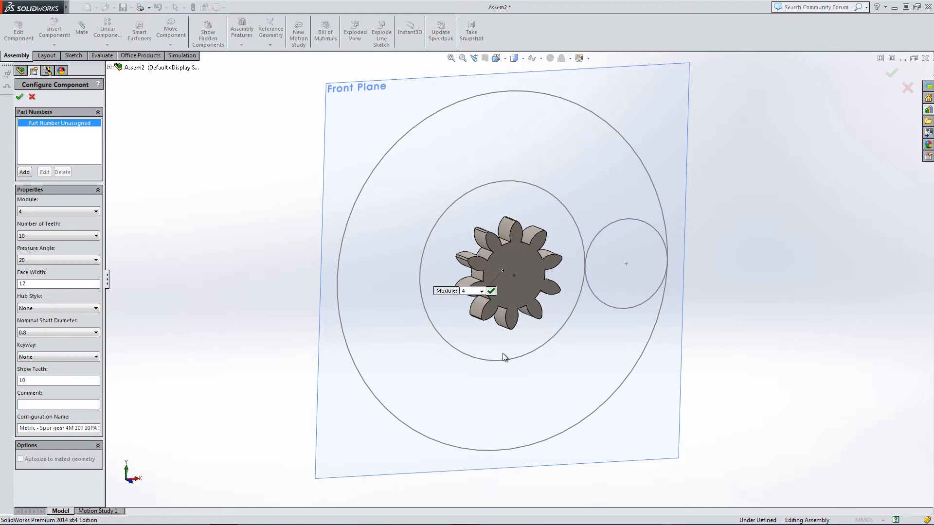
mouse_move(50, 134)
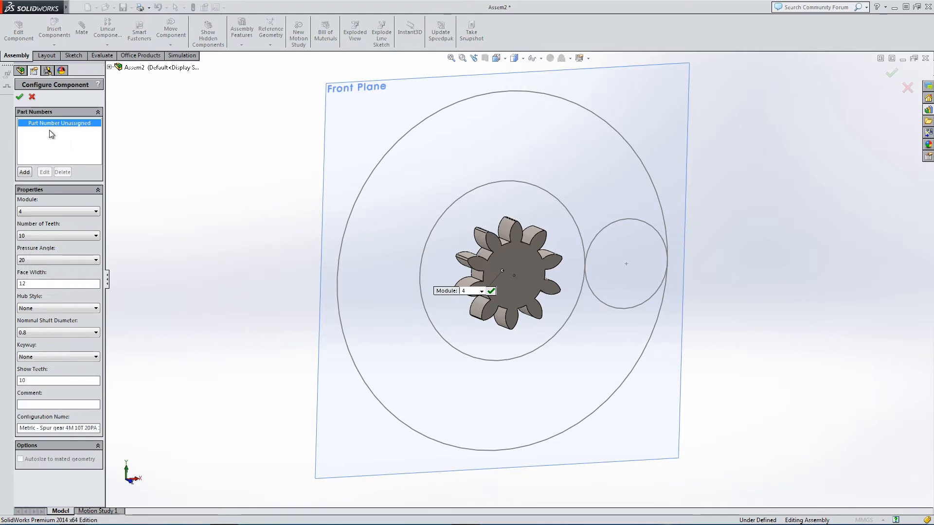
click(496, 58)
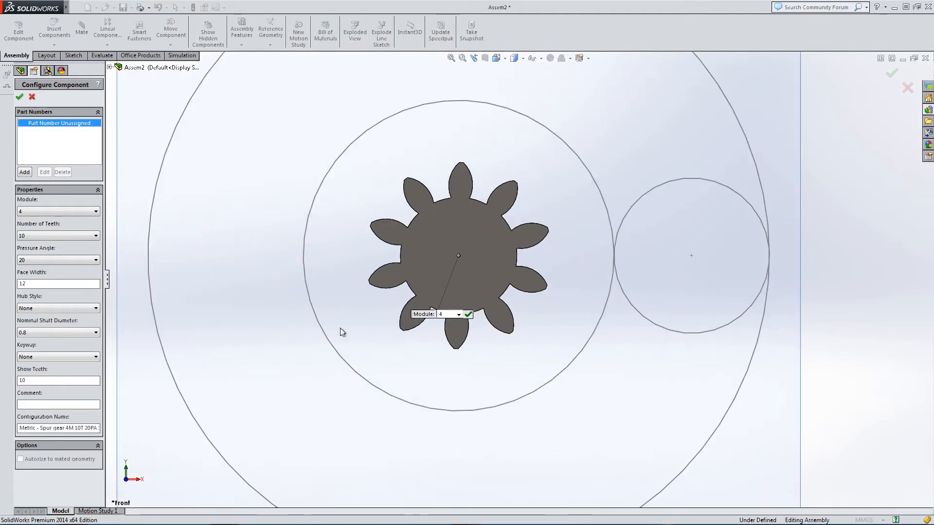
click(95, 212)
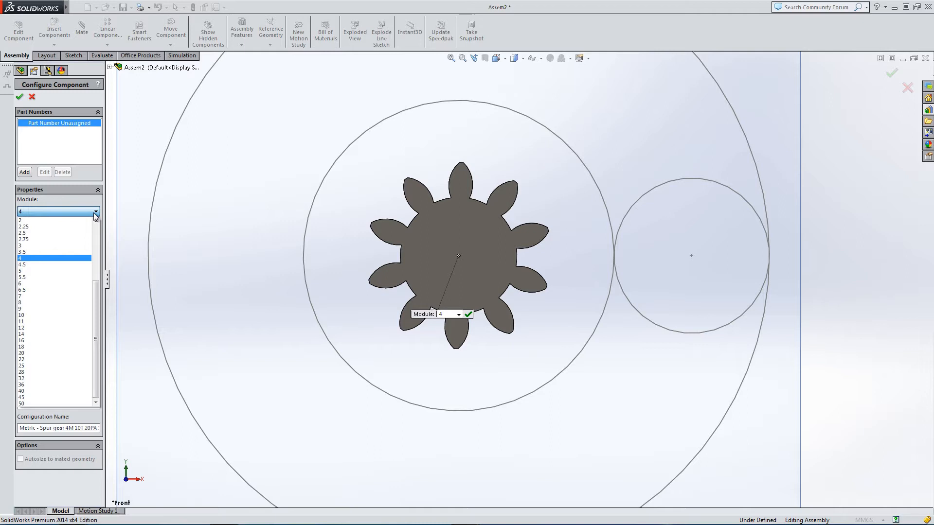
mouse_move(58, 221)
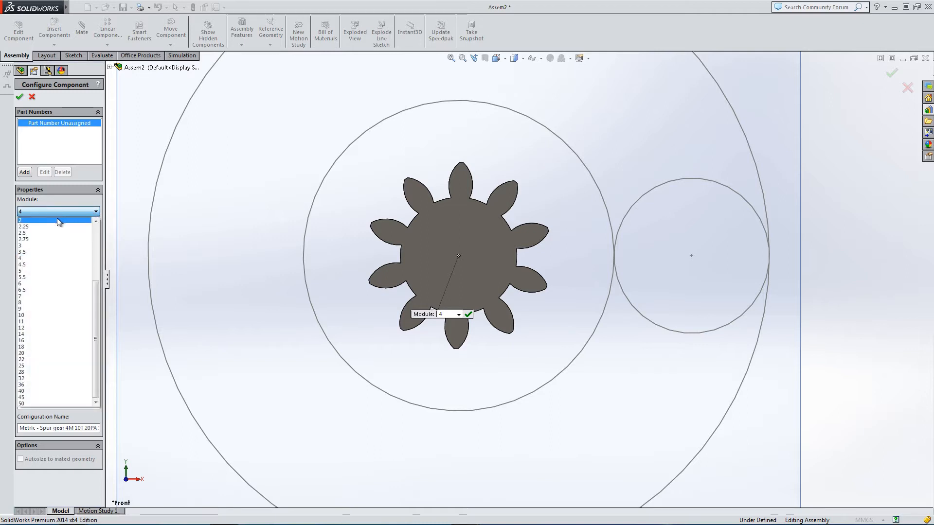
click(22, 220)
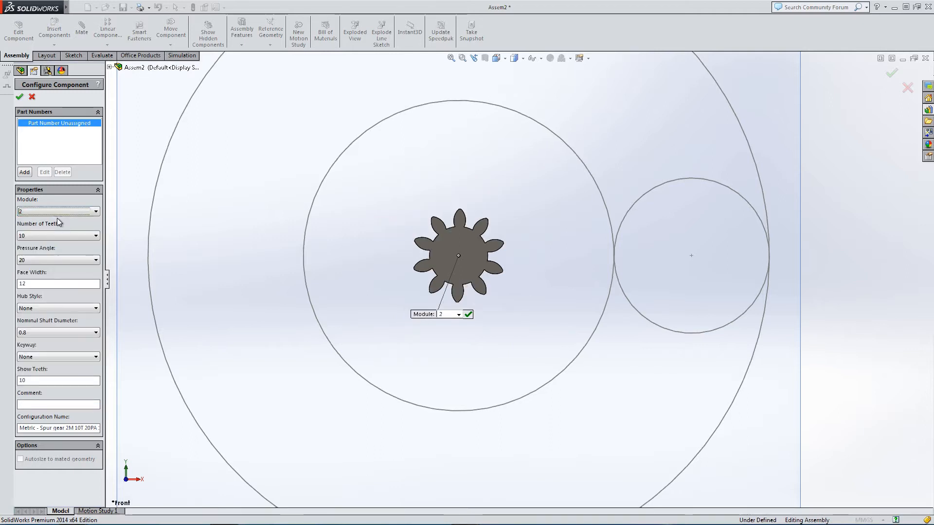
click(95, 236)
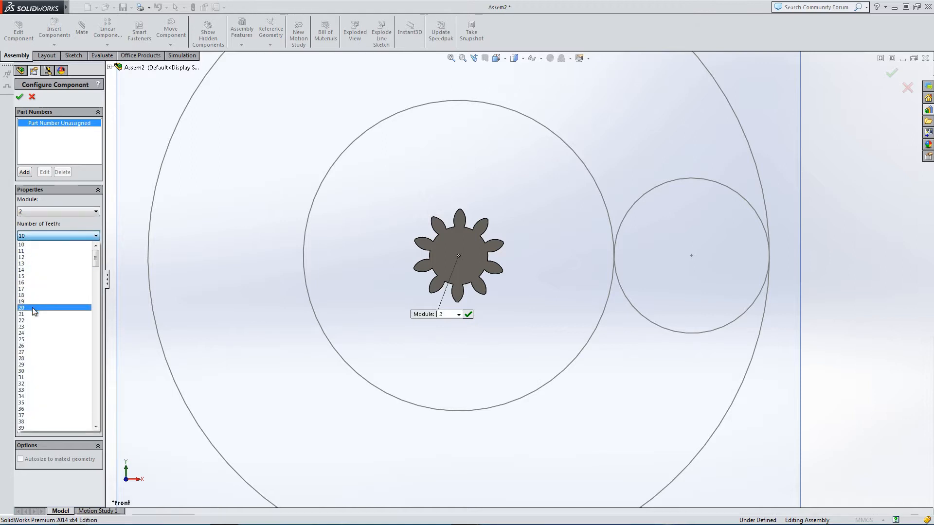
click(21, 308)
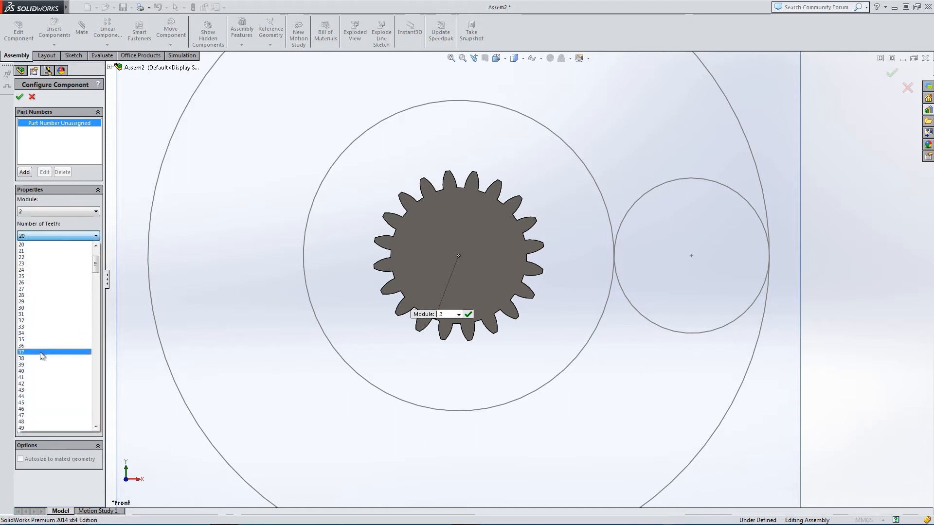
click(43, 365)
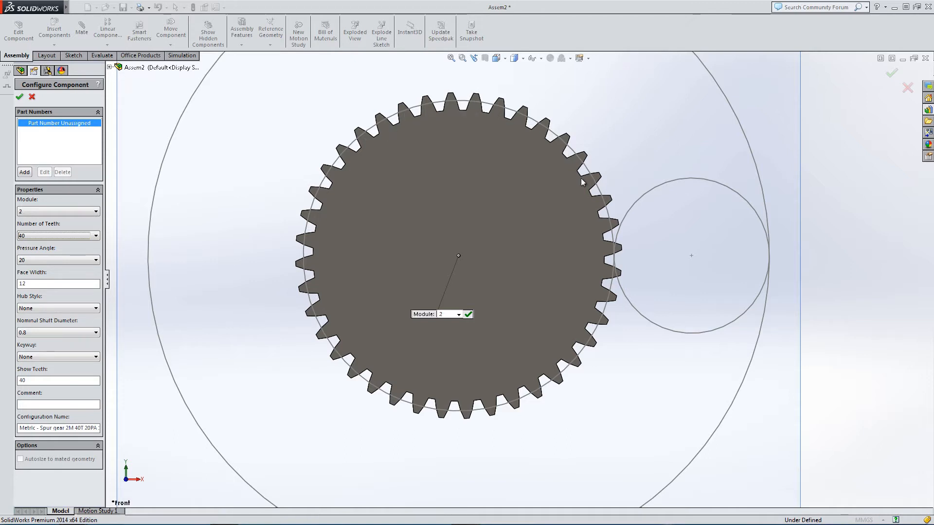
mouse_move(442, 422)
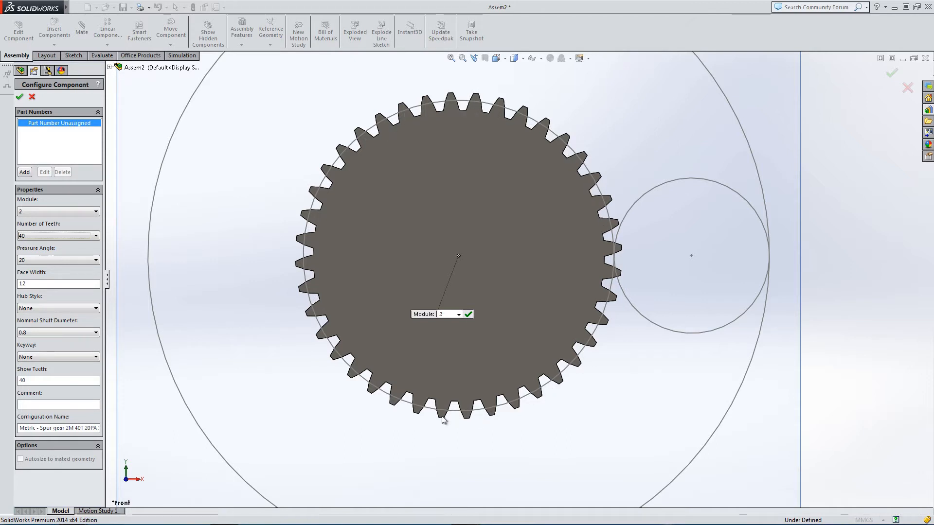
mouse_move(434, 430)
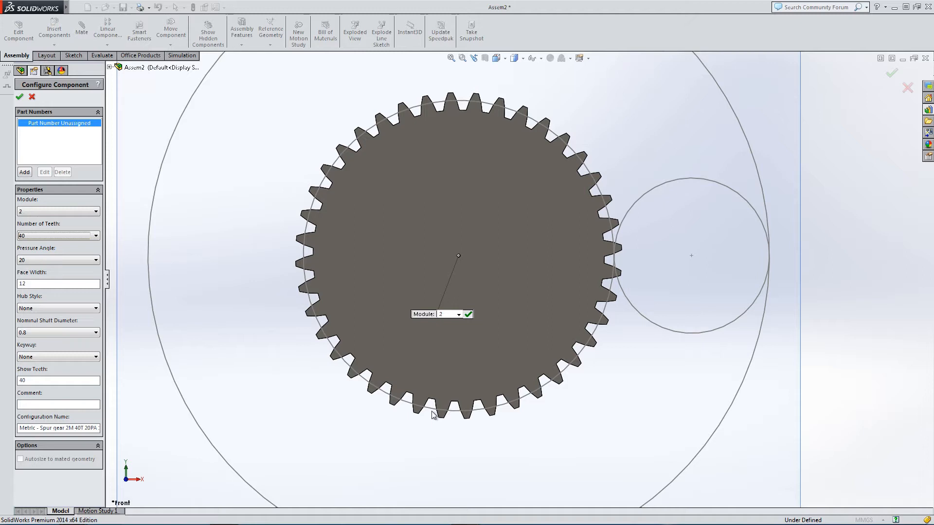
mouse_move(225, 354)
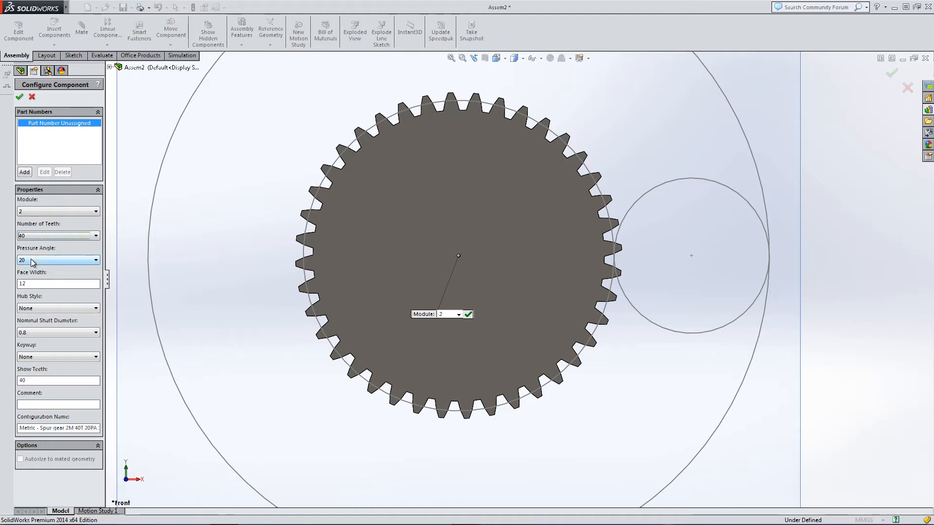
Set the shaft bore diameter to 20 with a Square(1) keyway
click(96, 333)
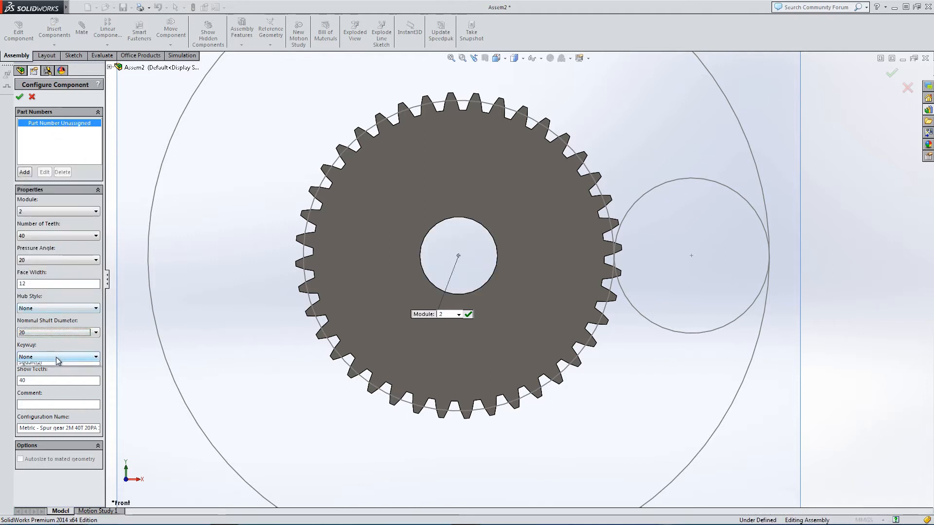
click(54, 364)
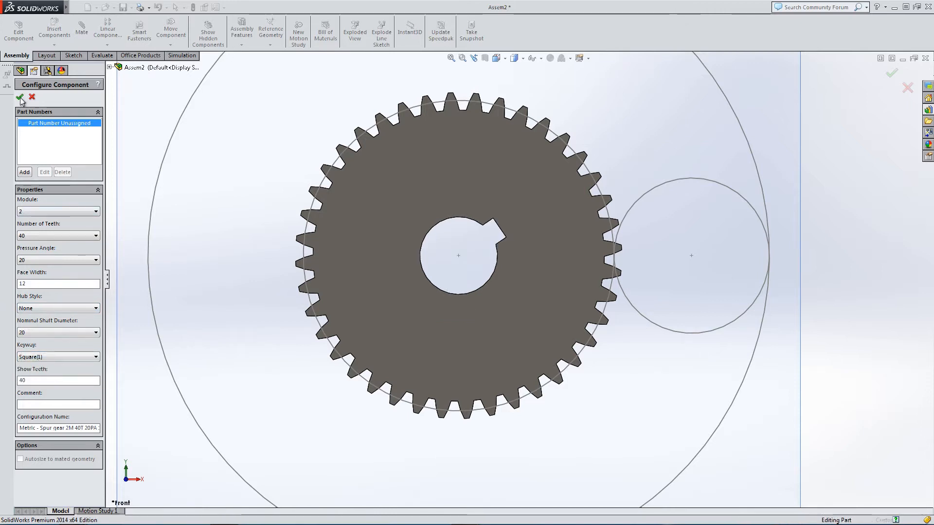
Confirm the large gear and insert a second module 4, 10-tooth spur gear beside it
click(22, 99)
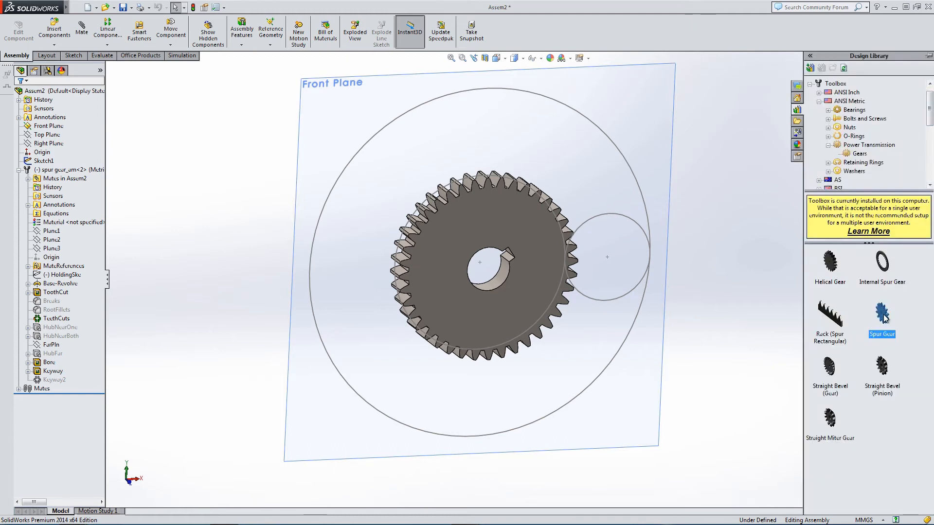
drag(882, 315, 643, 179)
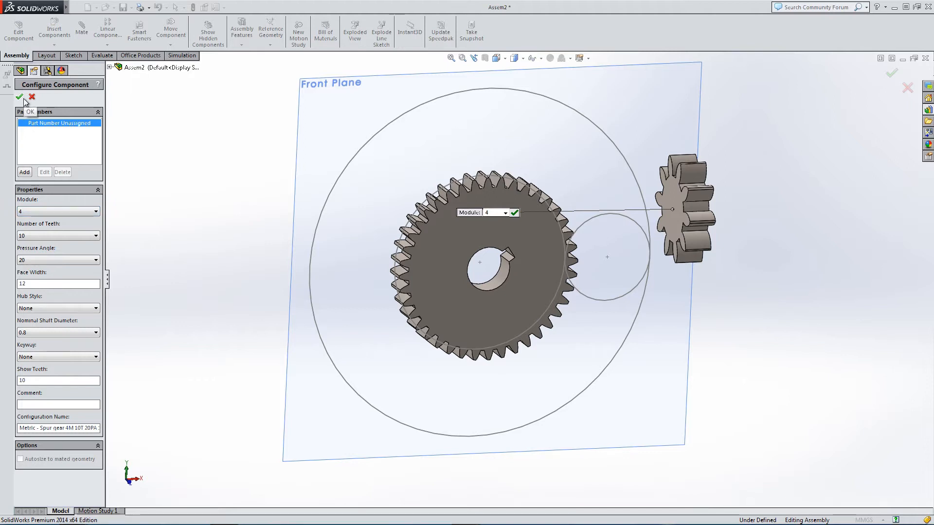
click(20, 96)
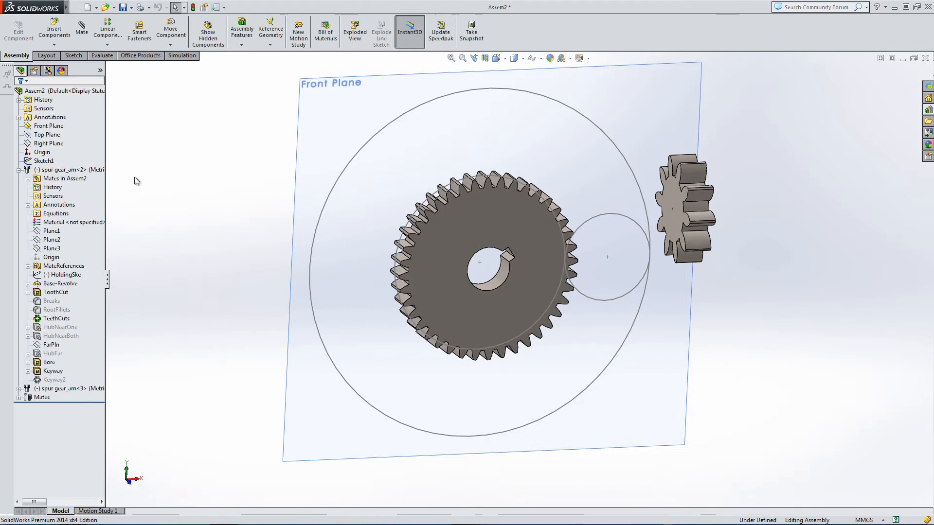
mouse_move(143, 185)
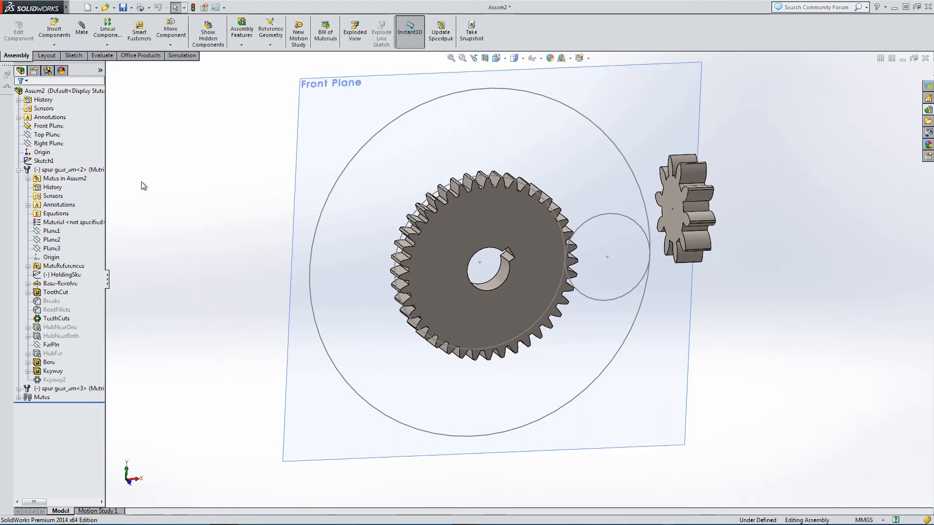
mouse_move(82, 202)
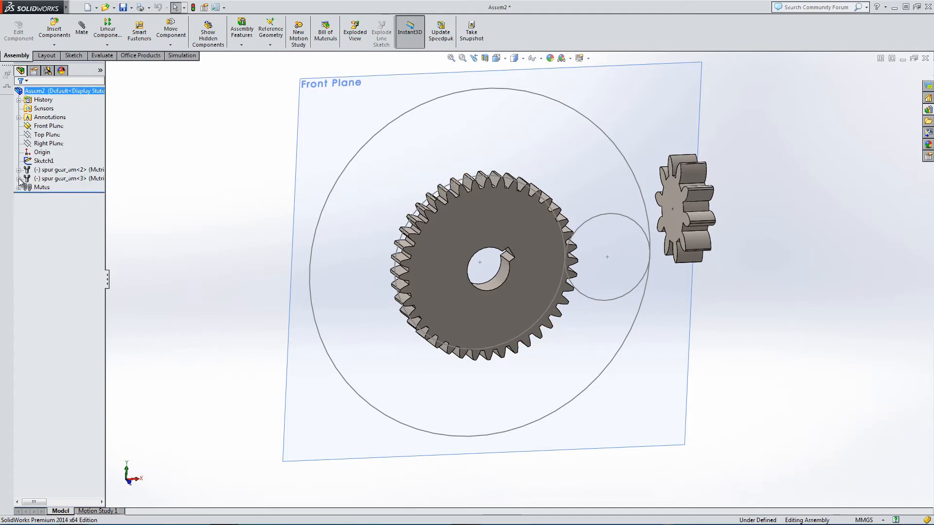
Start a new mate for positioning the small spur gear
click(79, 30)
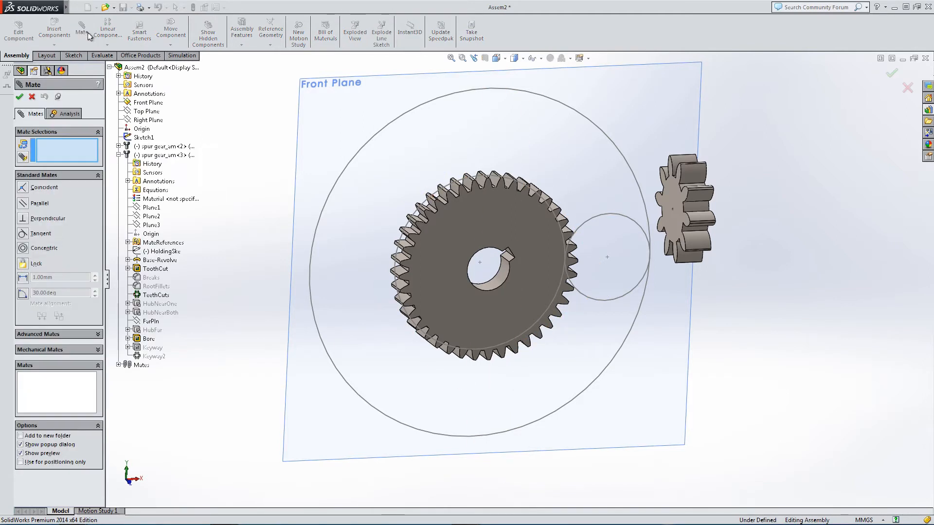
Select the small gear's Plane3 and the assembly reference for the Coincident mate
click(151, 207)
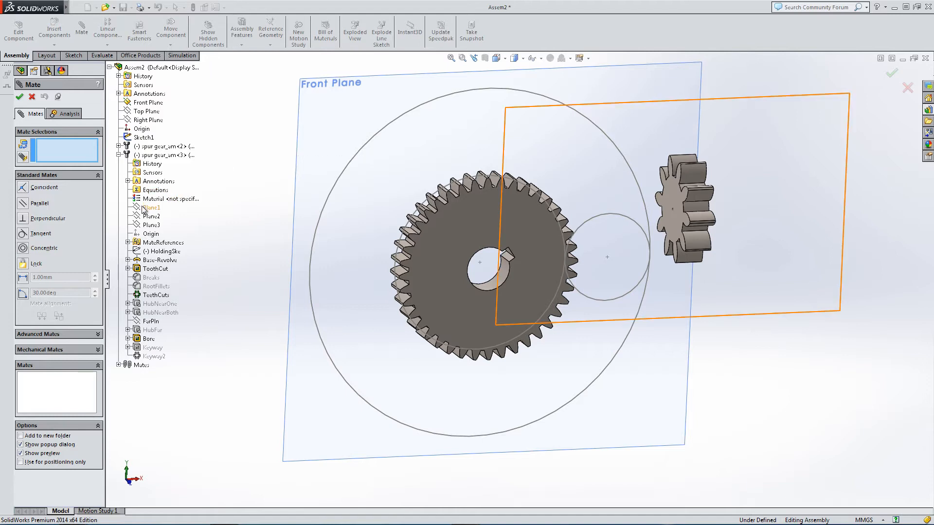
click(150, 225)
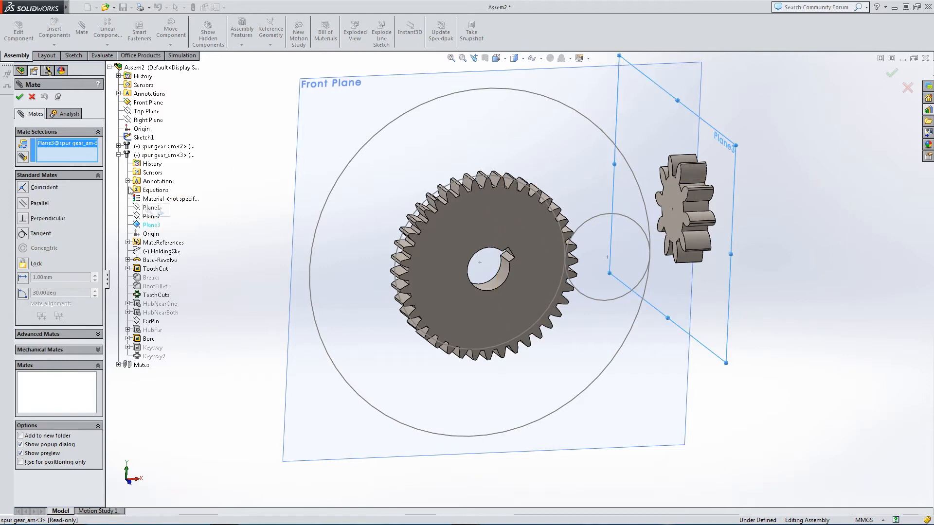
click(149, 102)
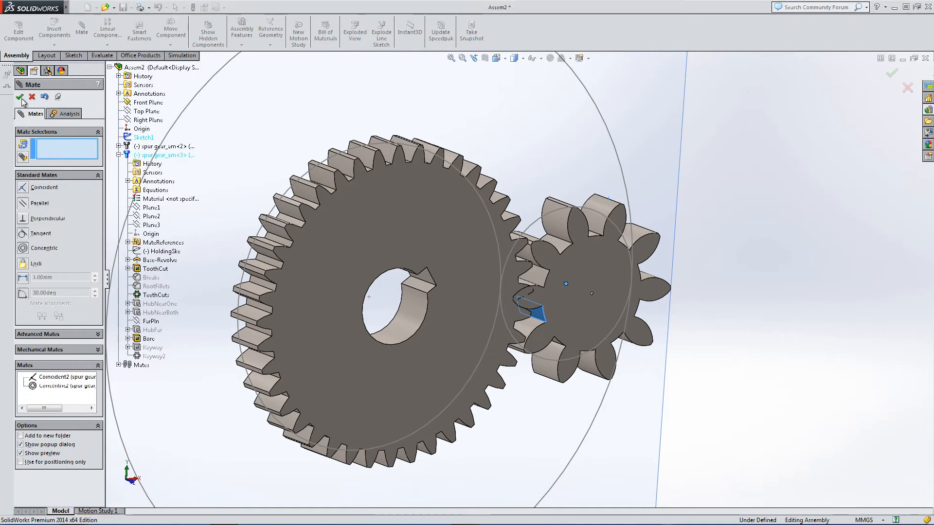
Finish the mates and bring up Edit Toolbox Component for the small gear
click(21, 97)
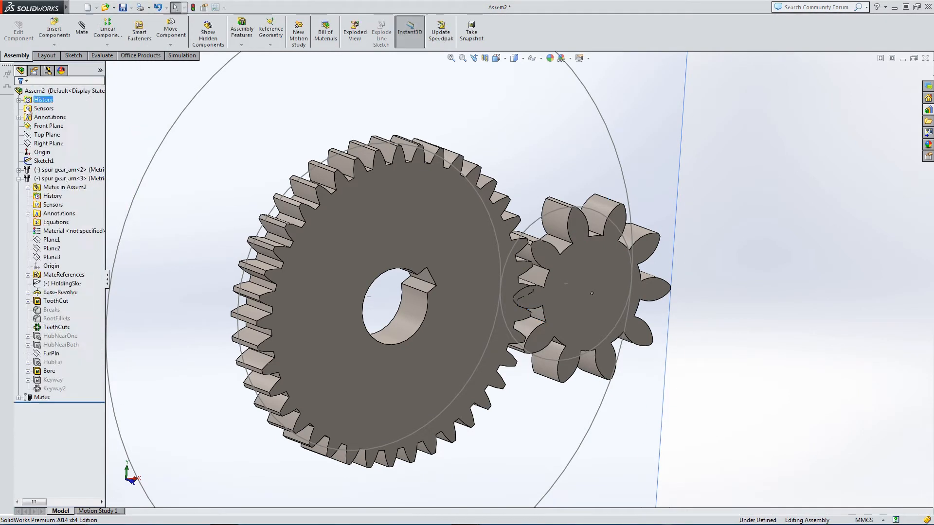
click(63, 178)
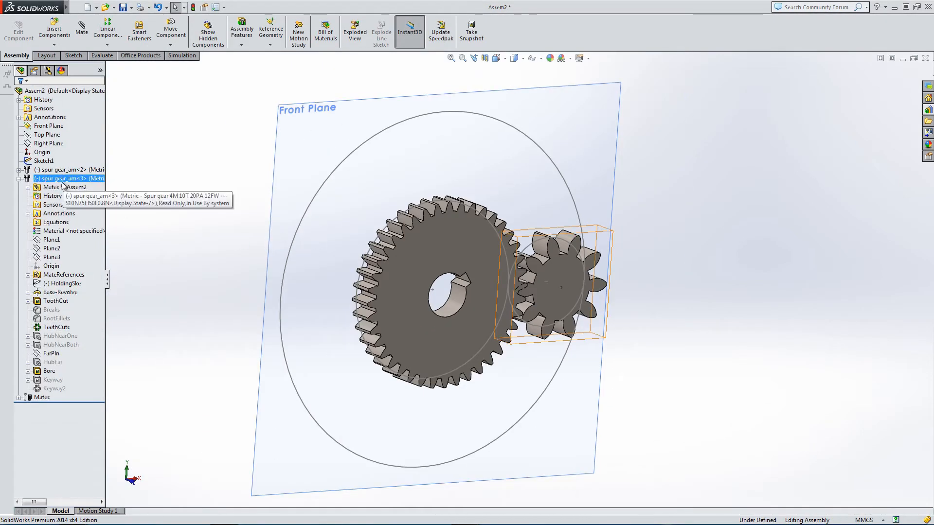
right_click(59, 178)
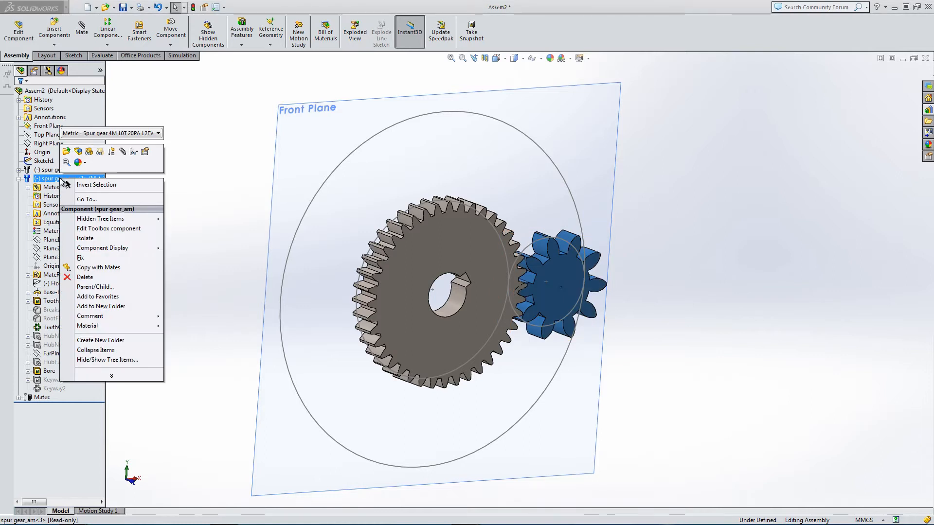
mouse_move(100, 218)
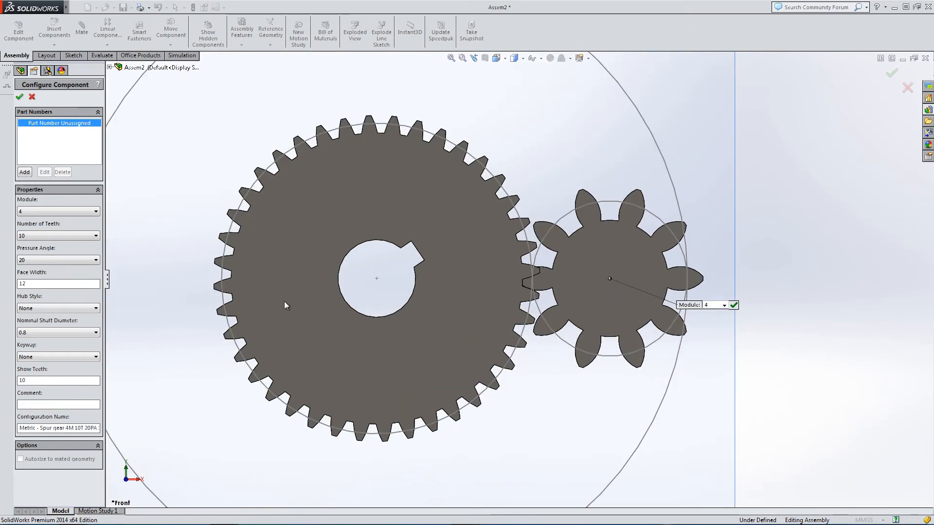
Reconfigure the small spur gear to module 2 with 20 teeth and confirm
click(95, 211)
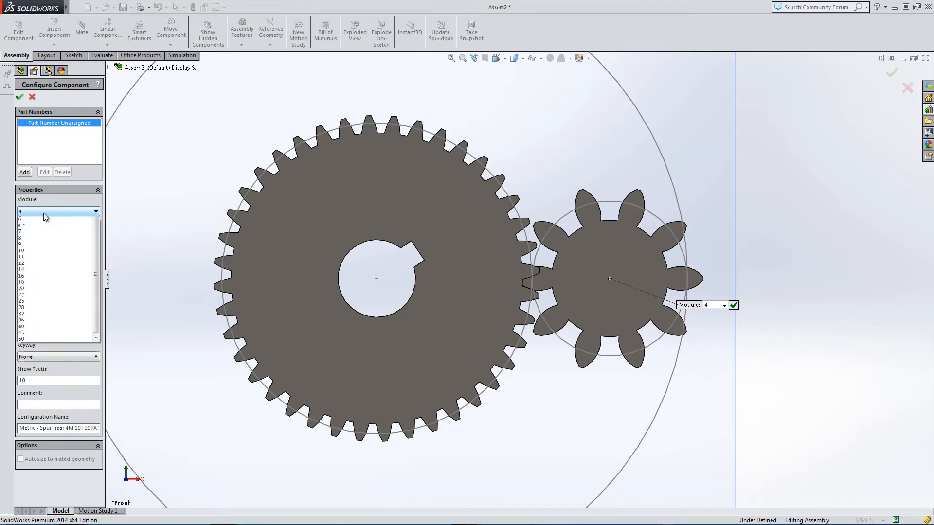
click(30, 225)
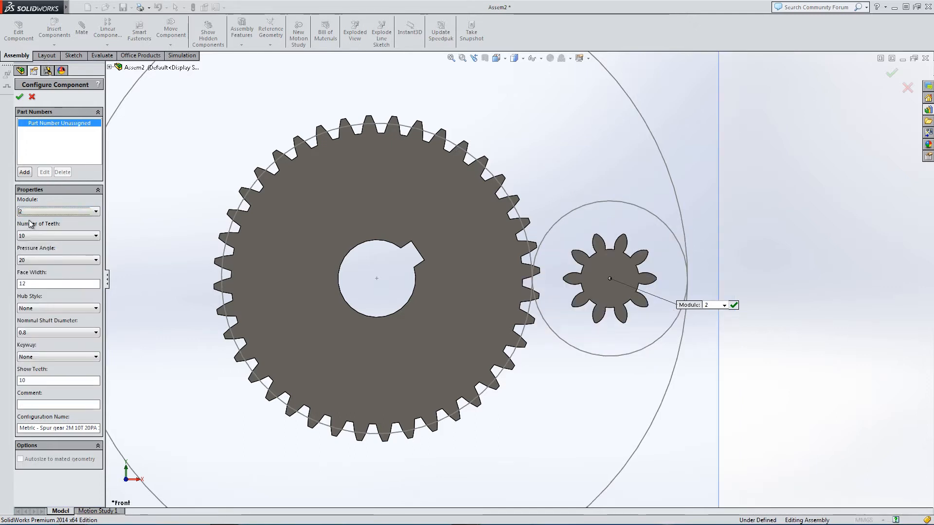
click(95, 236)
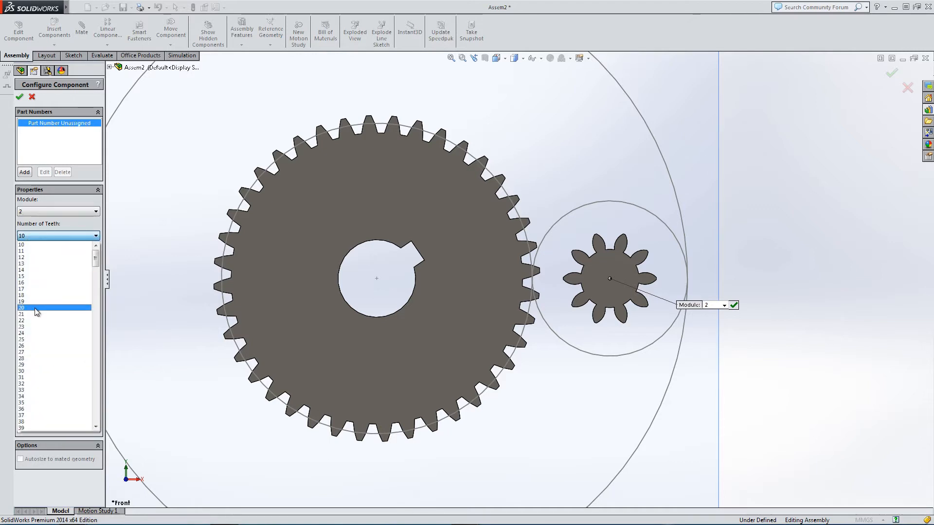
click(22, 307)
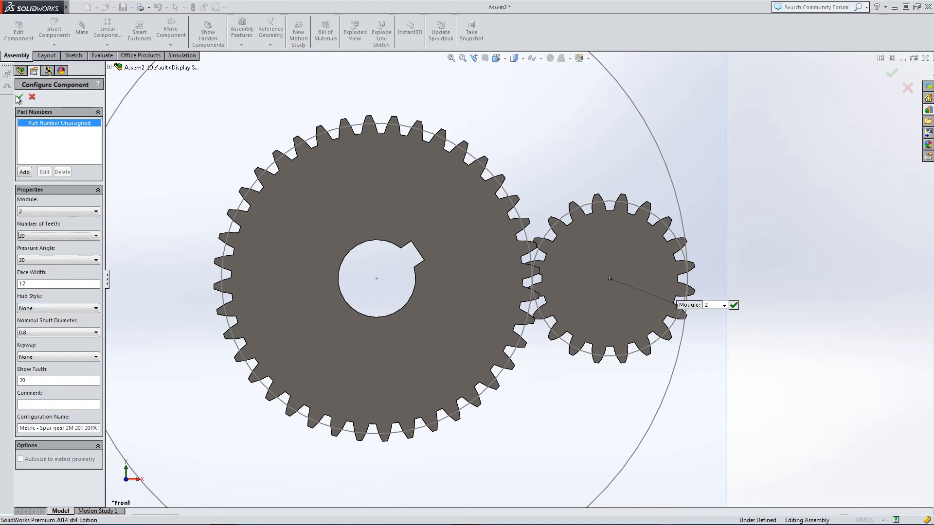
click(19, 99)
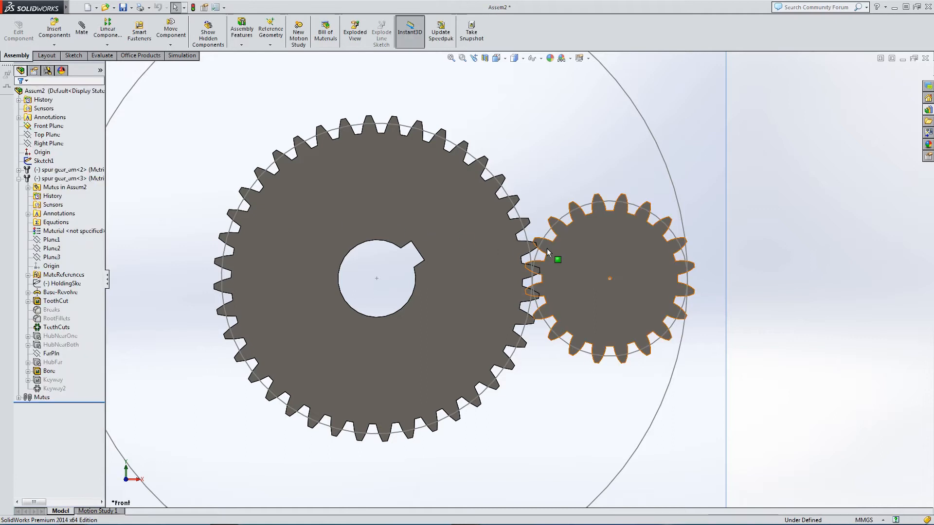
click(609, 280)
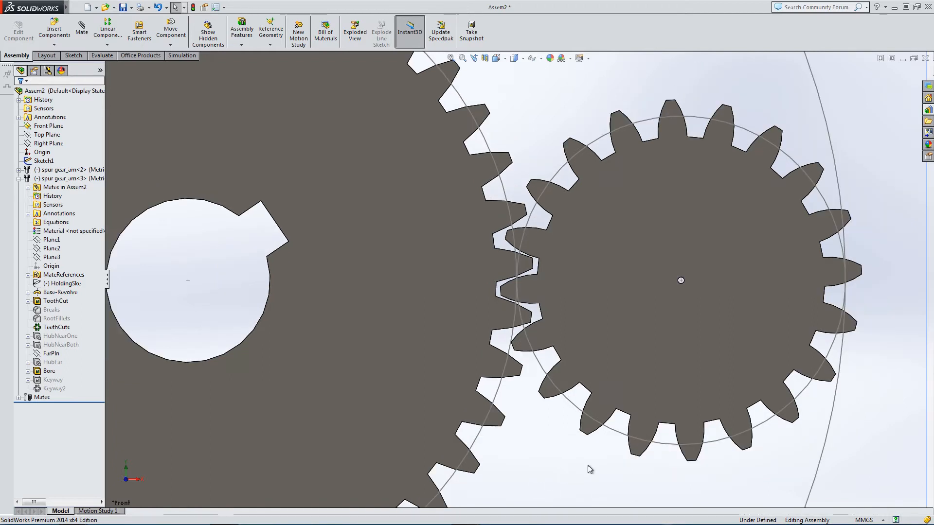
mouse_move(582, 470)
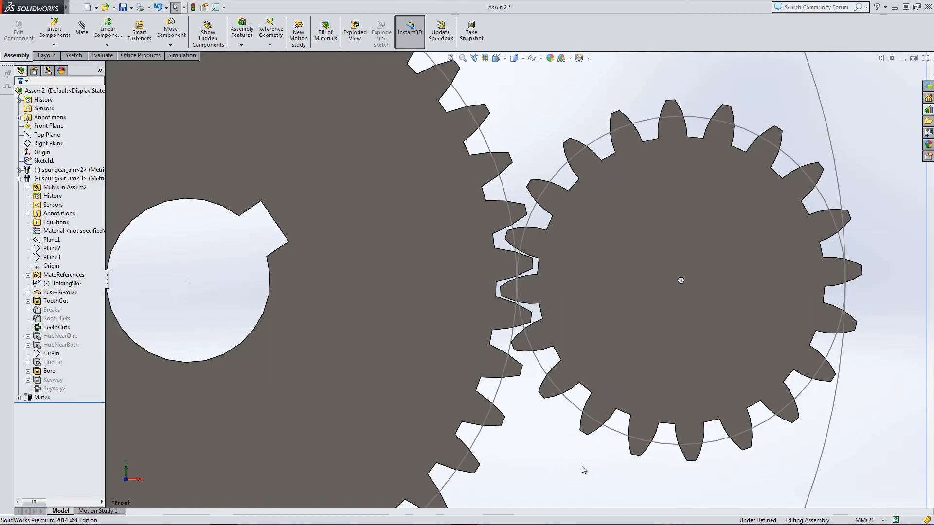
right_click(615, 245)
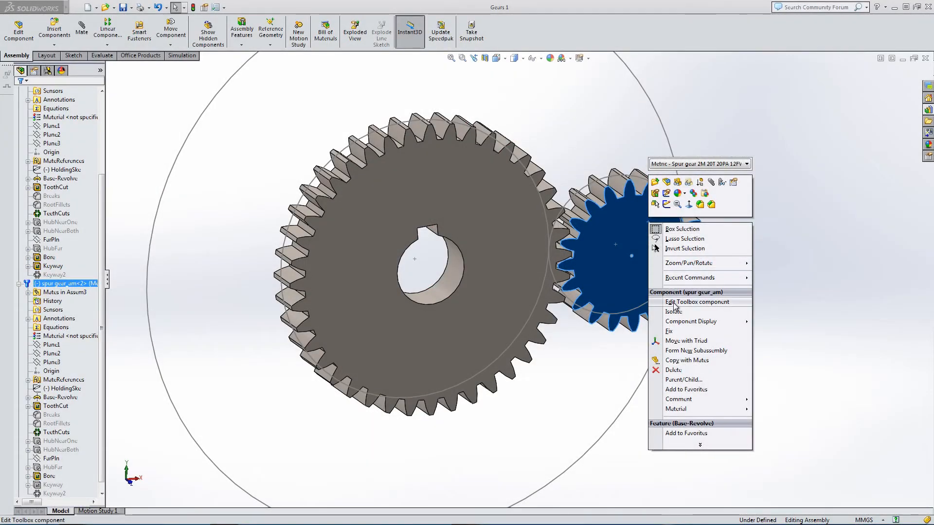
Edit the small gear's Toolbox parameters for a keyed shaft bore and collapse its feature details
click(696, 301)
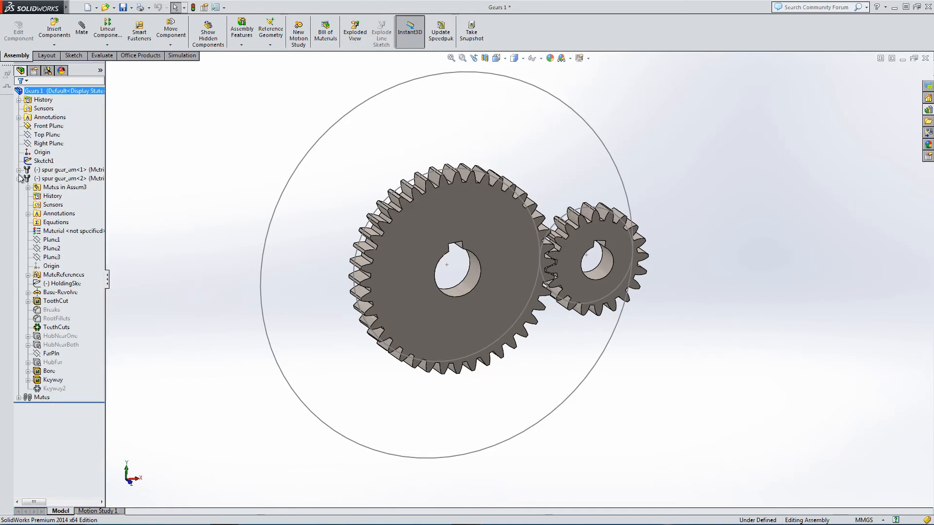
click(18, 178)
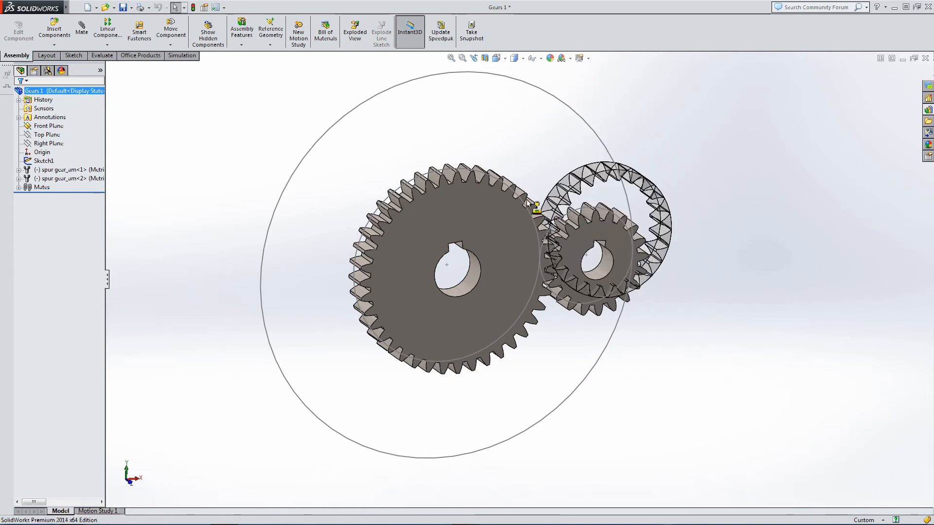
Drag an Internal Spur Gear from the Toolbox library into the Gears 1 assembly
drag(607, 232, 591, 126)
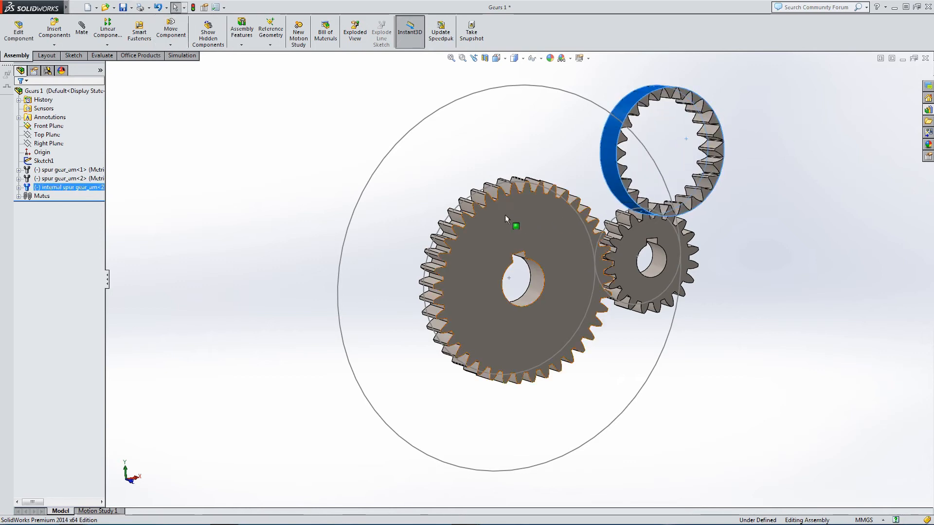
Mate the internal gear's Plane3 coincident with the assembly Front Plane
click(17, 187)
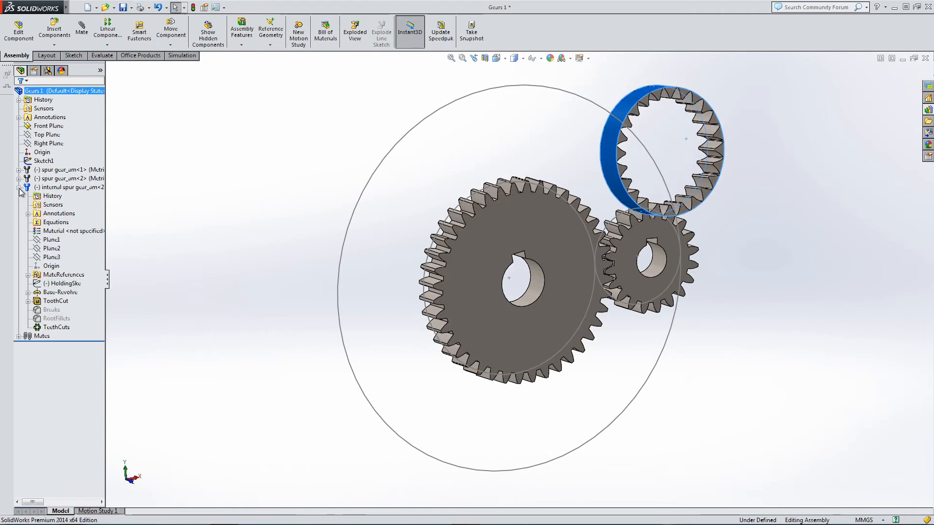
click(52, 240)
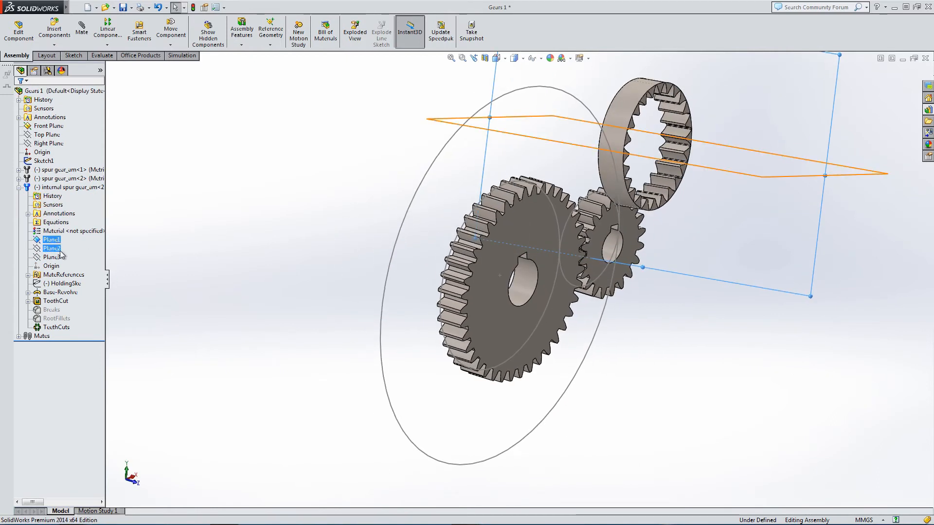
click(51, 257)
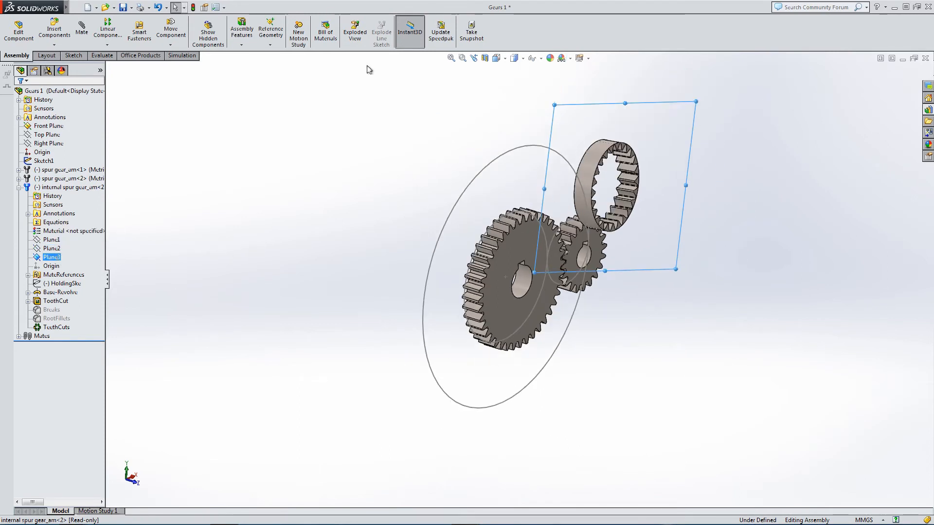
click(81, 28)
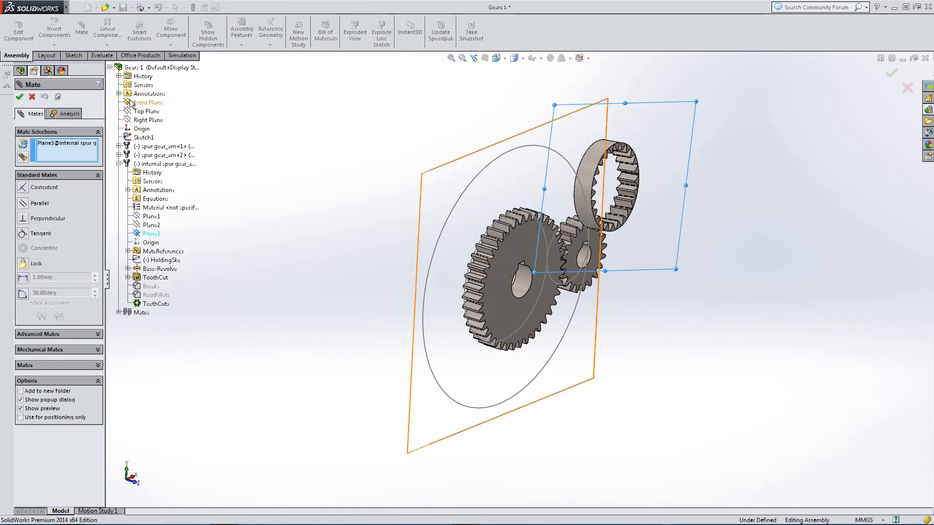
click(148, 103)
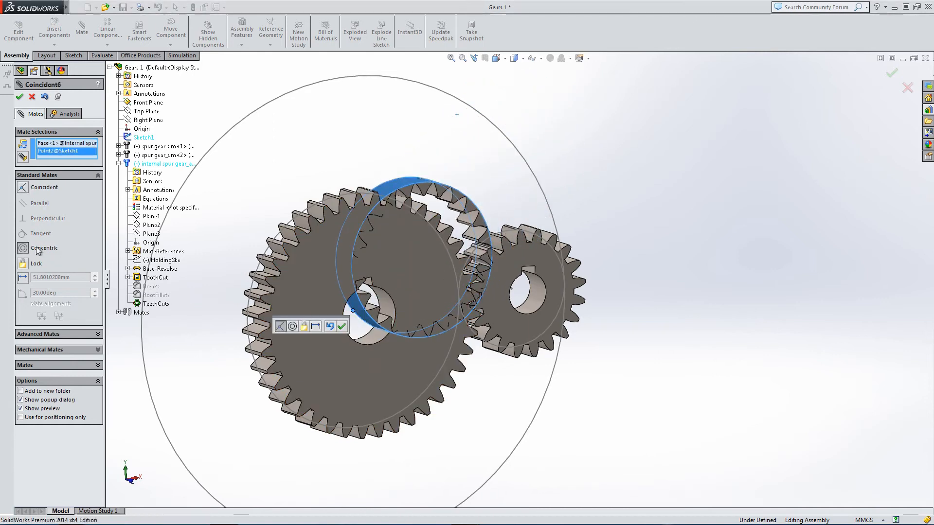
Mate the ring gear concentric with Sketch1's point to centre it on the large gear
click(24, 248)
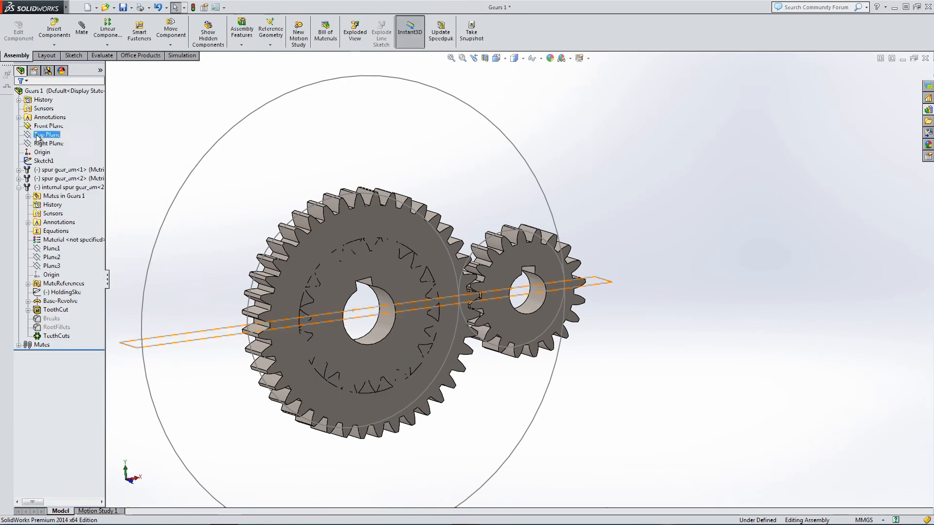
Configure the internal gear to 80 teeth with a 180 mm outside diameter and apply
right_click(63, 187)
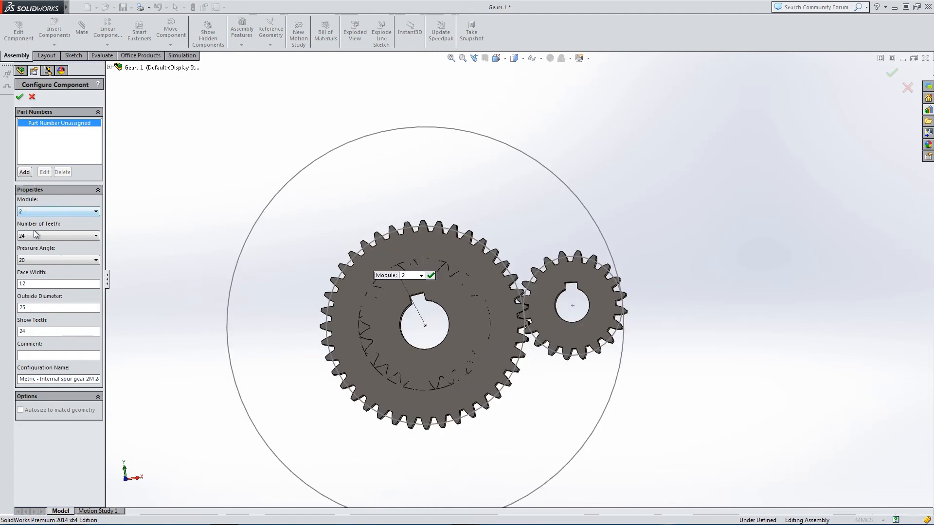
click(96, 235)
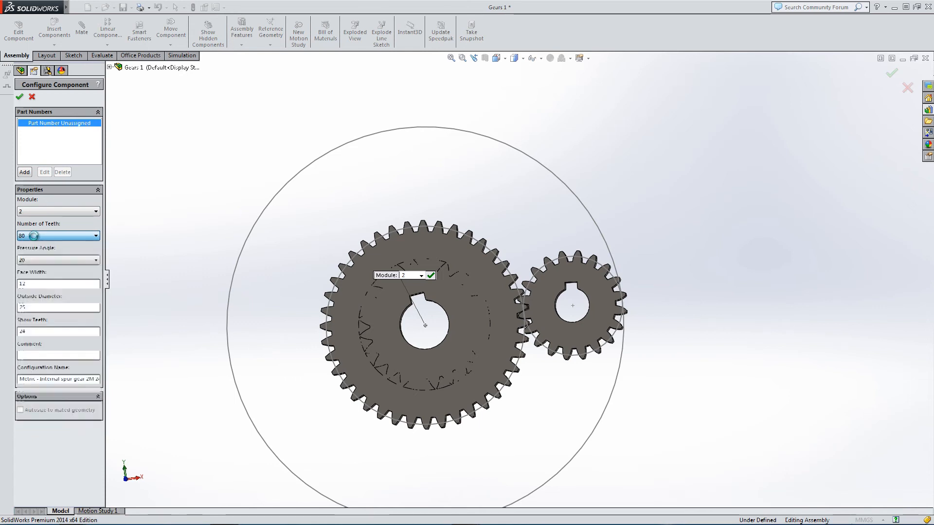
text(80)
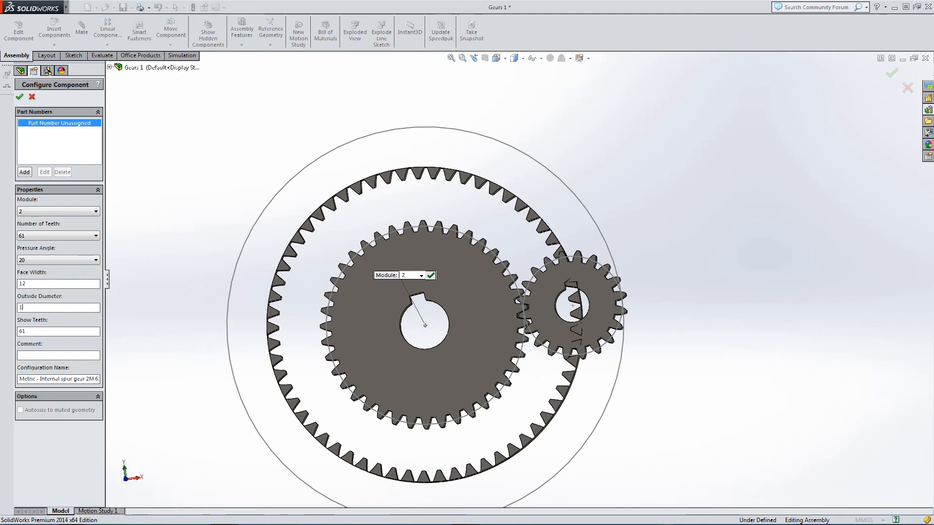
text(180)
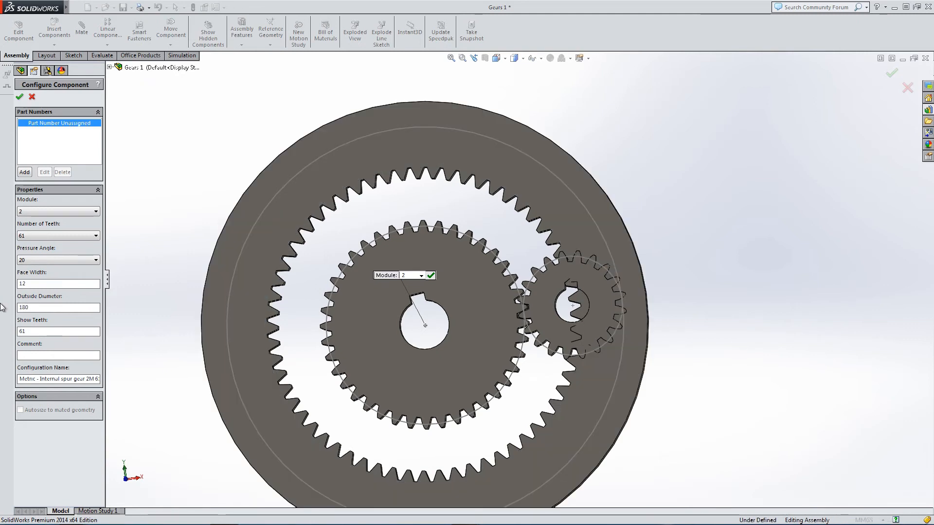
click(95, 235)
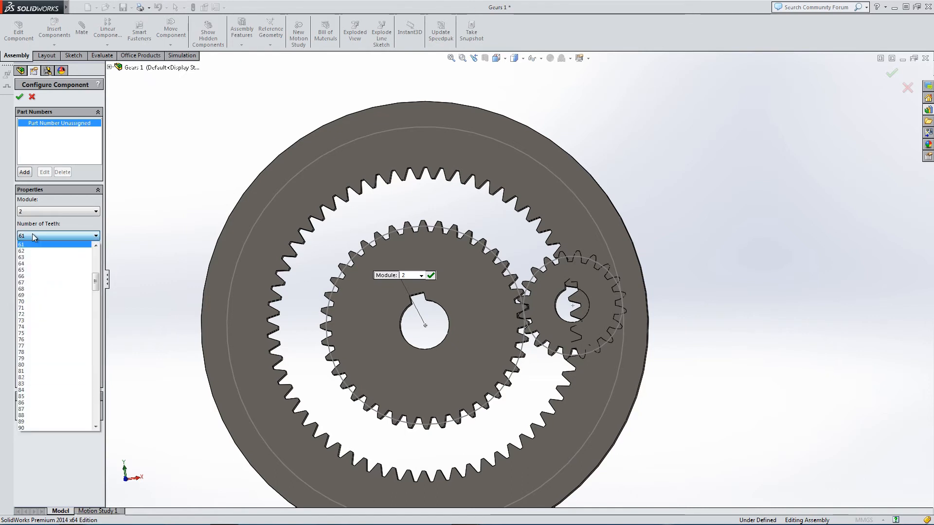
click(18, 364)
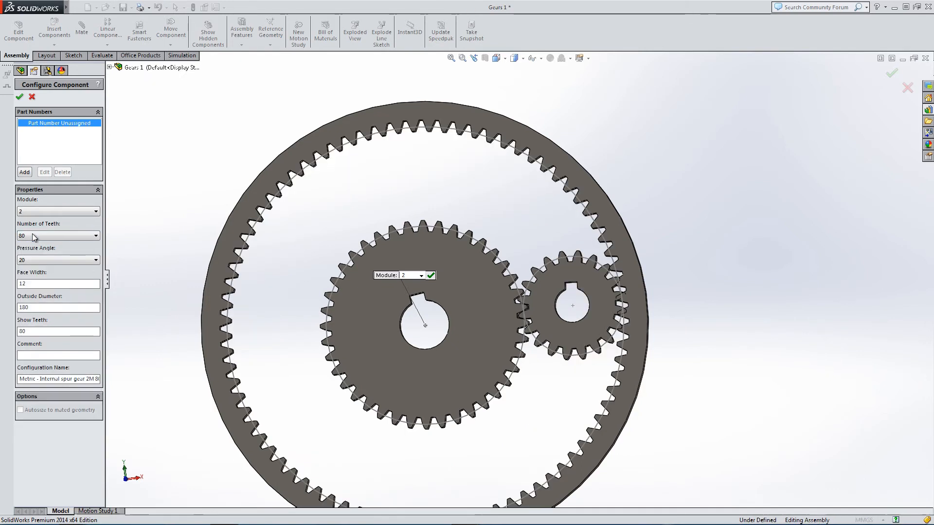
click(19, 96)
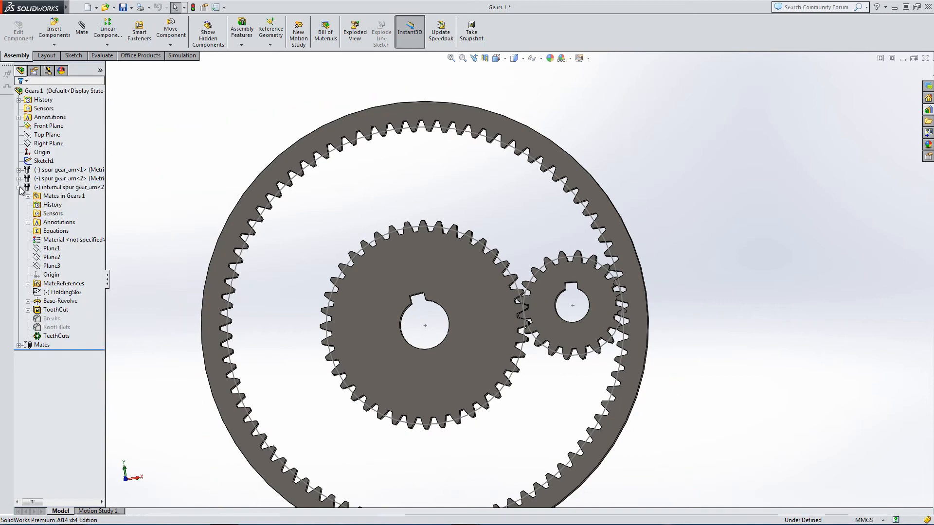
View the assembly from the front and zoom in on the gears
click(19, 187)
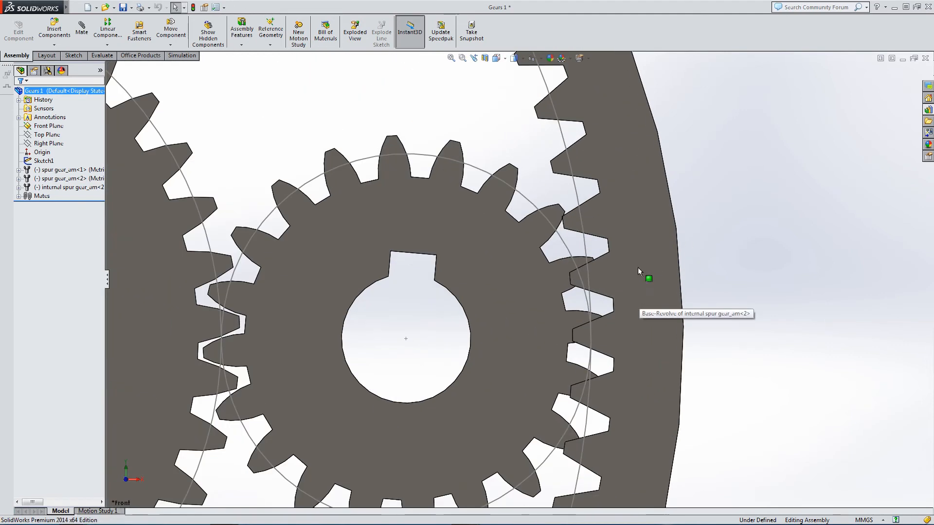
click(639, 271)
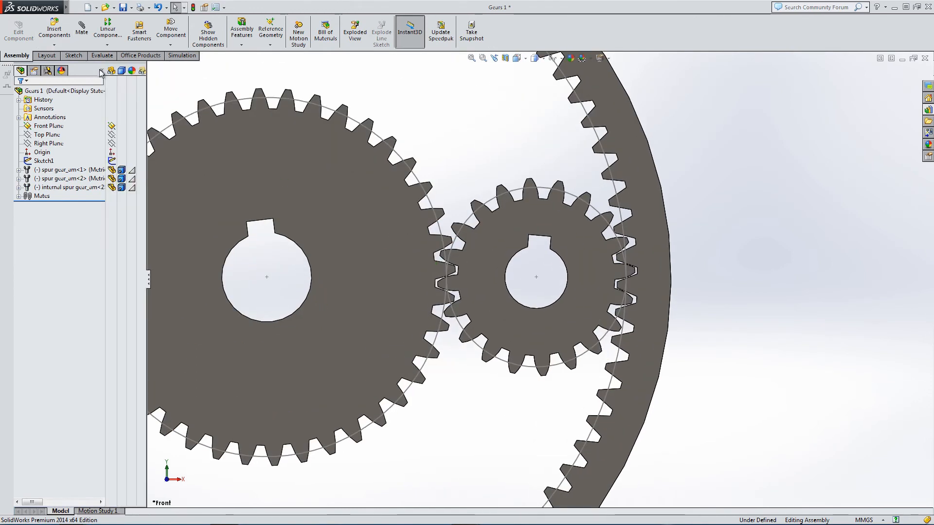
Give the large gear a light blue appearance and confirm it
right_click(58, 169)
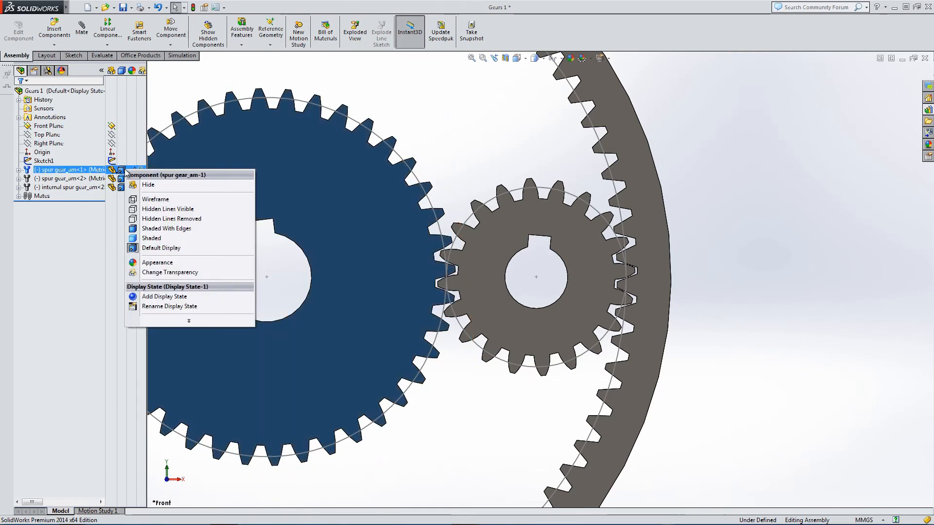
mouse_move(138, 263)
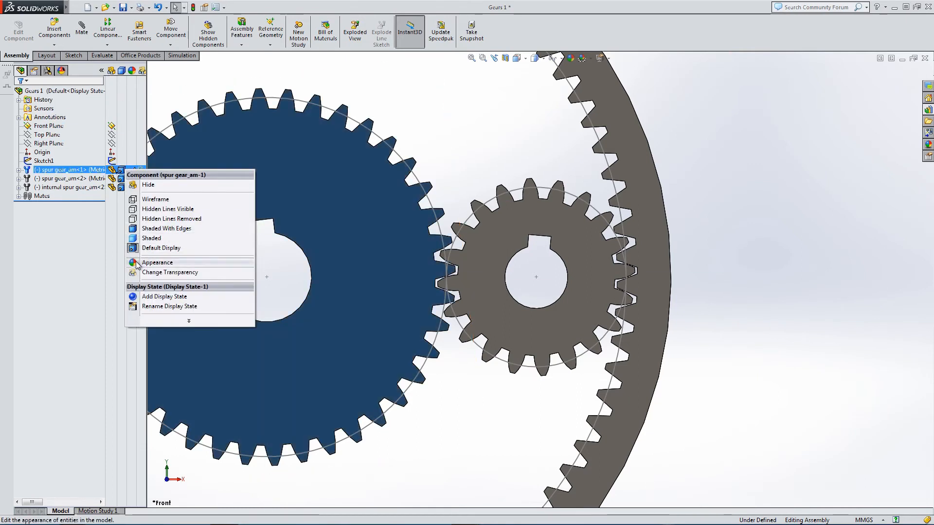
click(157, 262)
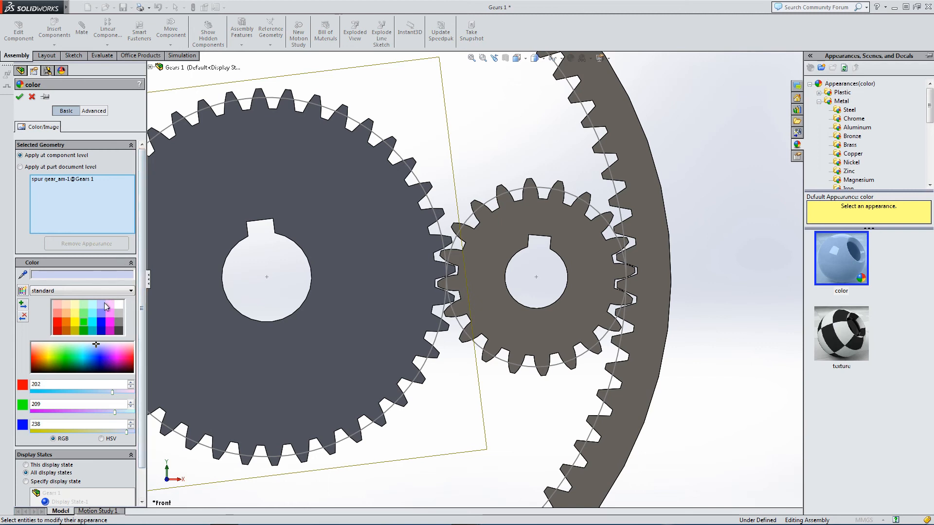
click(98, 357)
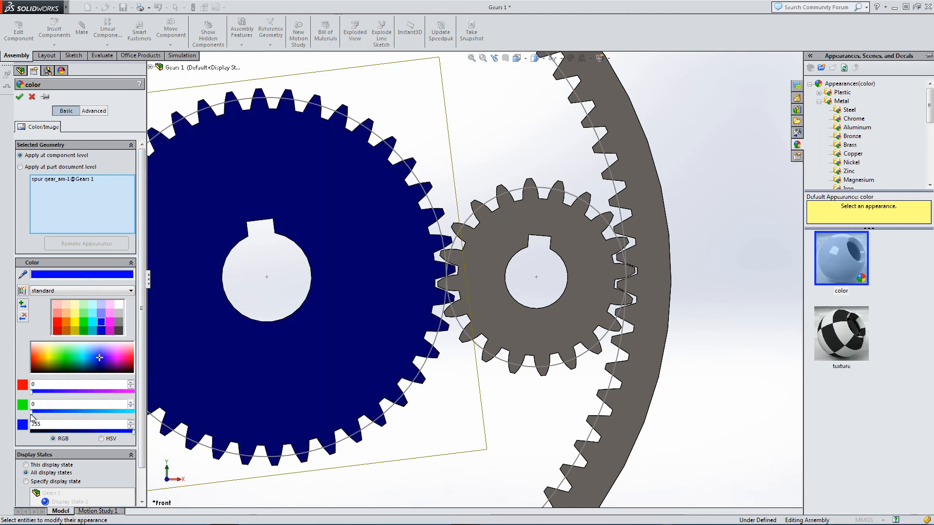
drag(31, 411, 117, 410)
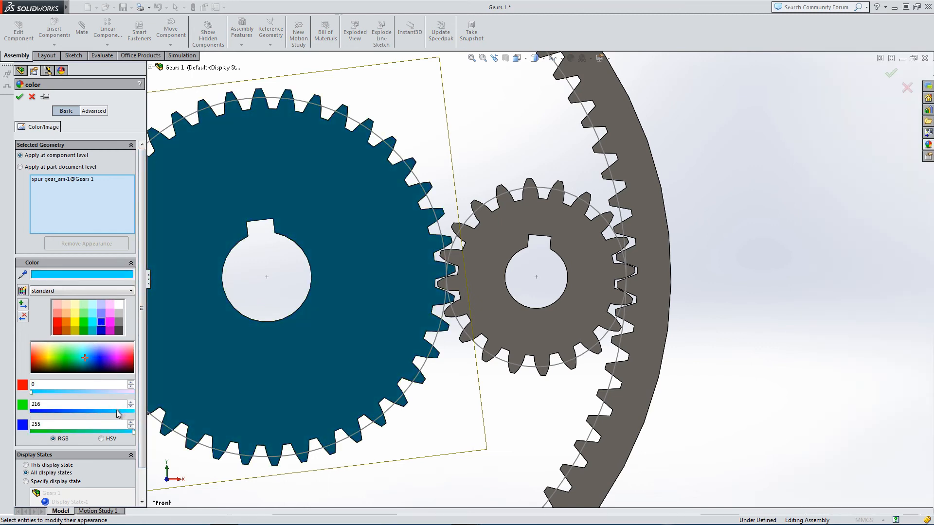
click(20, 96)
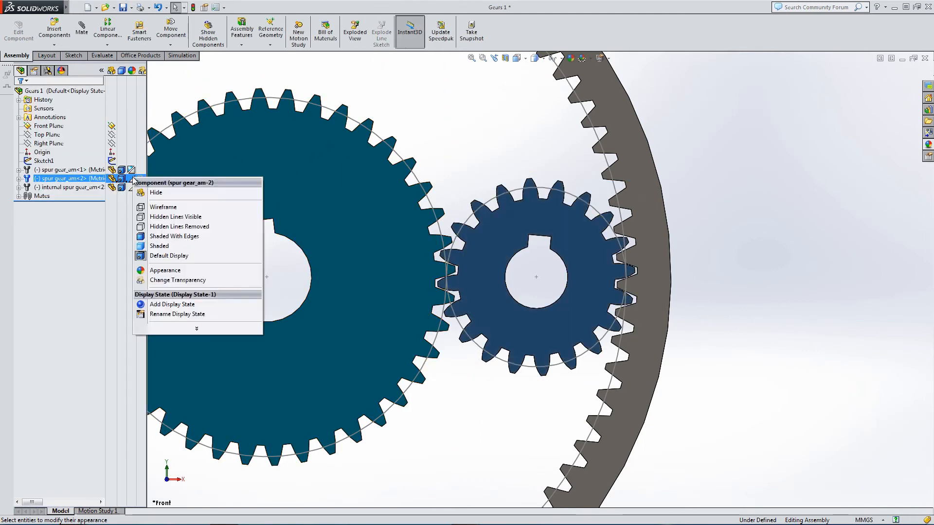
Colour the small gear yellow and the internal ring gear green
click(177, 280)
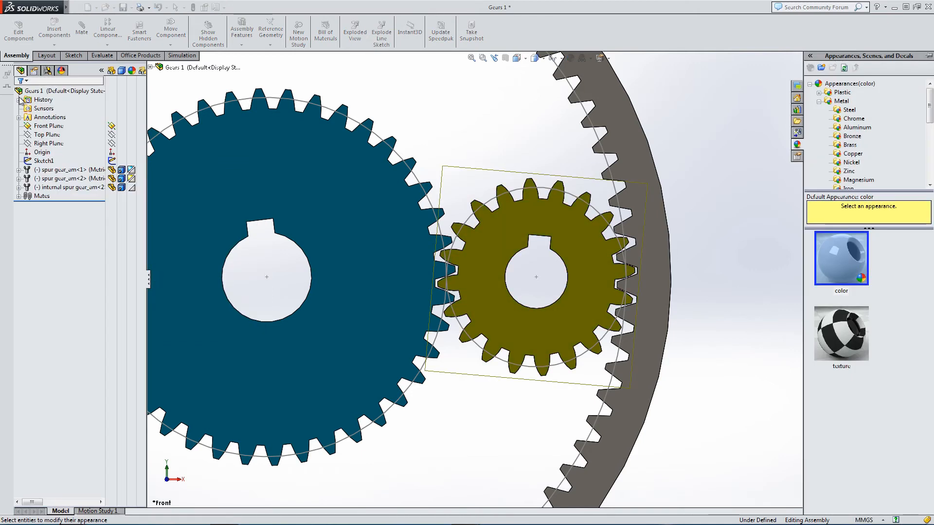
click(63, 188)
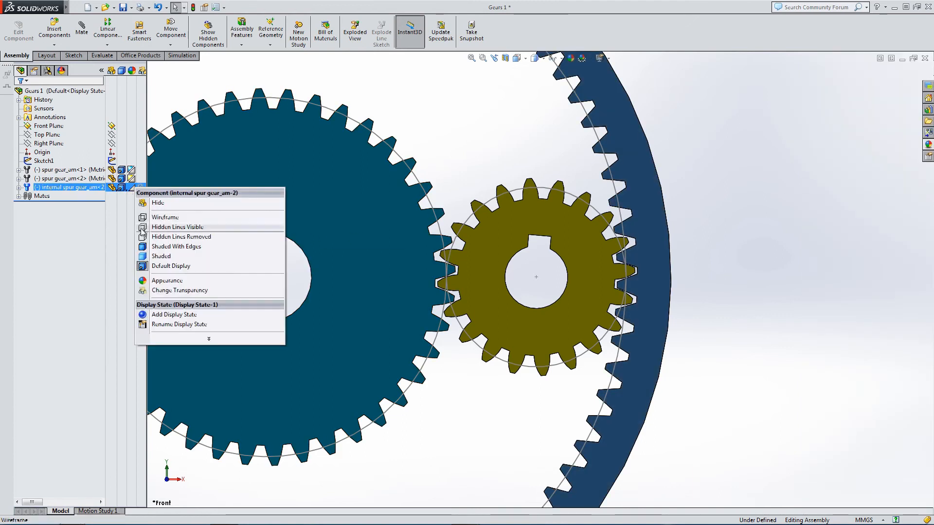
click(168, 280)
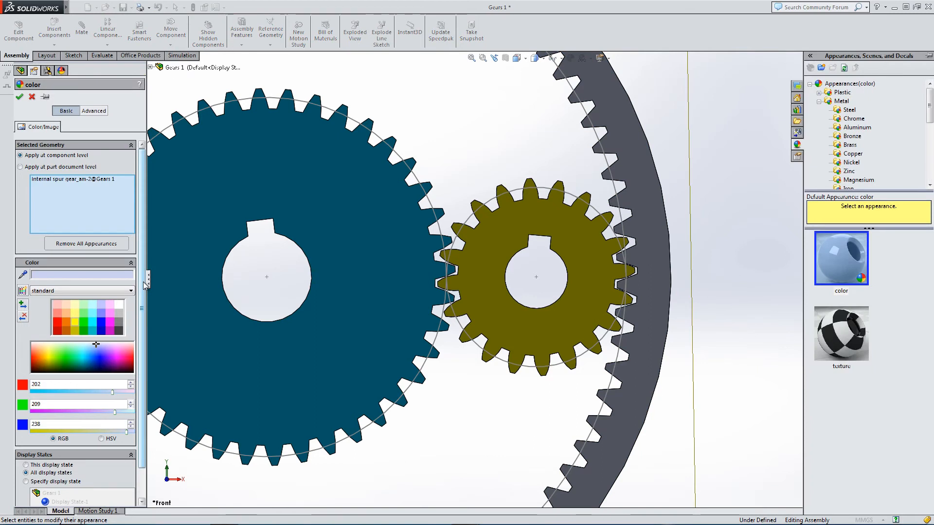
click(64, 358)
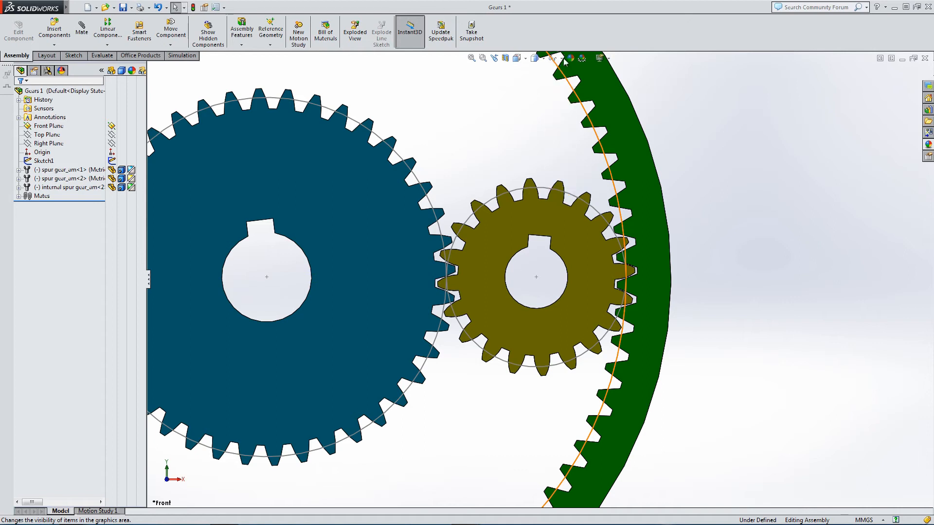
Display the assembly Shaded With Edges and start a new mate
click(593, 58)
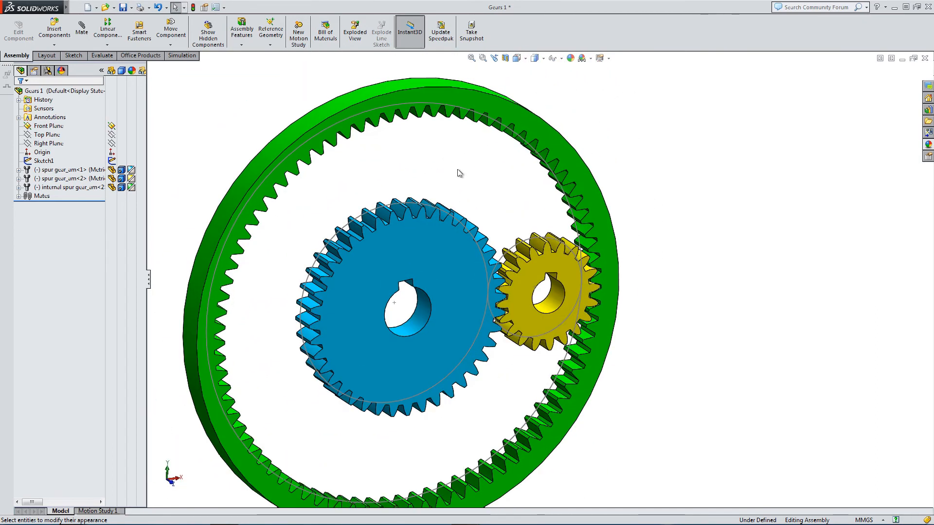
click(561, 59)
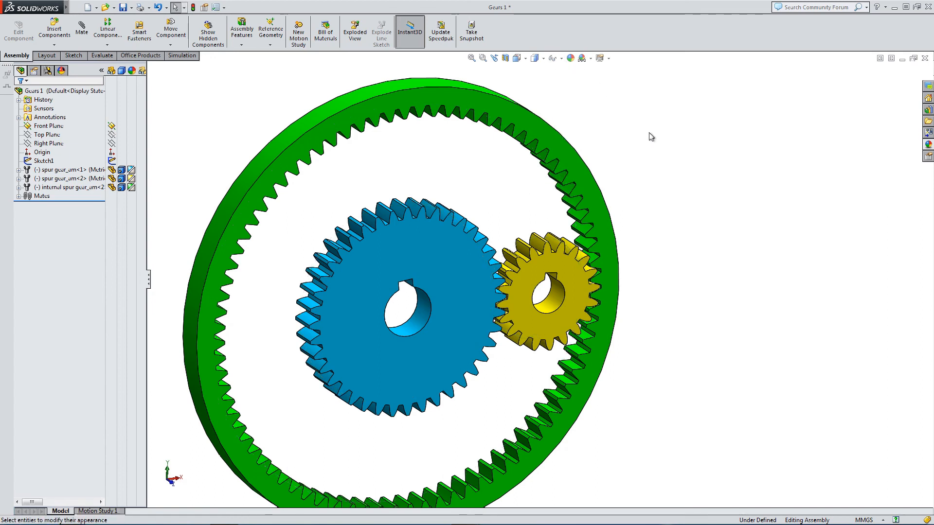
click(79, 31)
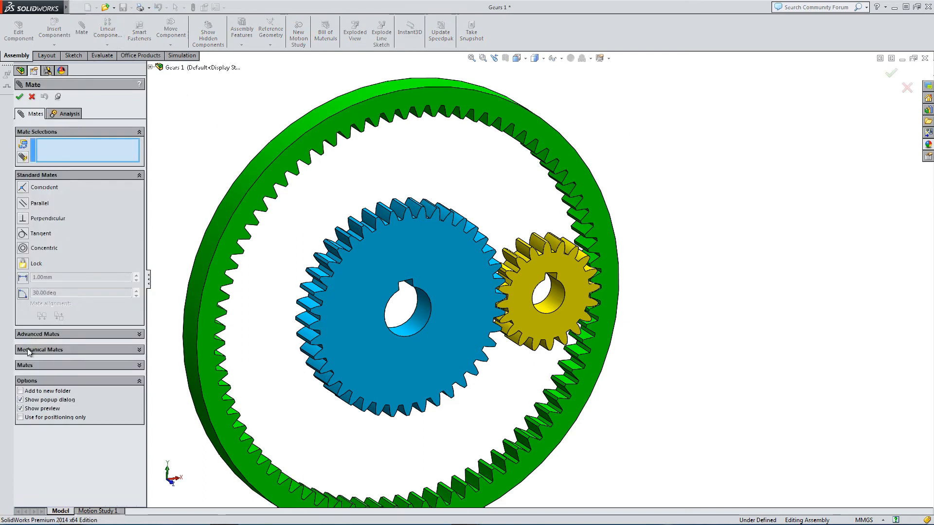
Add a Gear mechanical mate between the large and small gears at an 80mm : 40mm ratio
click(39, 350)
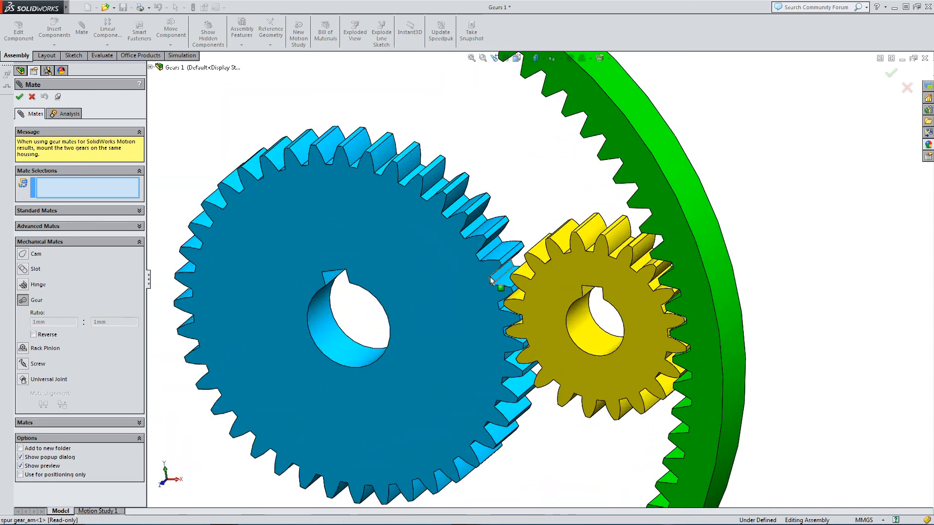
click(483, 258)
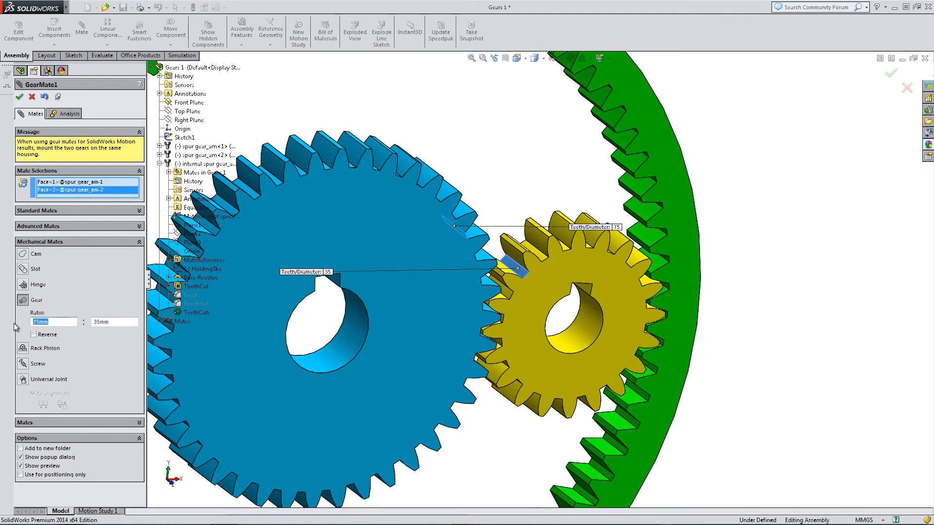
text(80mm)
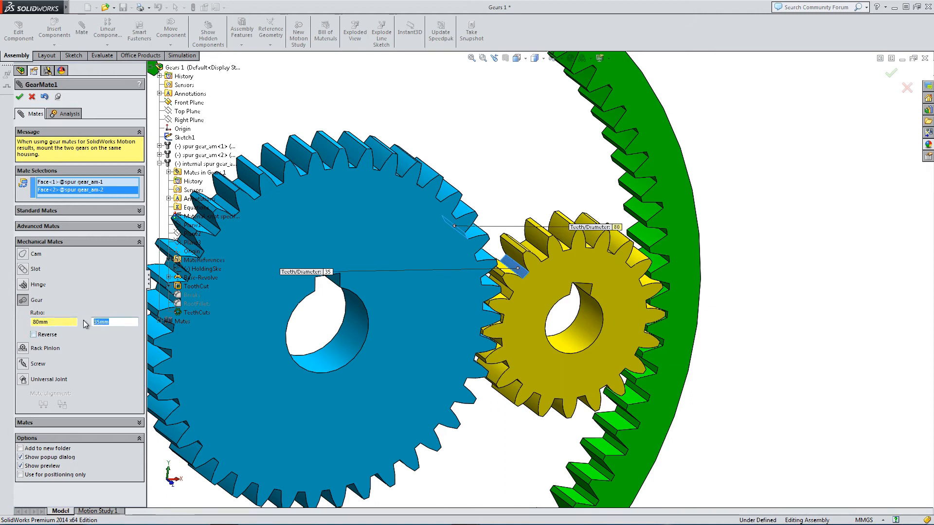
text(40mm)
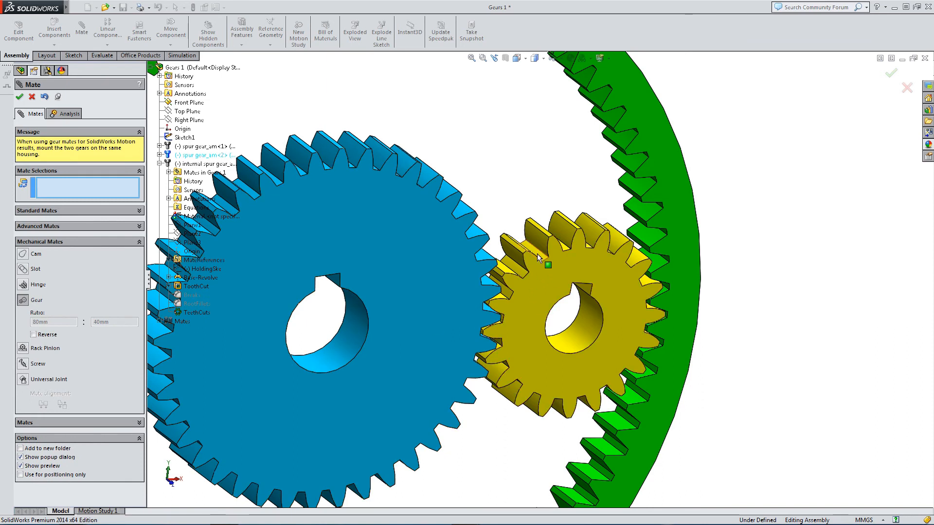
Gear-mate the small gear to the internal ring gear with a reversed 40 : 165 ratio
click(537, 263)
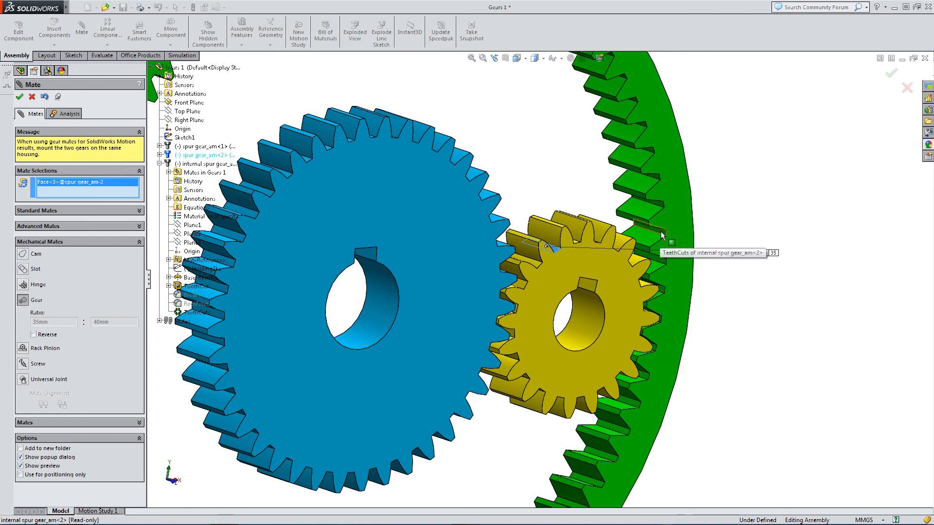
click(653, 237)
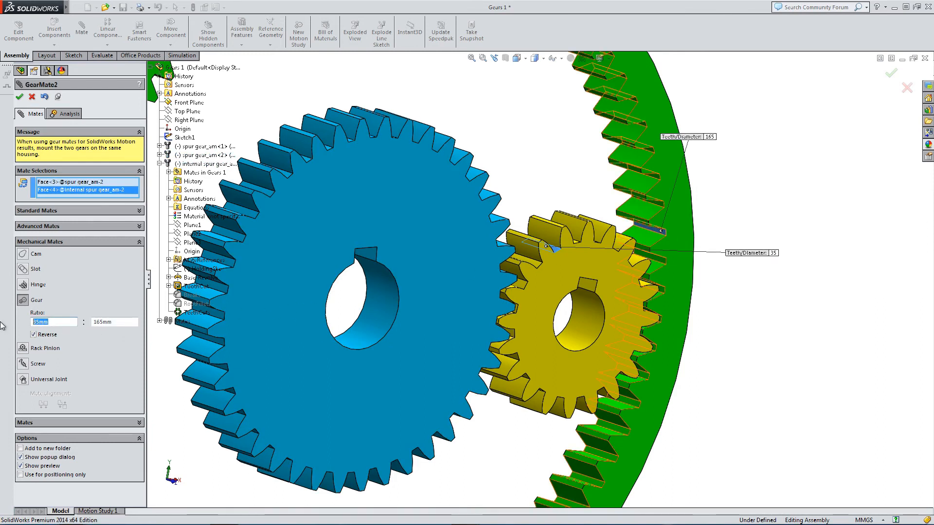
text(40)
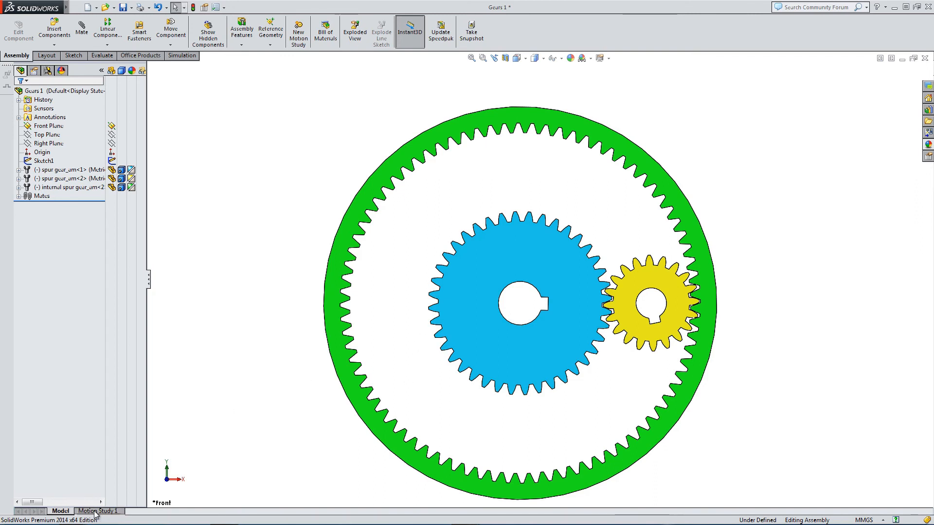
Add a 5 RPM constant-speed rotary motor on the blue gear's bore face
click(94, 511)
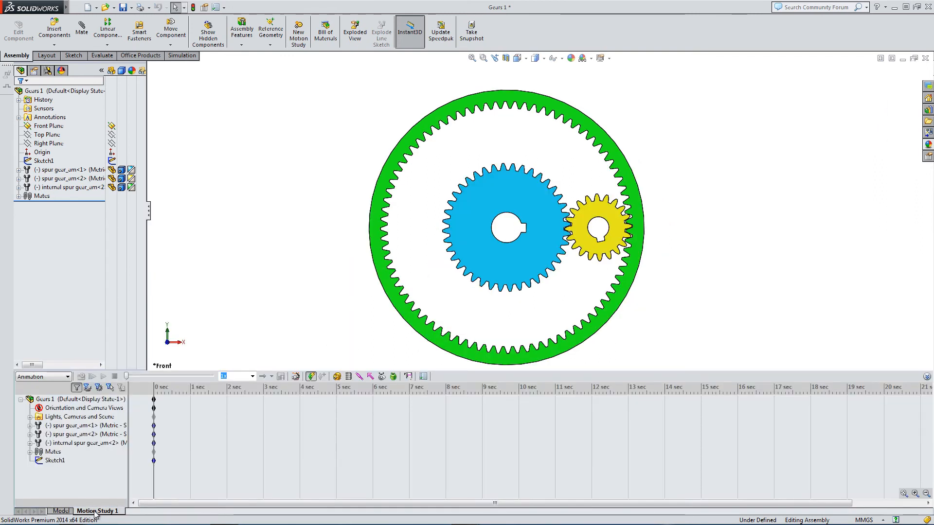
click(53, 461)
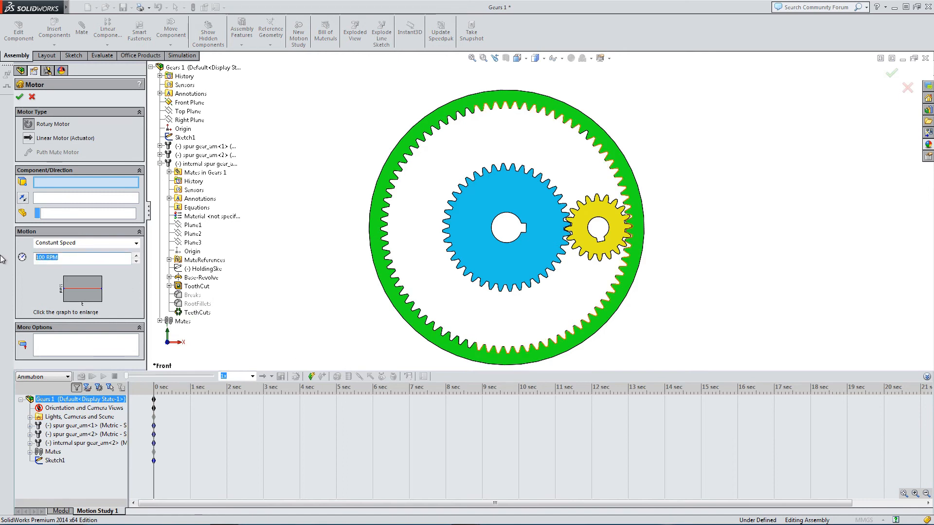
text(5)
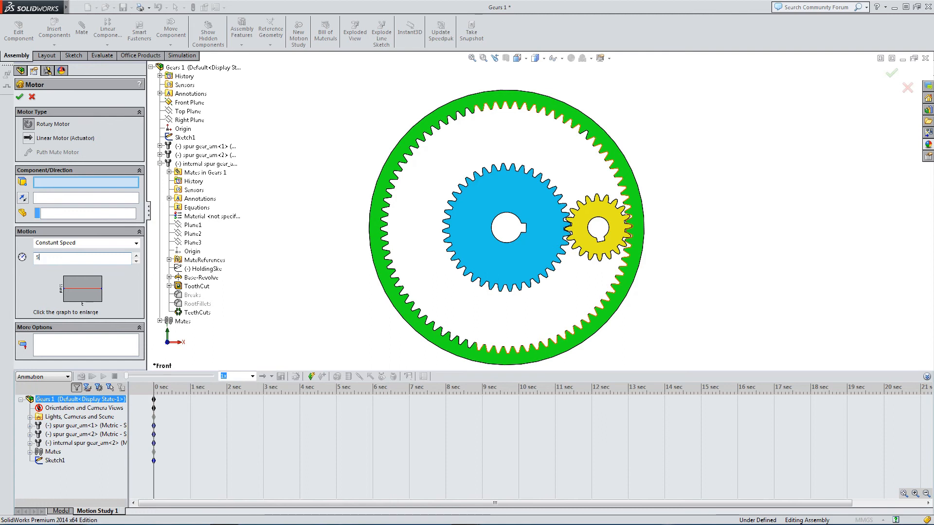
mouse_move(58, 181)
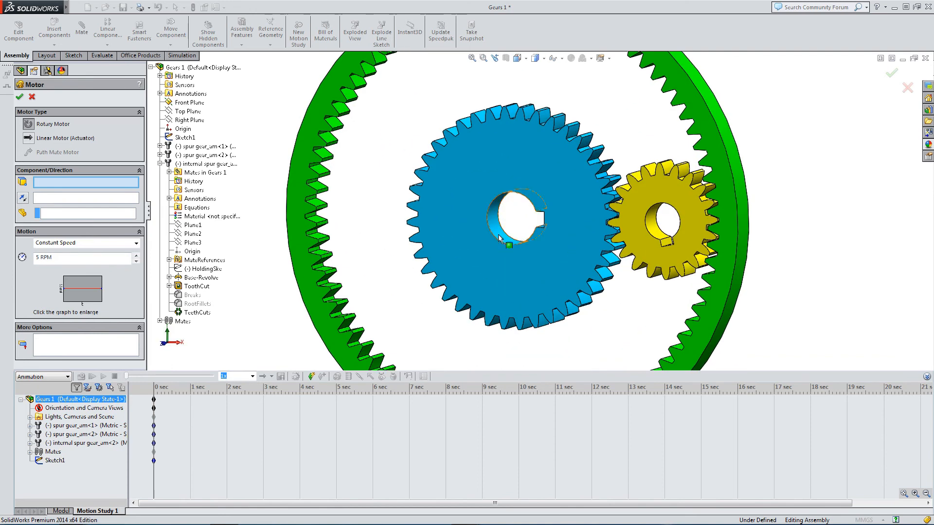
click(504, 218)
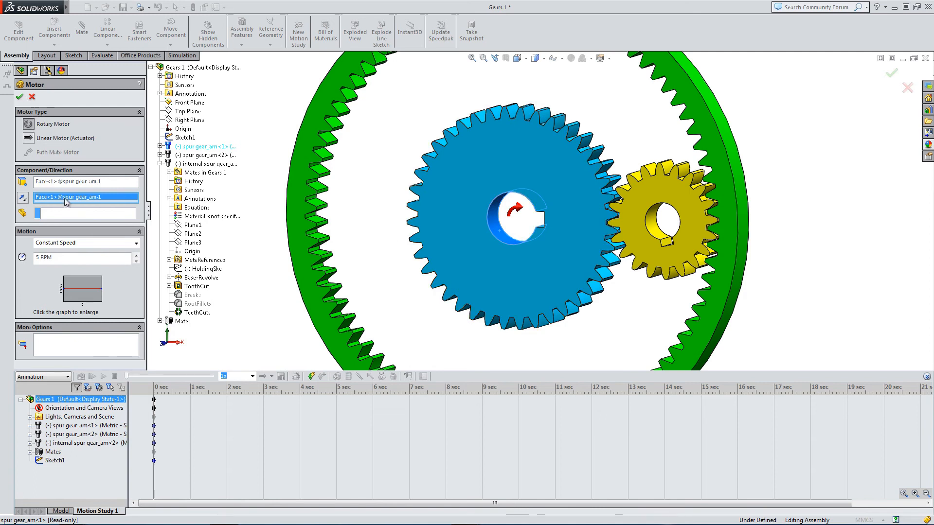
mouse_move(66, 213)
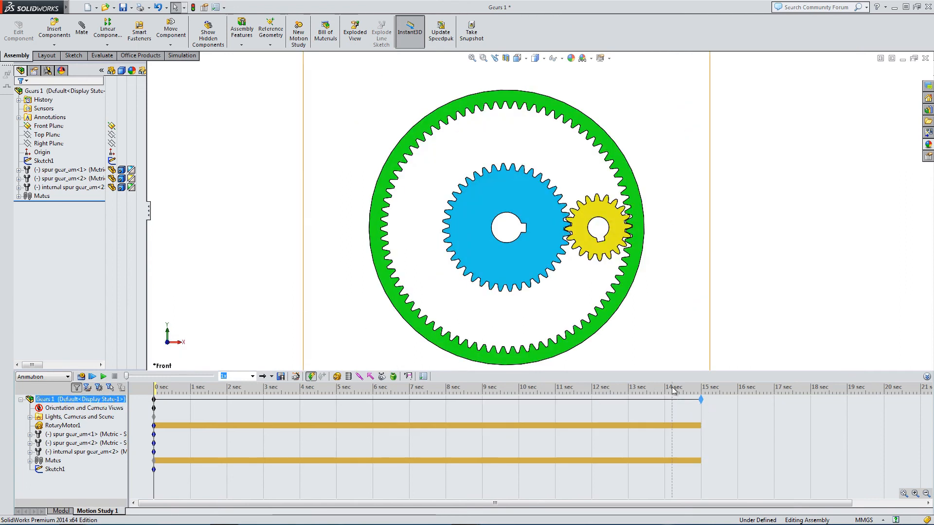
Calculate the 15-second study and play the computed gear motion through
click(83, 407)
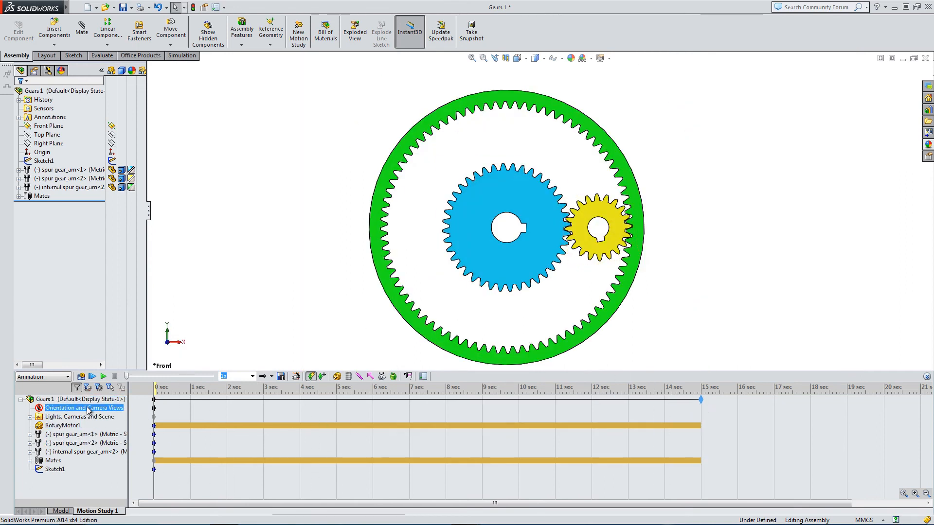
click(273, 387)
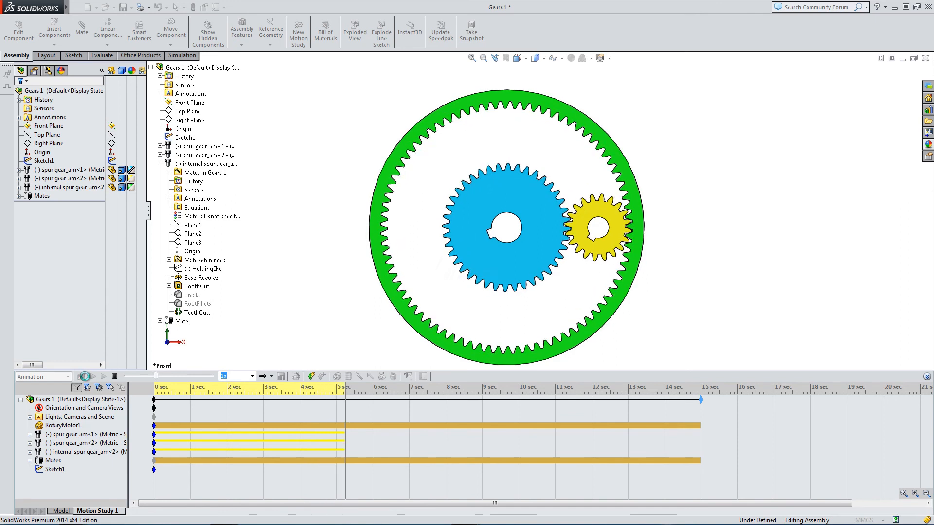
click(87, 376)
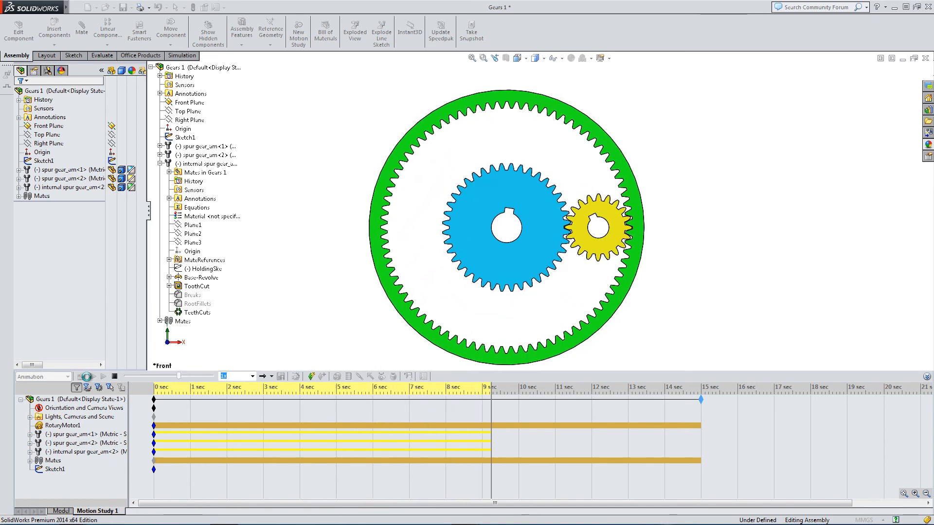
click(81, 377)
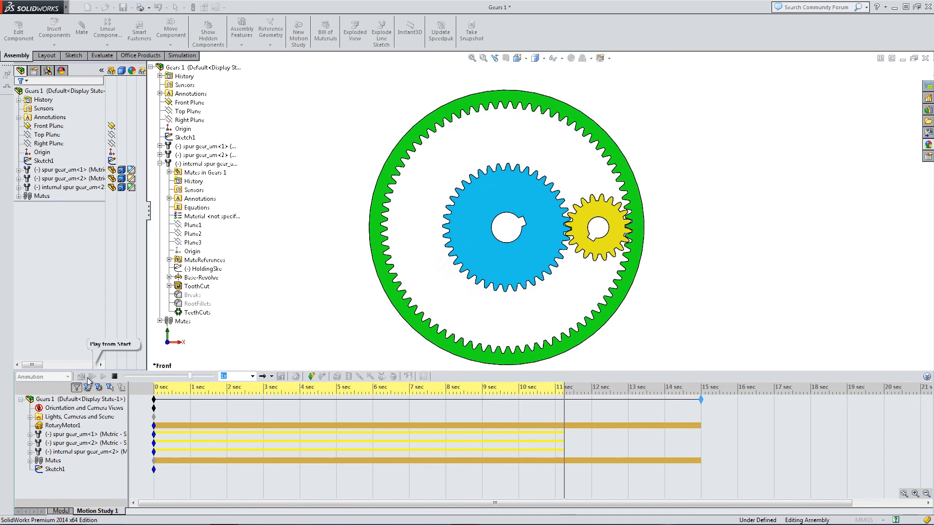
click(85, 377)
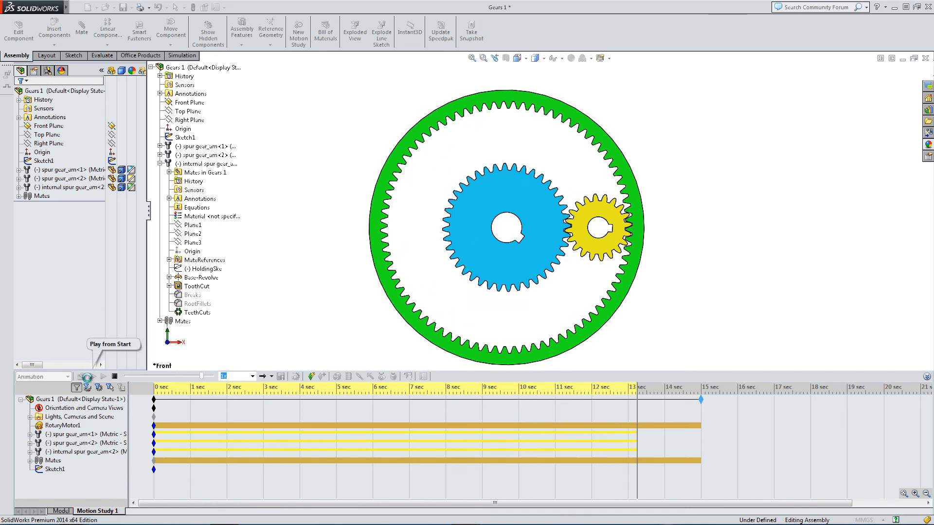
click(86, 376)
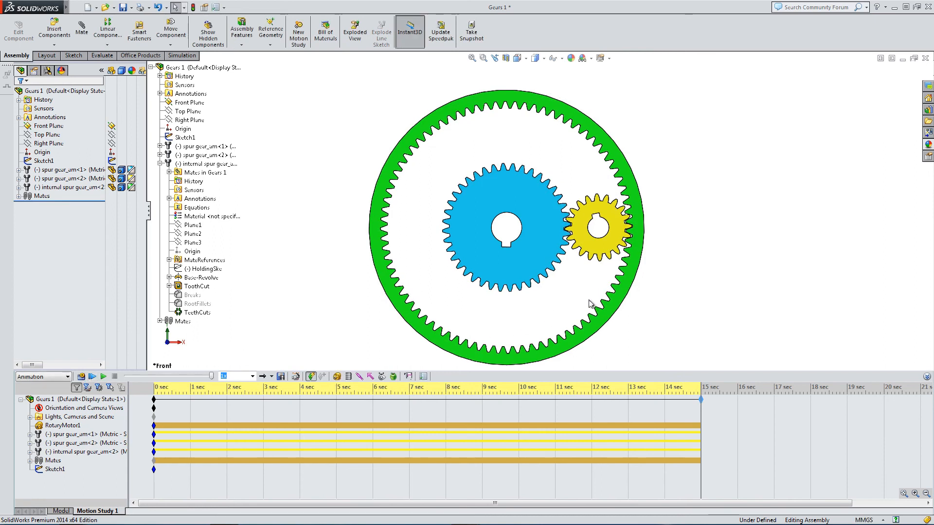
mouse_move(103, 377)
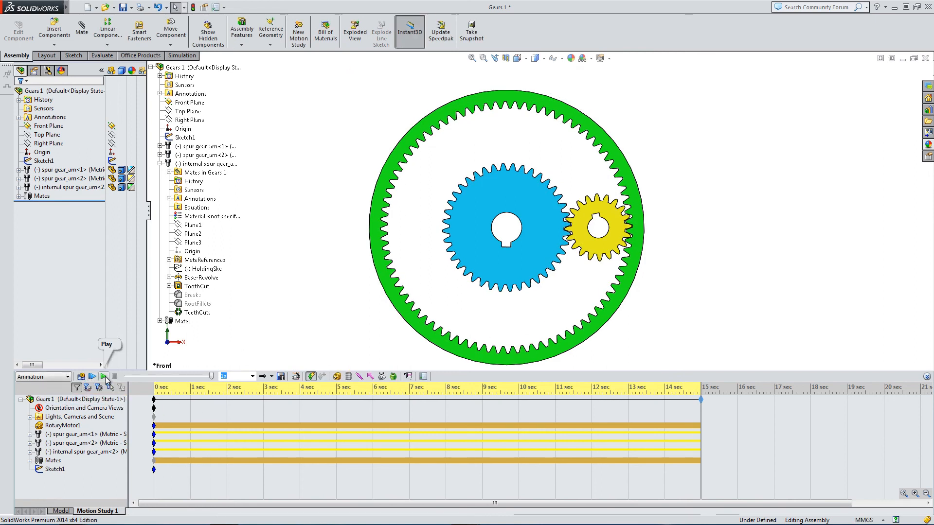
Record camera keys tilting into 3D near 4 s and zooming onto the yellow gear by 11 s
click(103, 377)
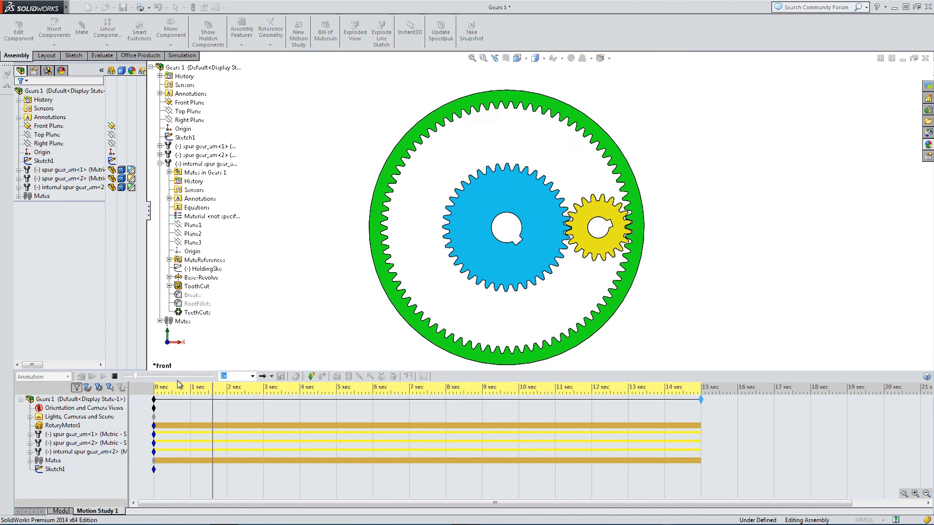
click(103, 377)
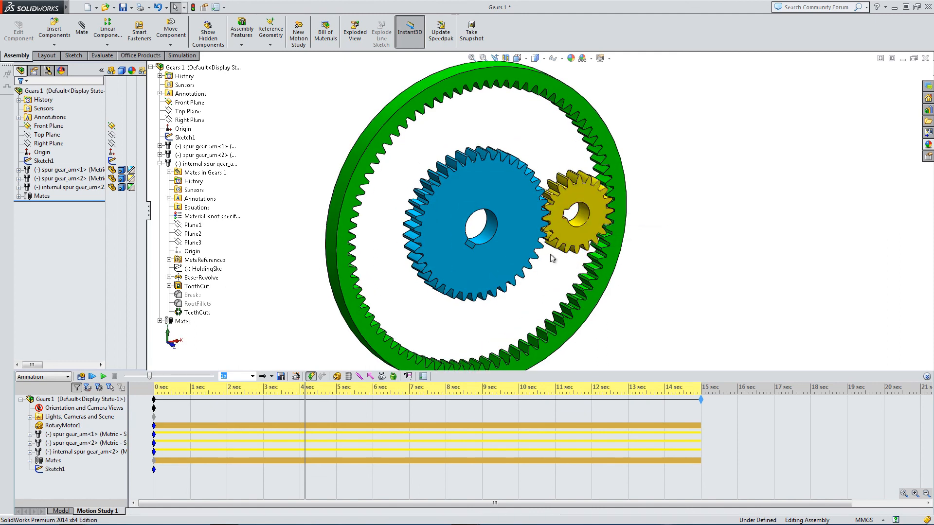
click(78, 408)
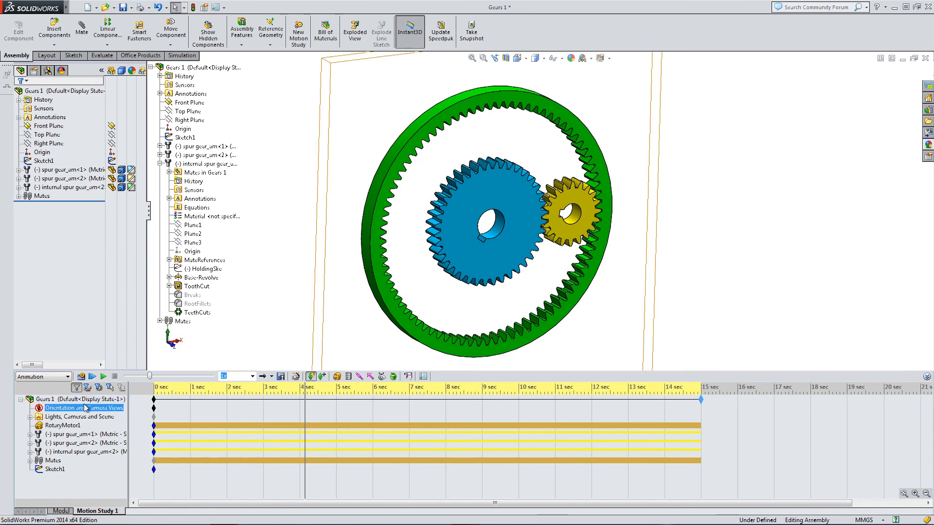
mouse_move(323, 376)
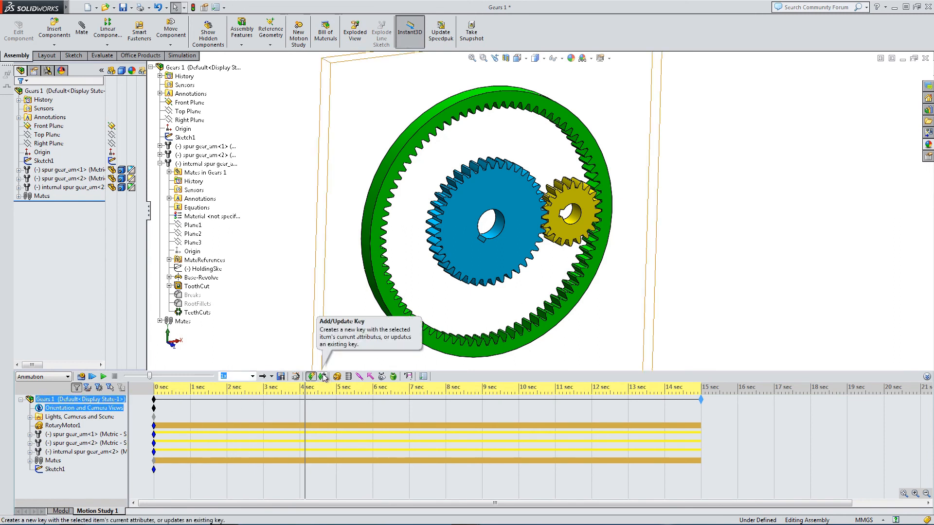
click(323, 377)
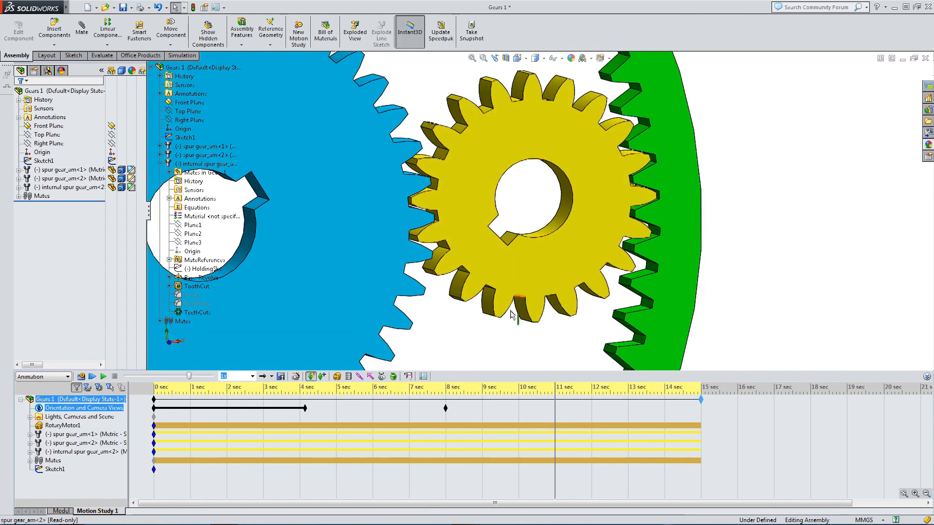
mouse_move(310, 377)
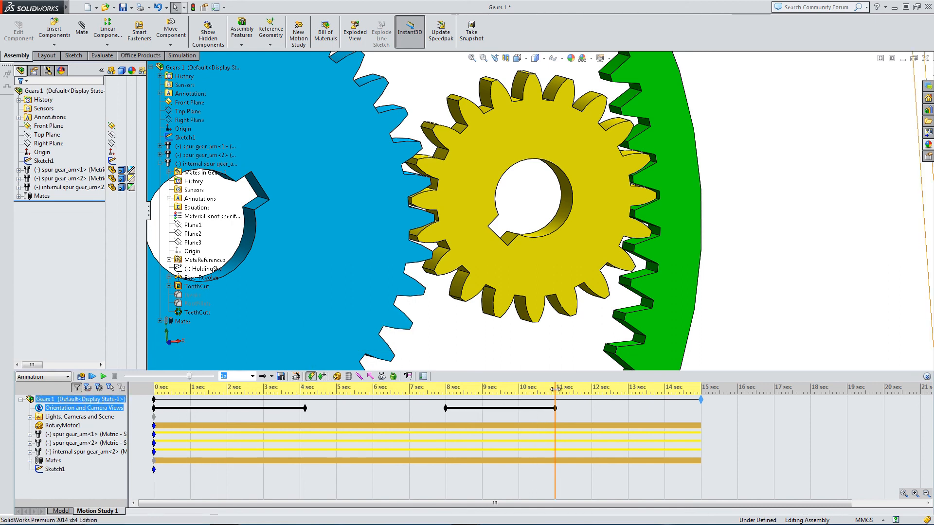
click(338, 387)
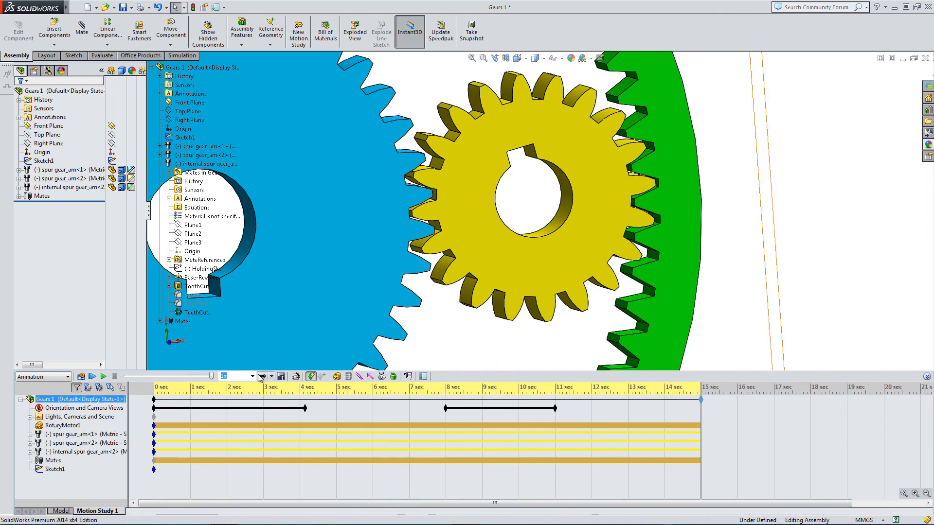
Play the animation from the start at 0.5x speed, then stop it
click(252, 375)
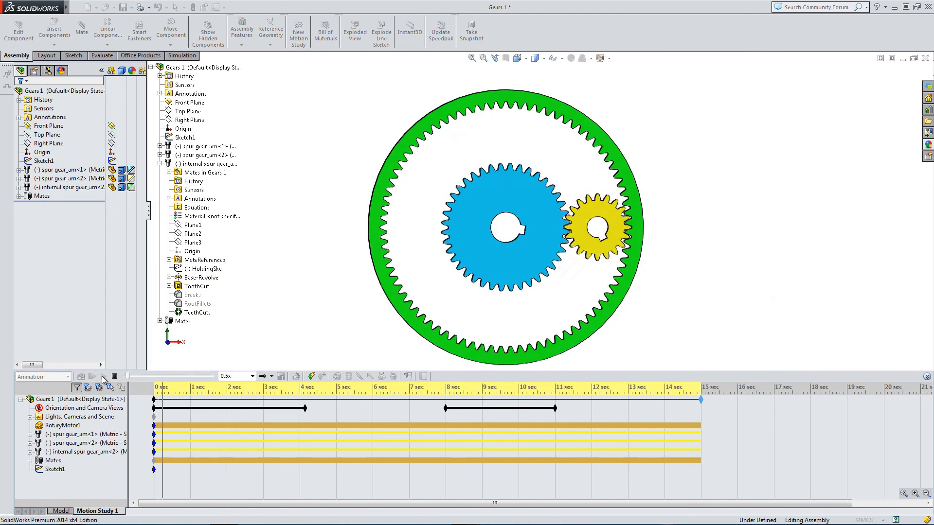
click(103, 377)
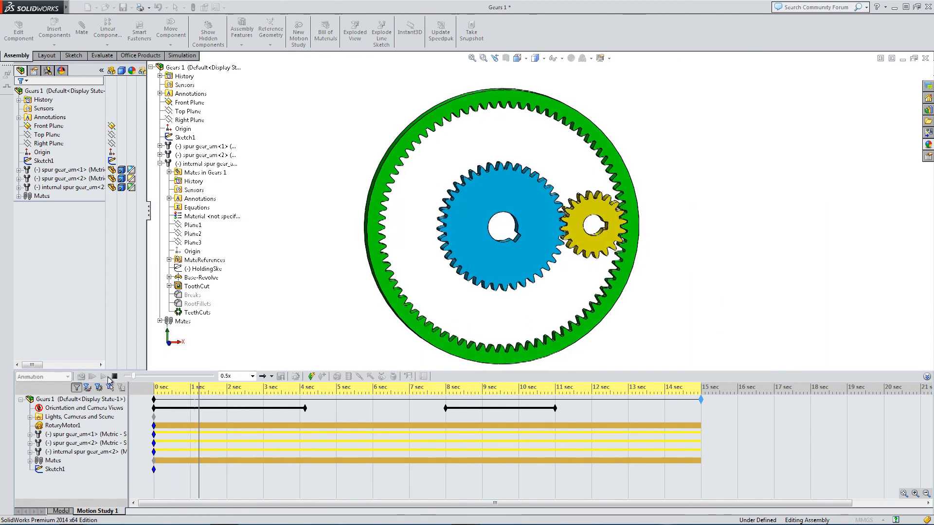
click(109, 387)
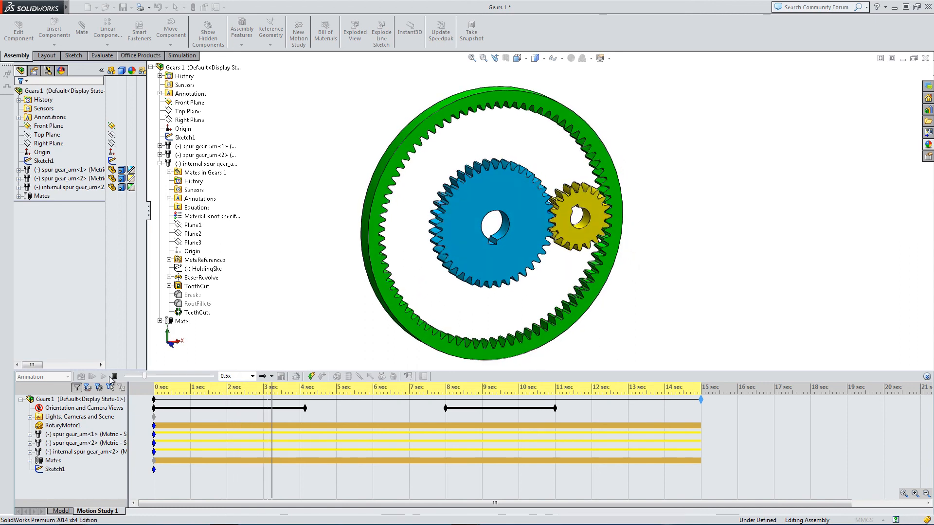
click(103, 376)
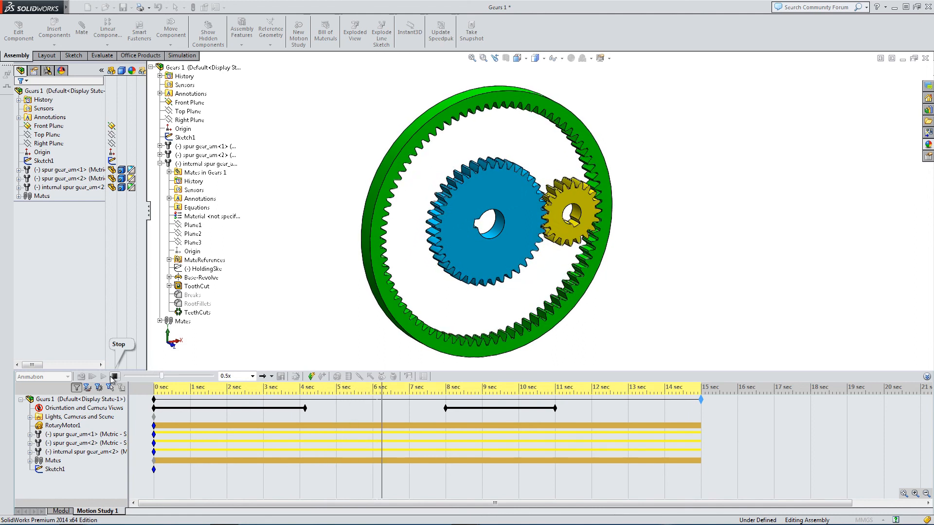
click(114, 376)
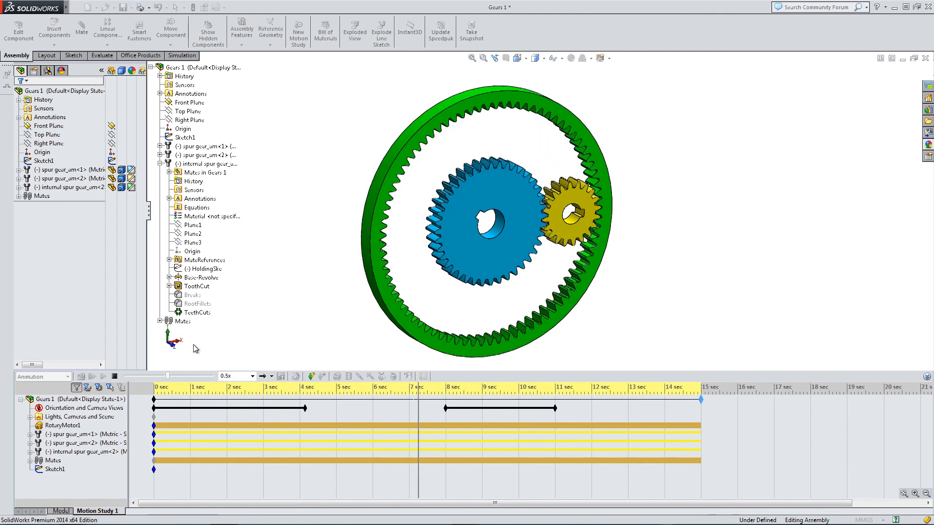